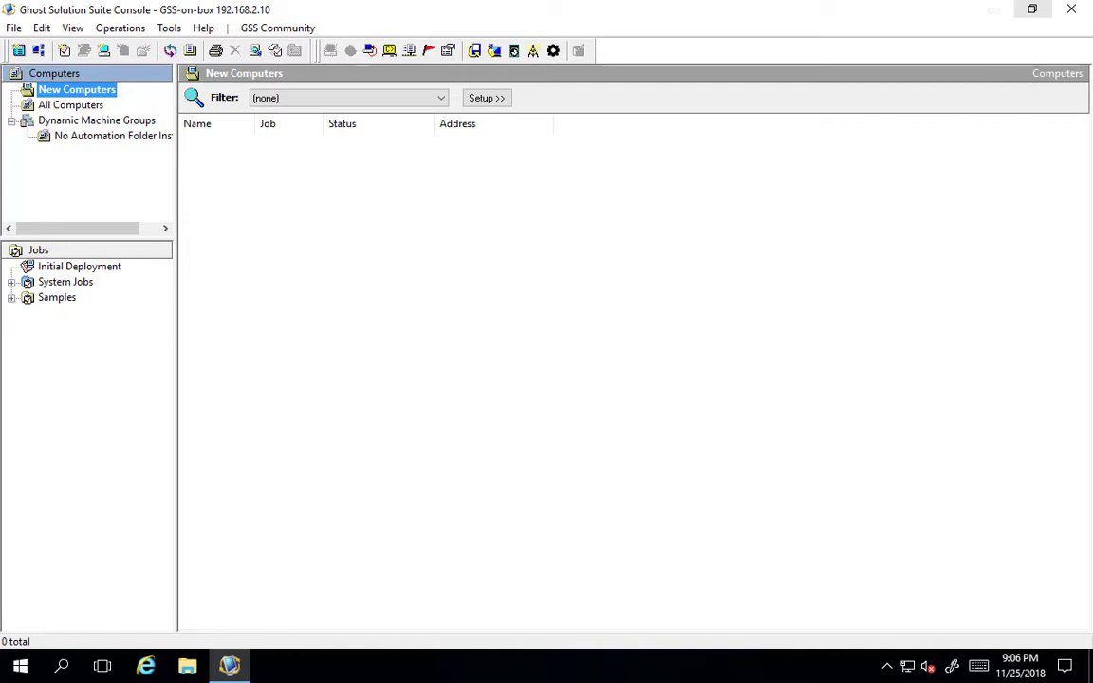
{"action": "mouse_move", "coordinate": [733, 67]}
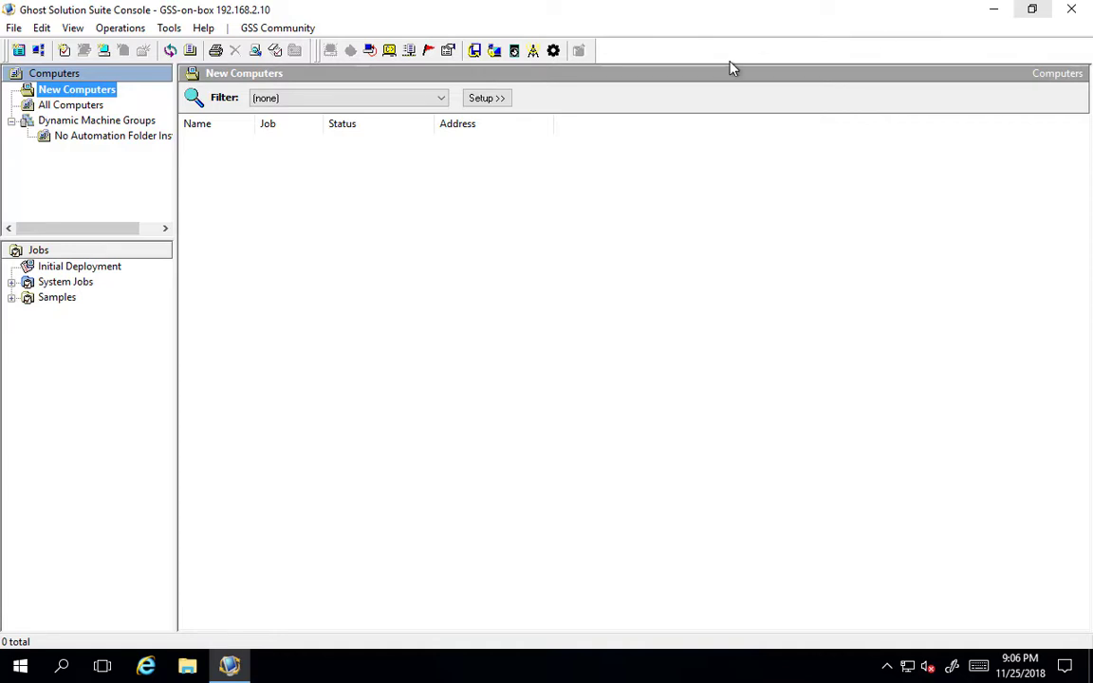
Step: Open the Tools menu over the empty New Computers view
{"action": "left_click", "coordinate": [169, 27]}
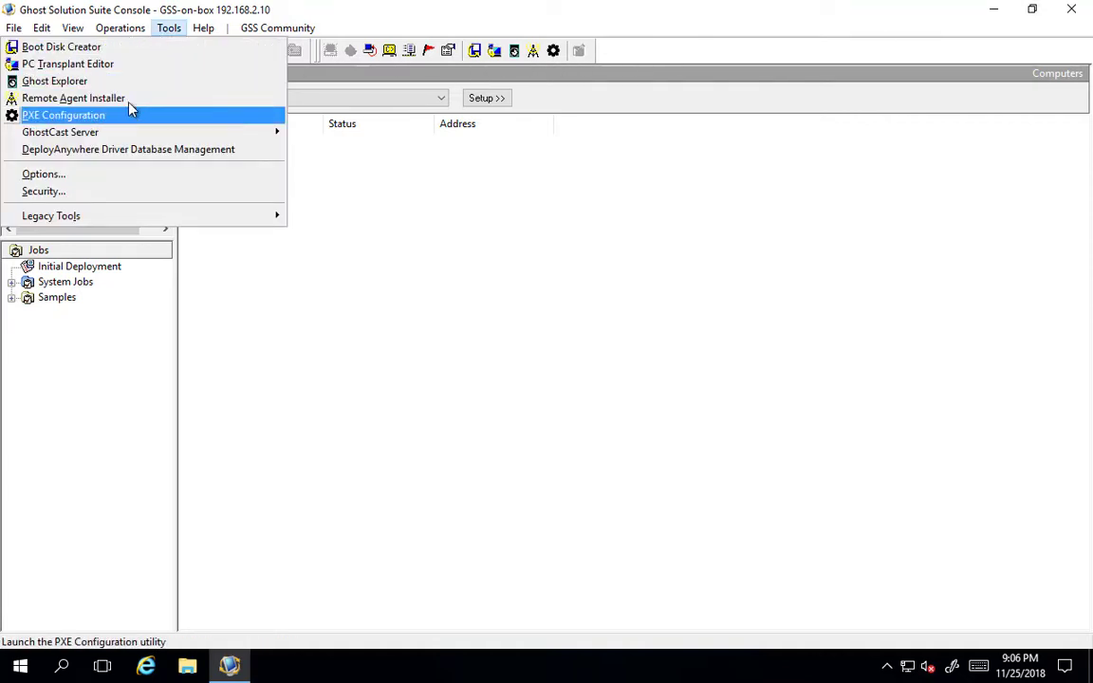
Step: Launch Remote Agent Installer and use one username and password for all clients
{"action": "left_click", "coordinate": [73, 98]}
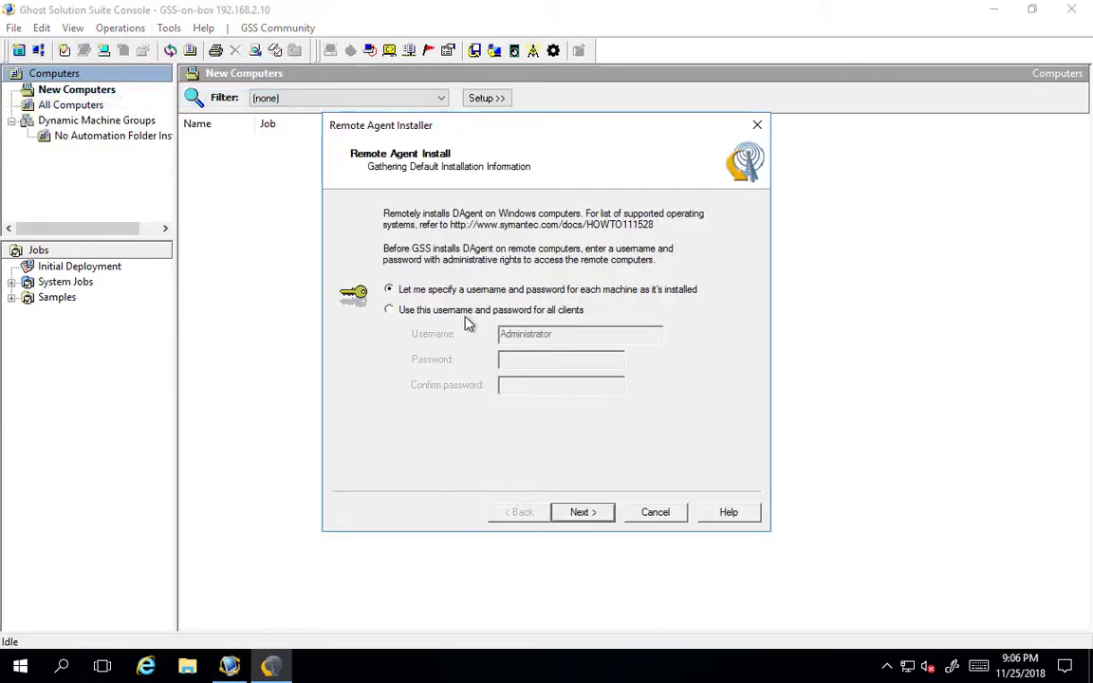
{"action": "left_click", "coordinate": [389, 310]}
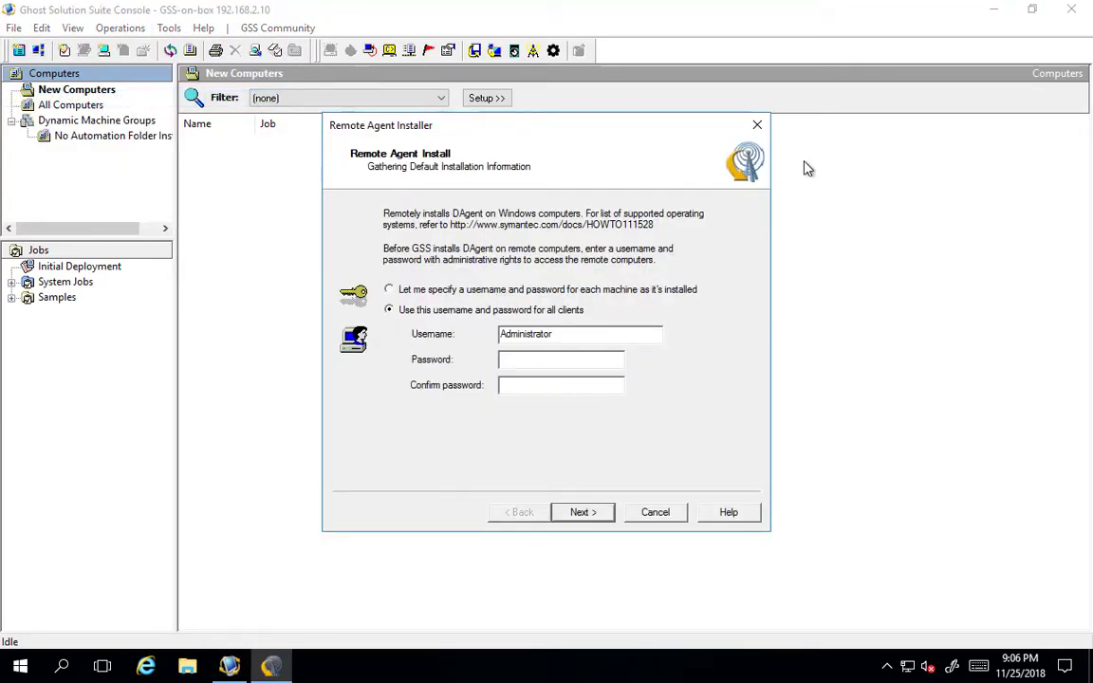
{"action": "mouse_move", "coordinate": [833, 164]}
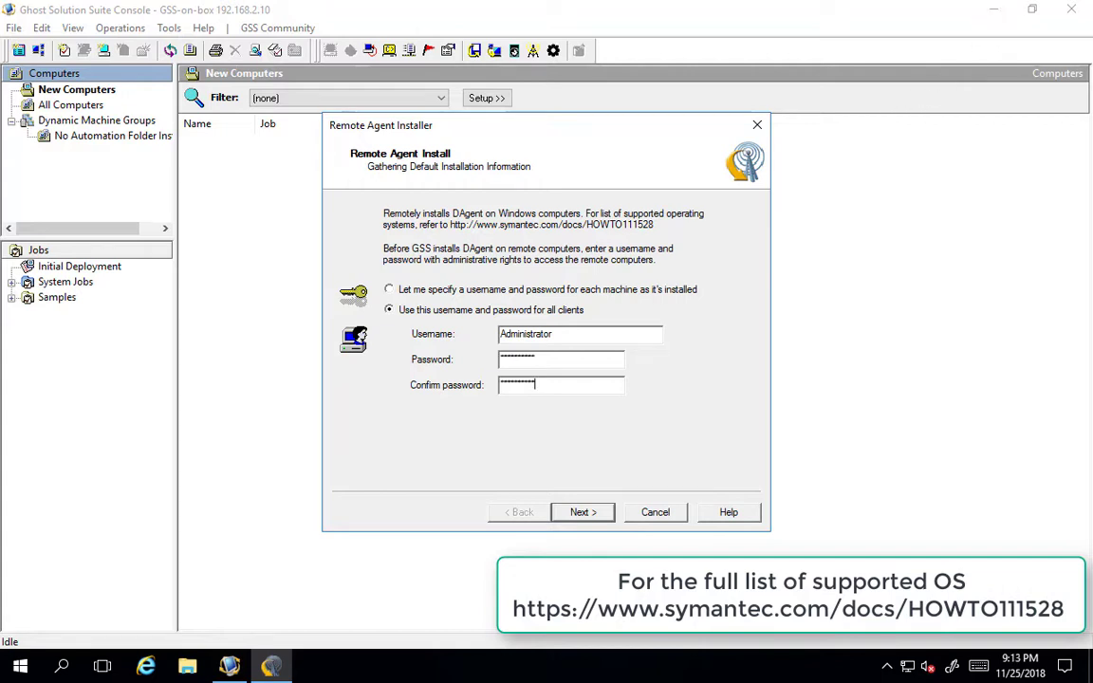
Step: Uncheck informational and debugging messages in the default agent Log File settings and apply
{"action": "left_click", "coordinate": [582, 512]}
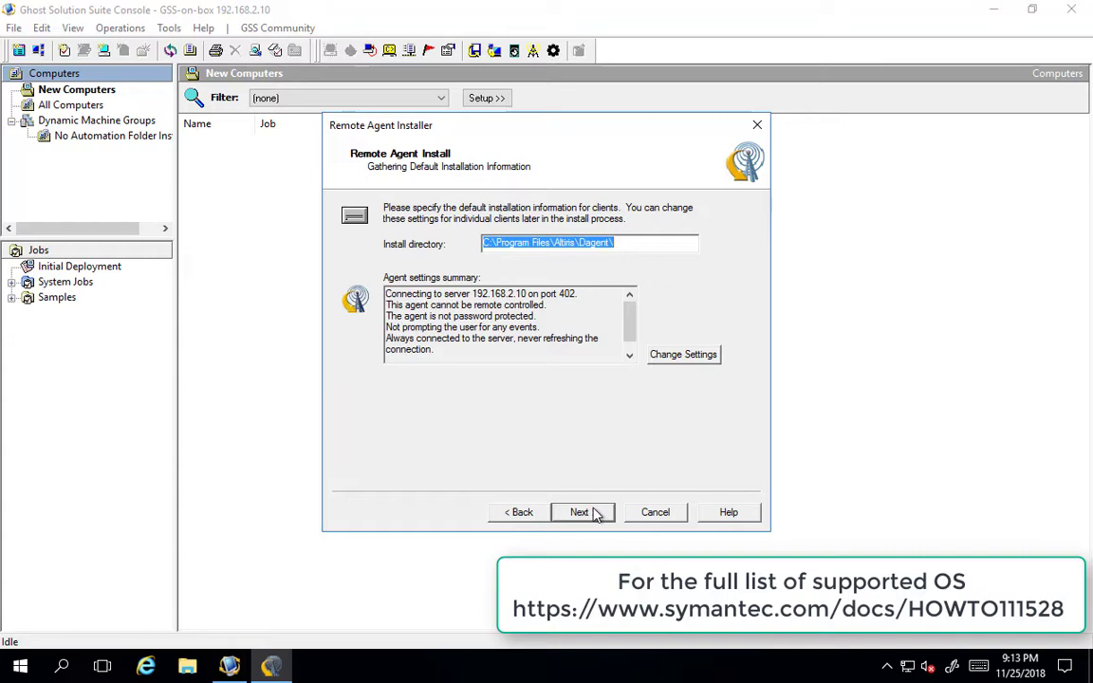
{"action": "mouse_move", "coordinate": [612, 491]}
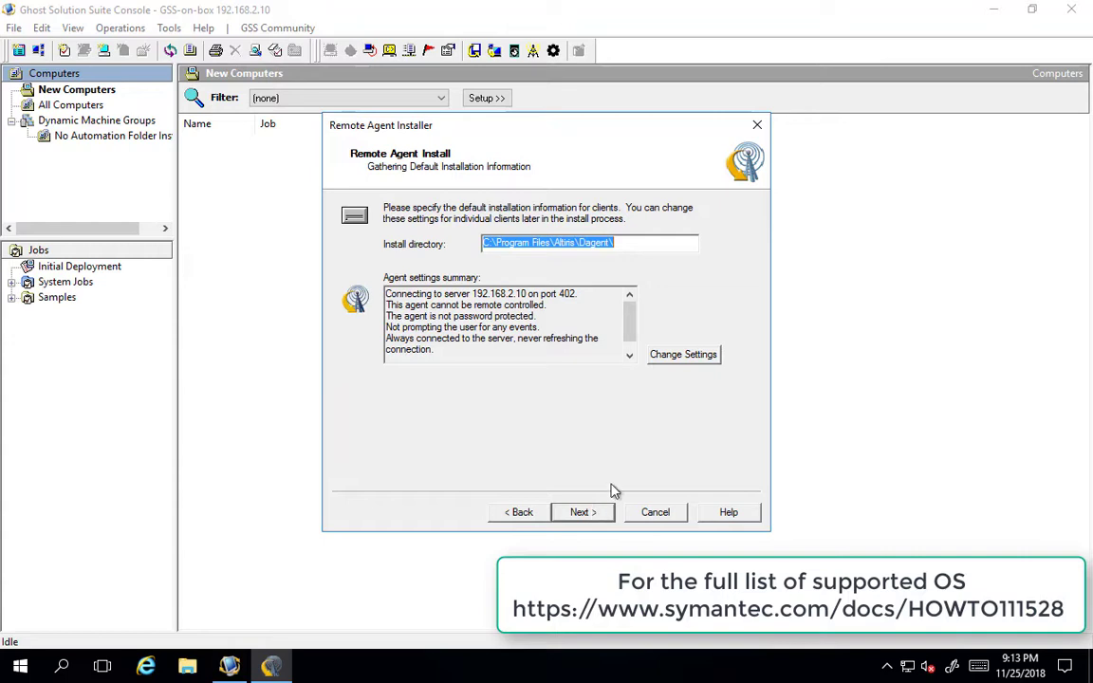
{"action": "left_click", "coordinate": [683, 354]}
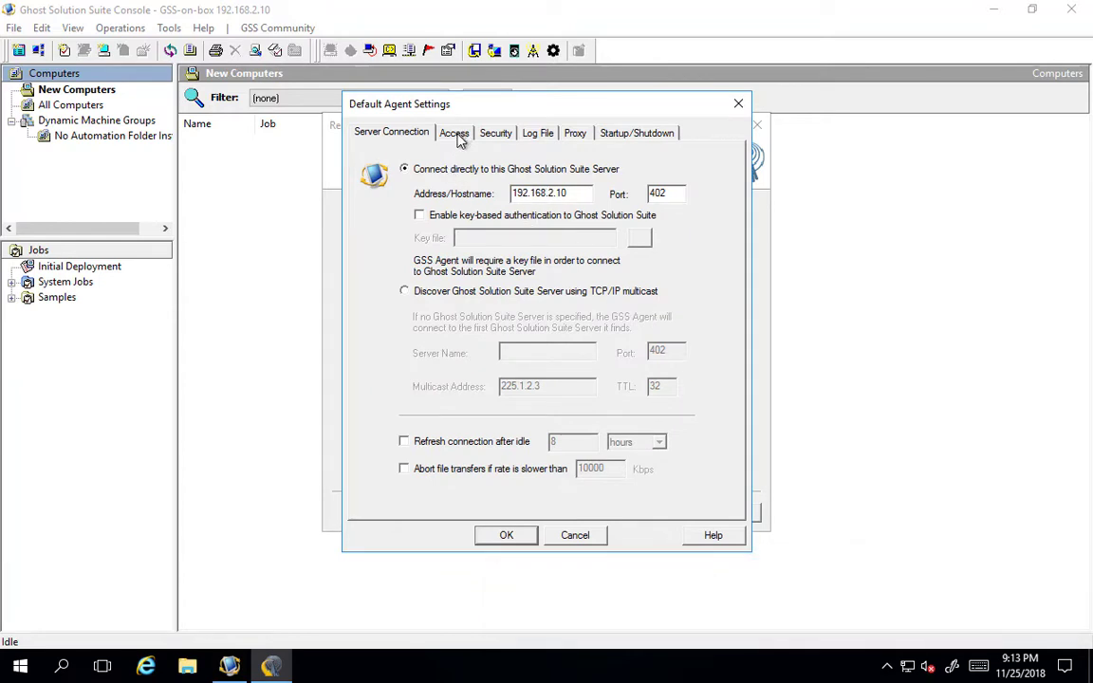
{"action": "left_click", "coordinate": [495, 133]}
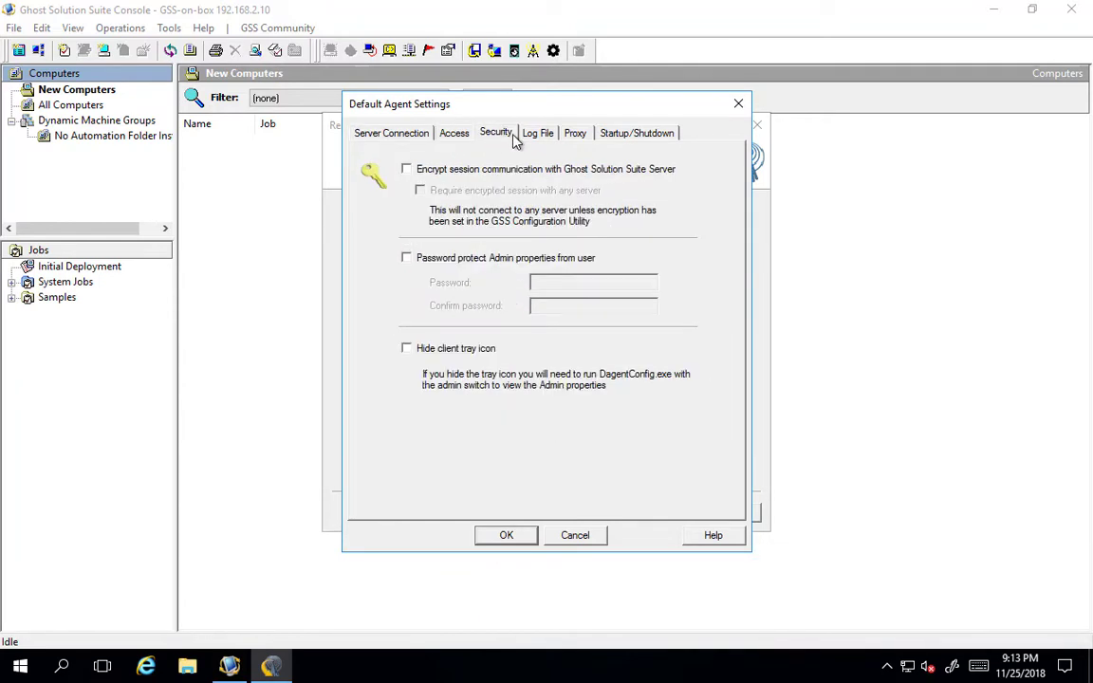
{"action": "left_click", "coordinate": [538, 133]}
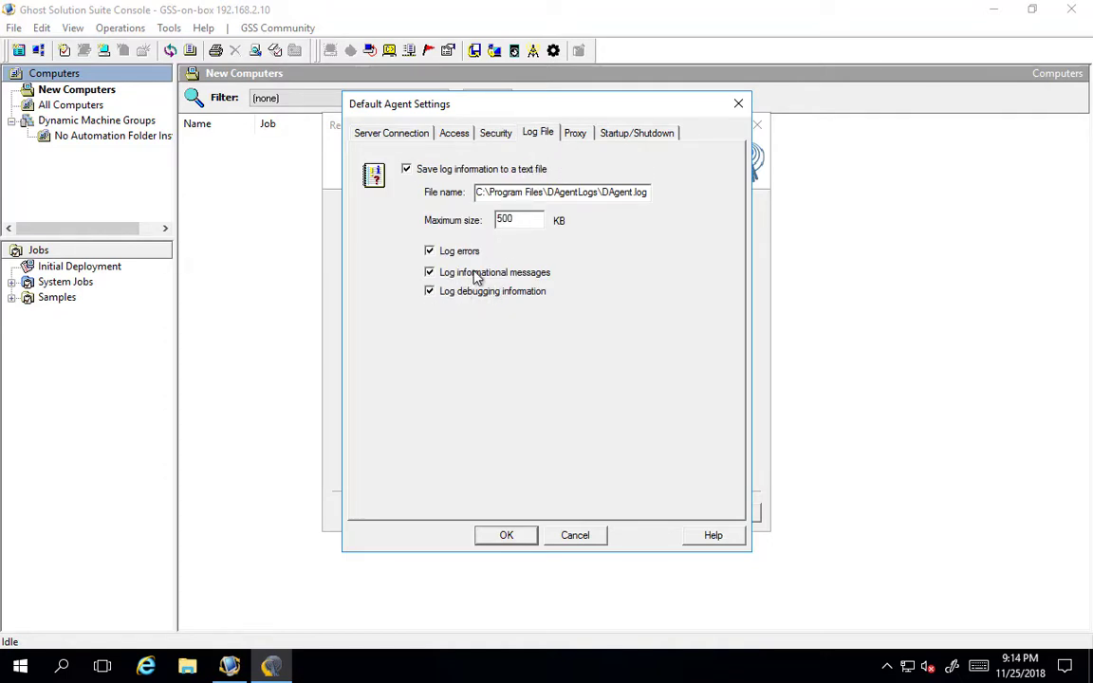
{"action": "left_click", "coordinate": [430, 272]}
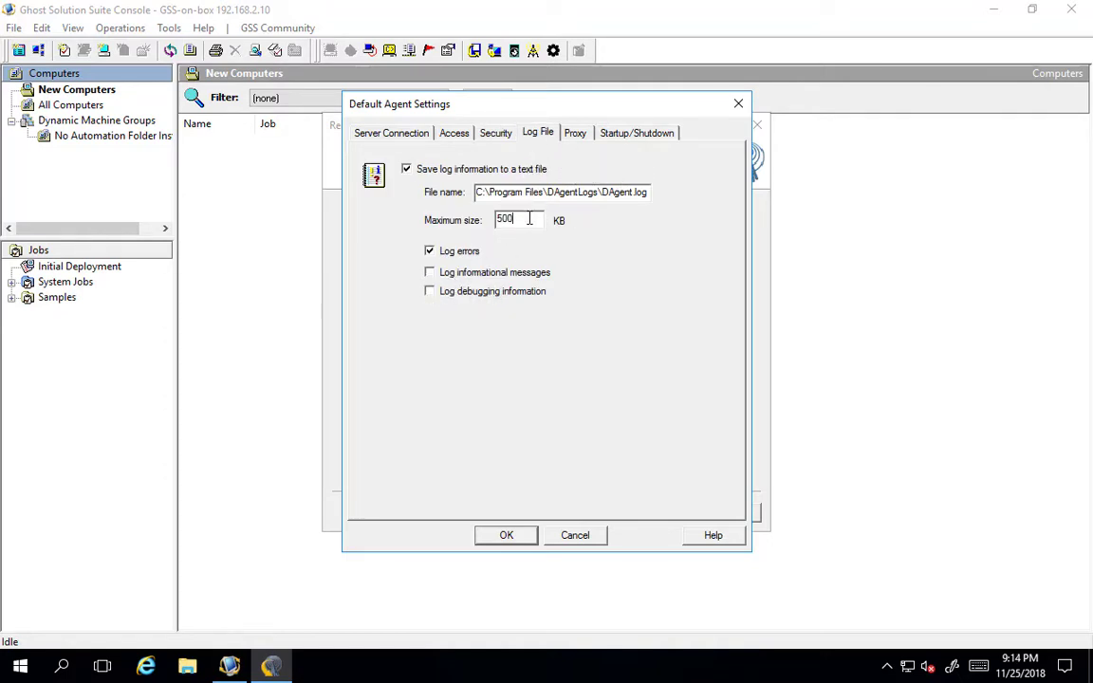
{"action": "mouse_move", "coordinate": [556, 487]}
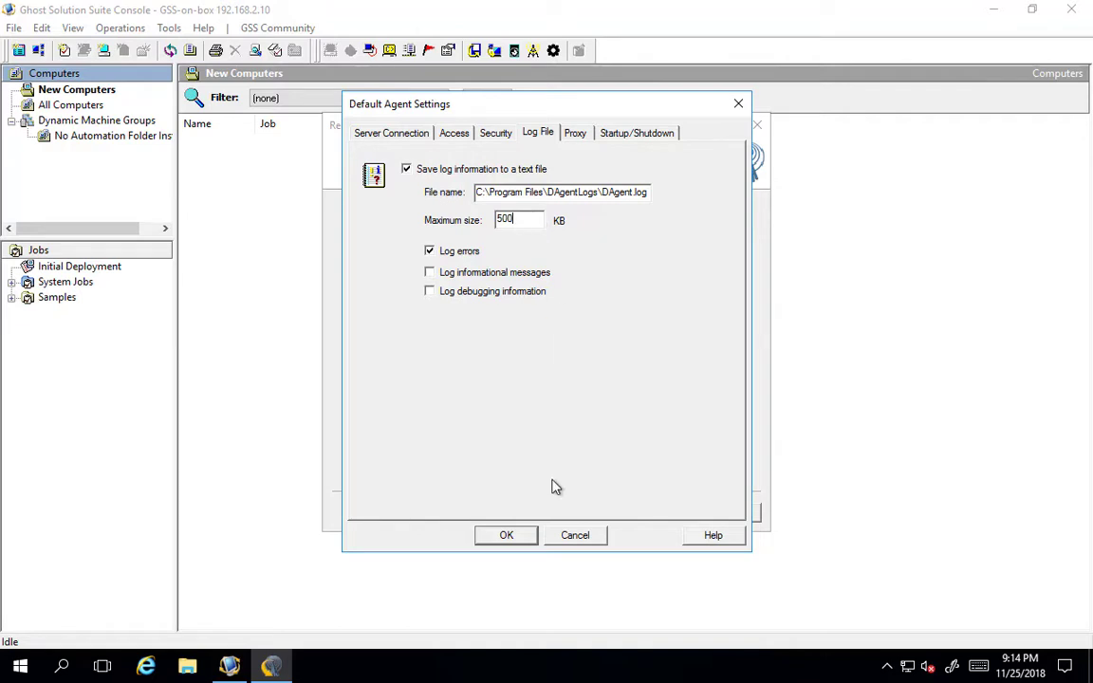
{"action": "left_click", "coordinate": [575, 133]}
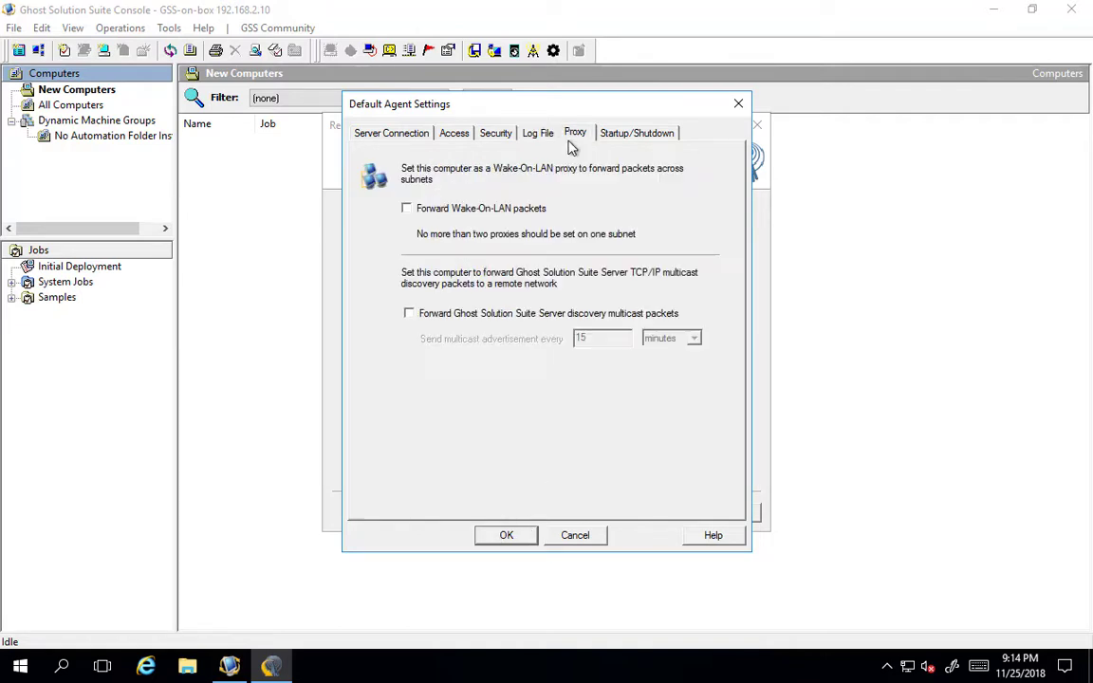
{"action": "left_click", "coordinate": [506, 536]}
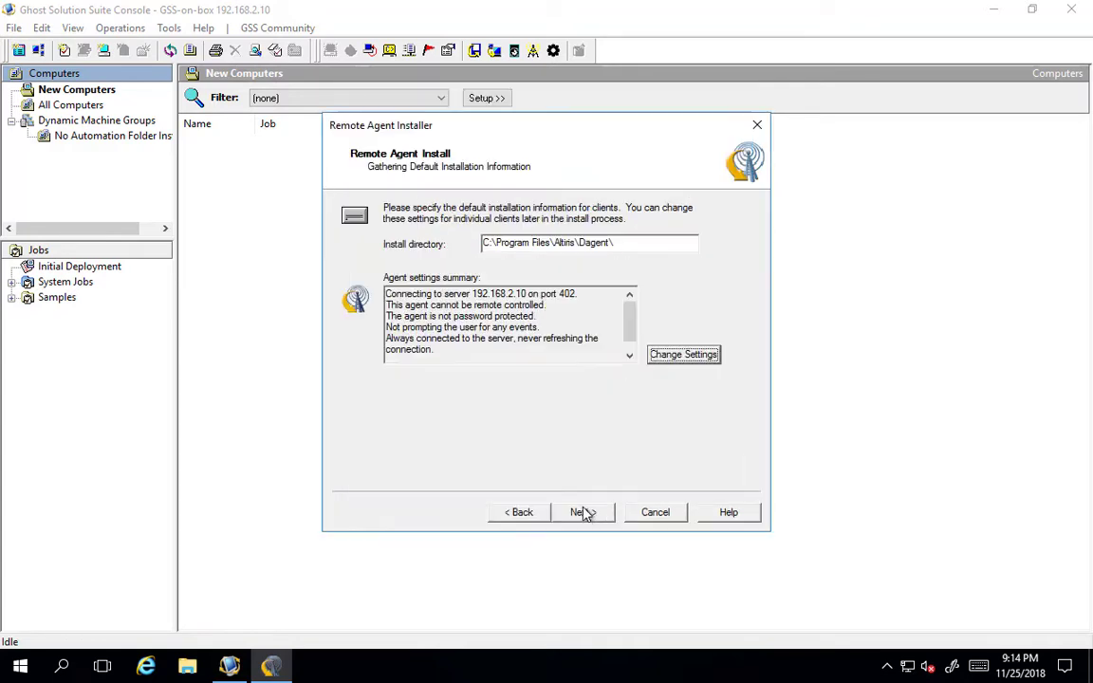
Step: Have the installer add clients to a specific group named 'new'
{"action": "left_click", "coordinate": [580, 512]}
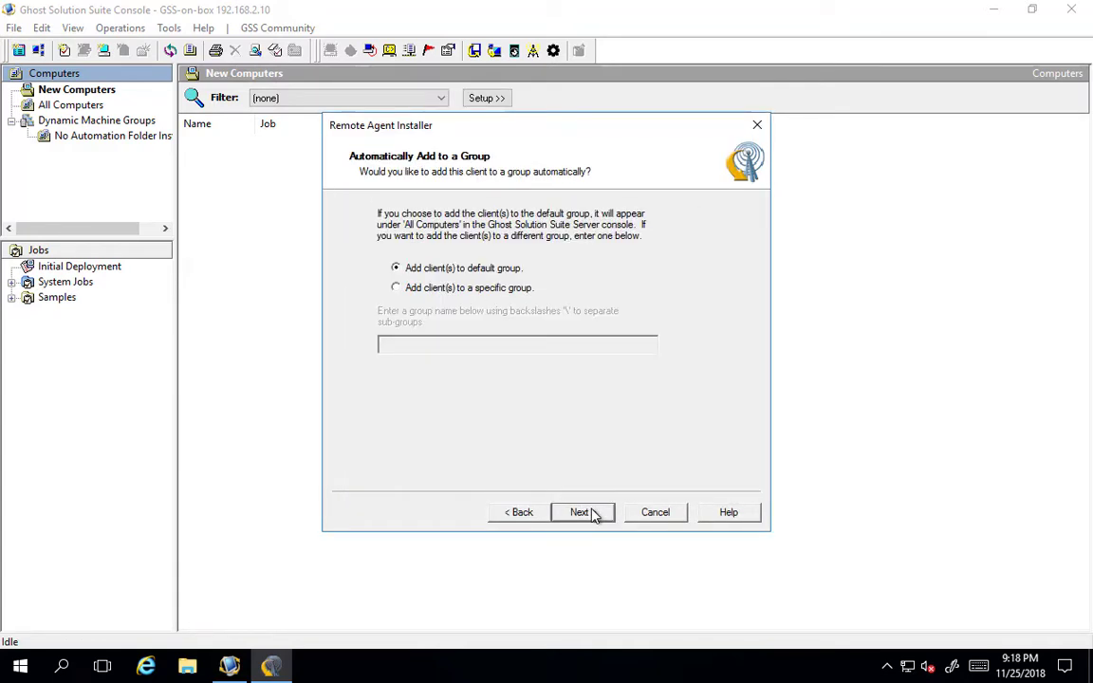
{"action": "left_click", "coordinate": [396, 288]}
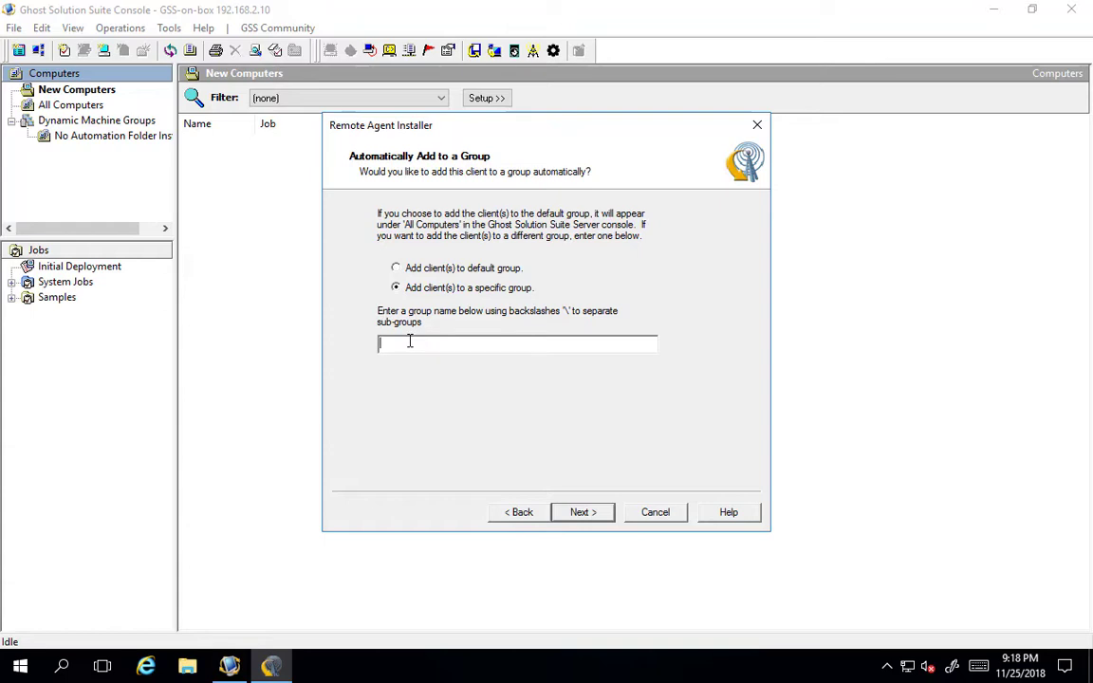
{"action": "type", "text": "new"}
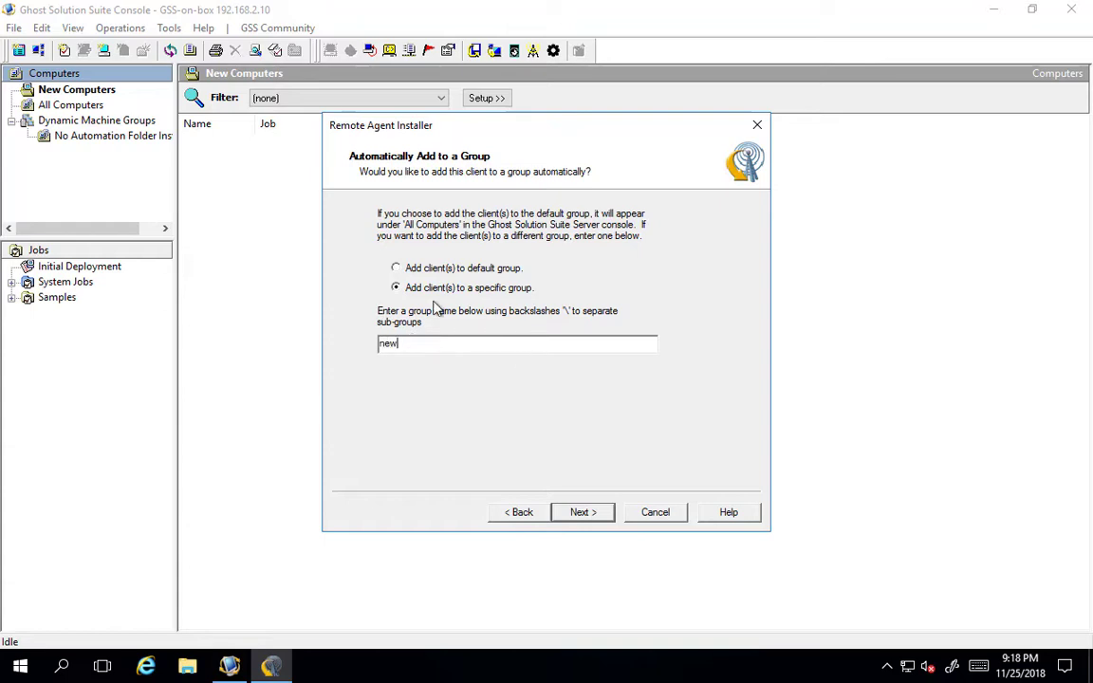
Step: Add client 192.168.2.8 as the agent install target
{"action": "left_click", "coordinate": [583, 513]}
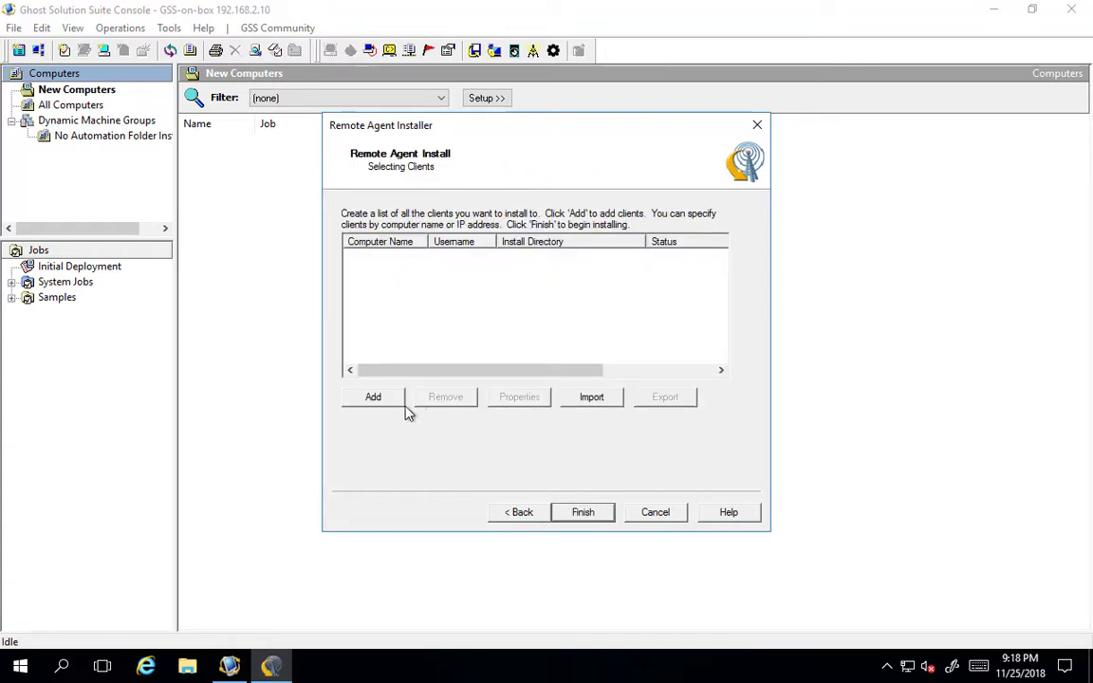
{"action": "left_click", "coordinate": [373, 397]}
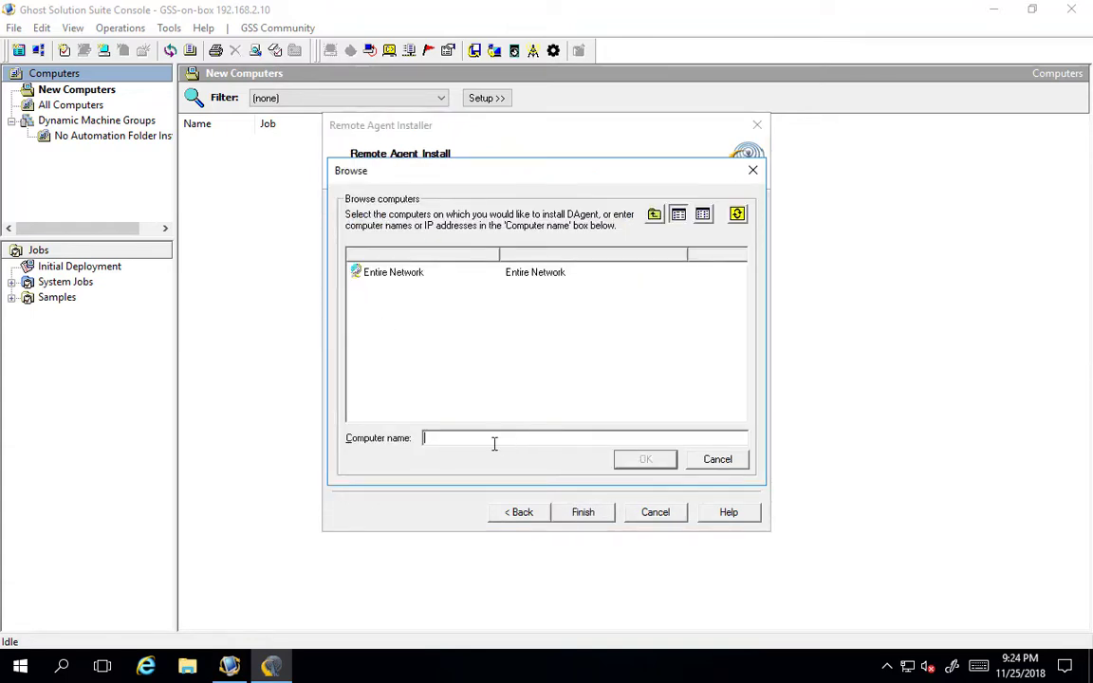
{"action": "right_click", "coordinate": [492, 443]}
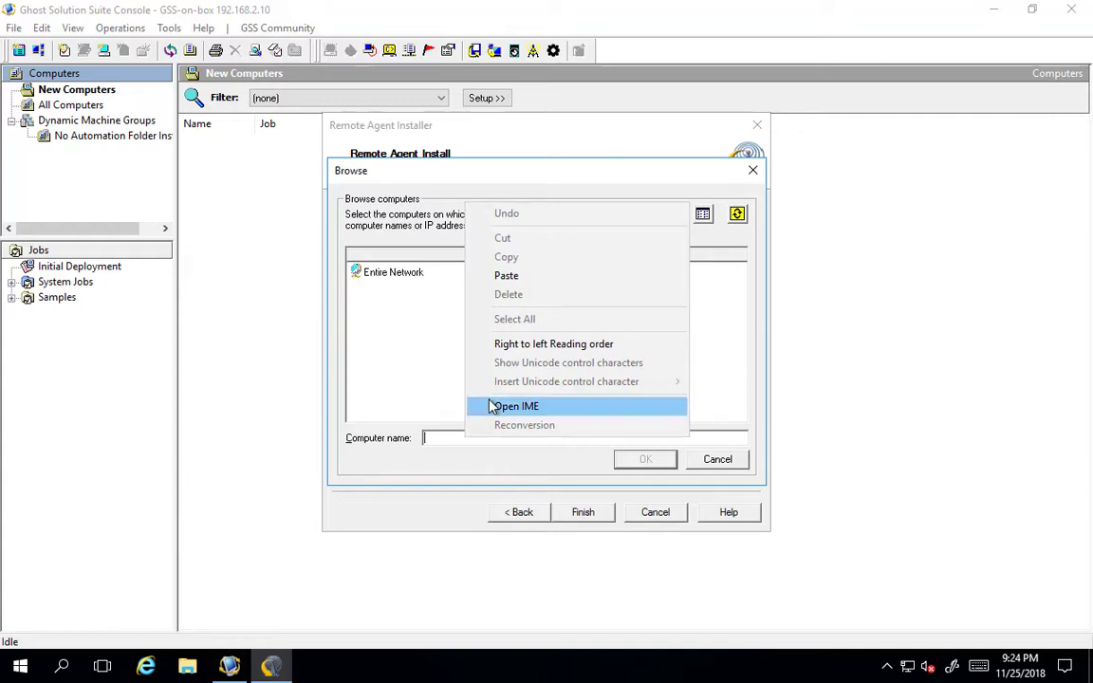
{"action": "left_click", "coordinate": [507, 275]}
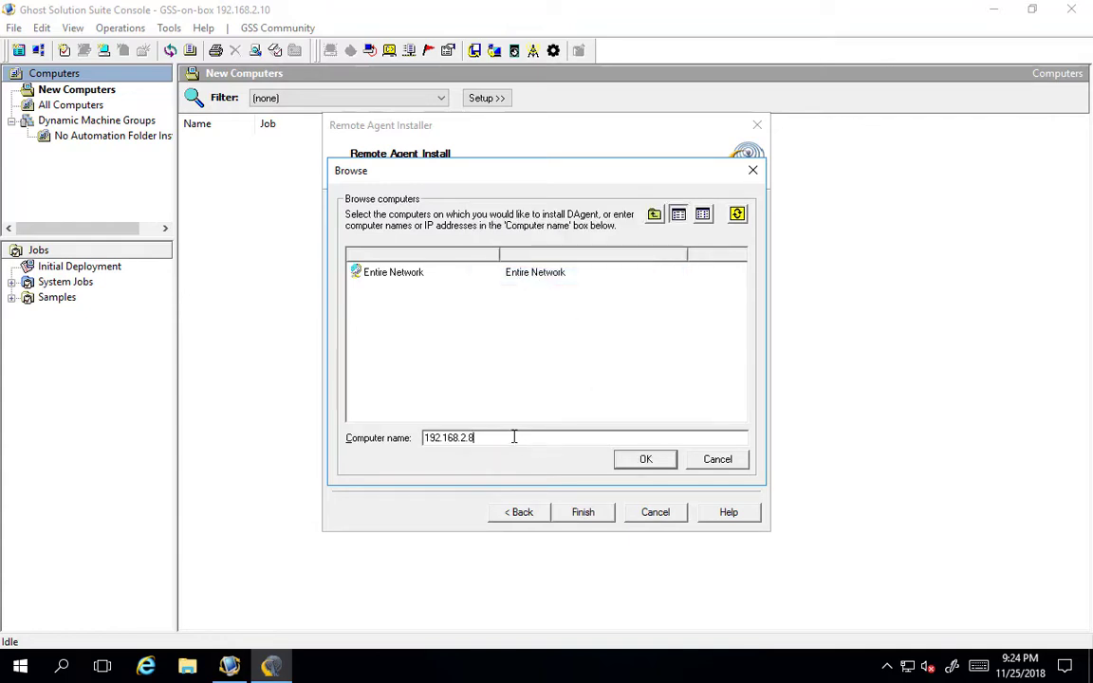
{"action": "left_click", "coordinate": [646, 460]}
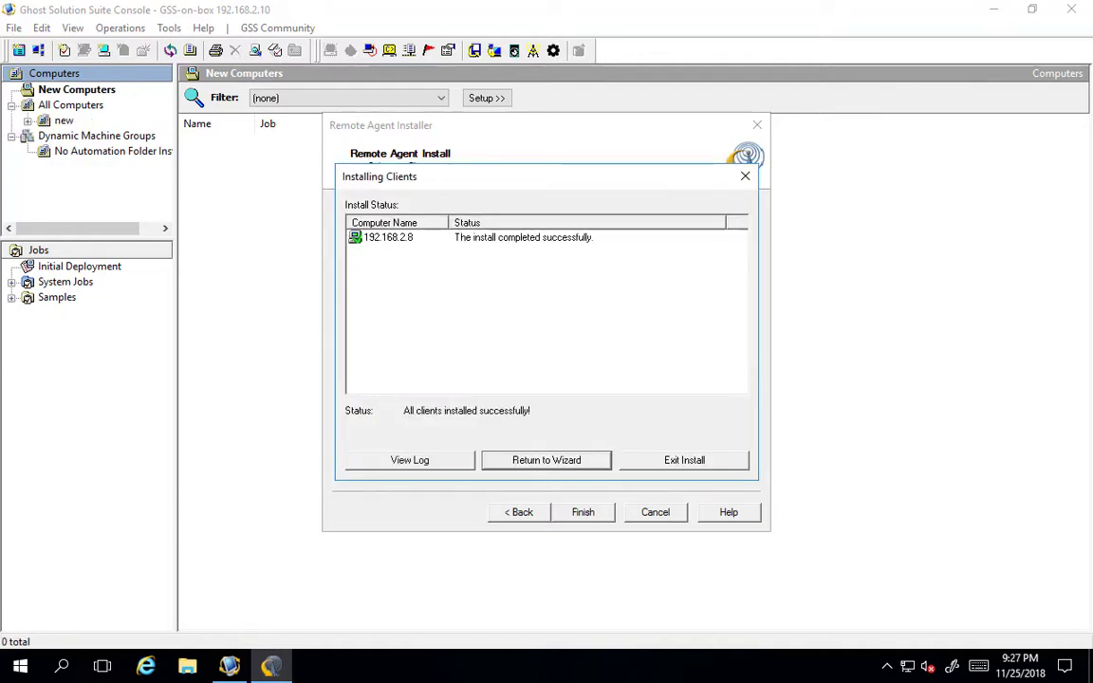
{"action": "left_click", "coordinate": [409, 461]}
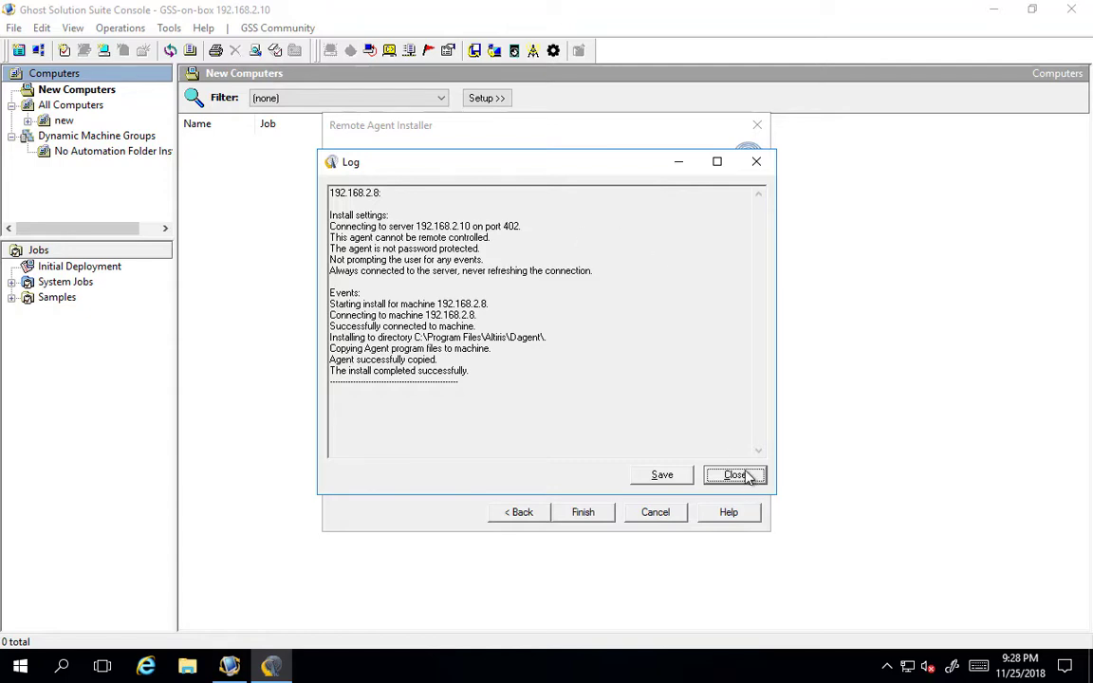
{"action": "left_click", "coordinate": [736, 475]}
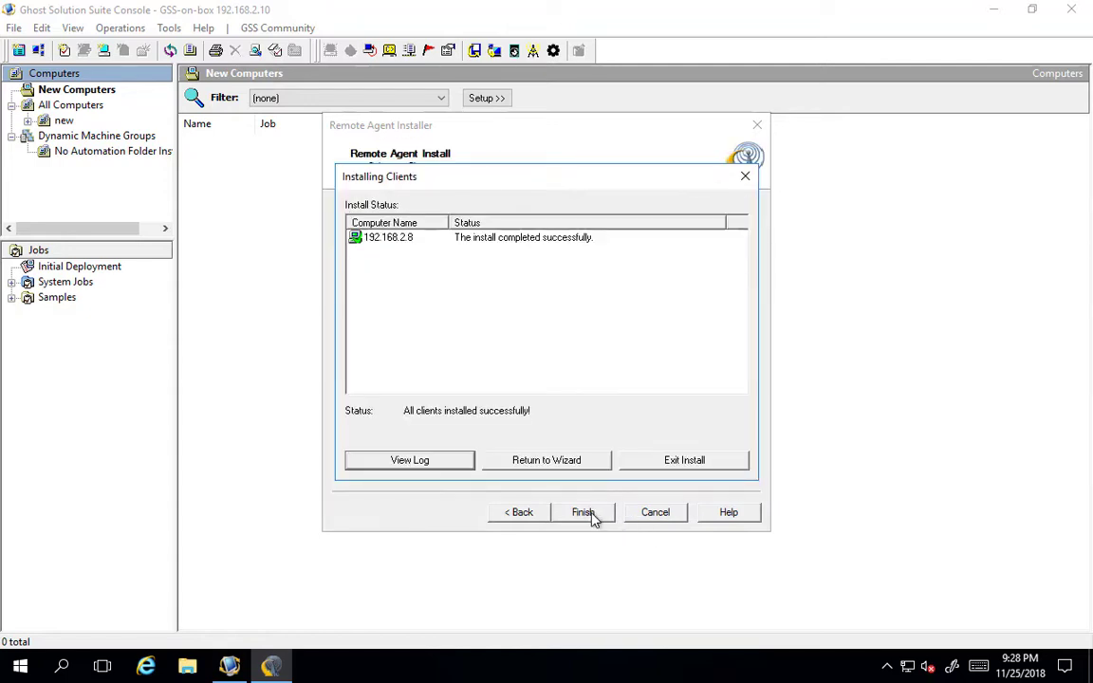
{"action": "mouse_move", "coordinate": [714, 447]}
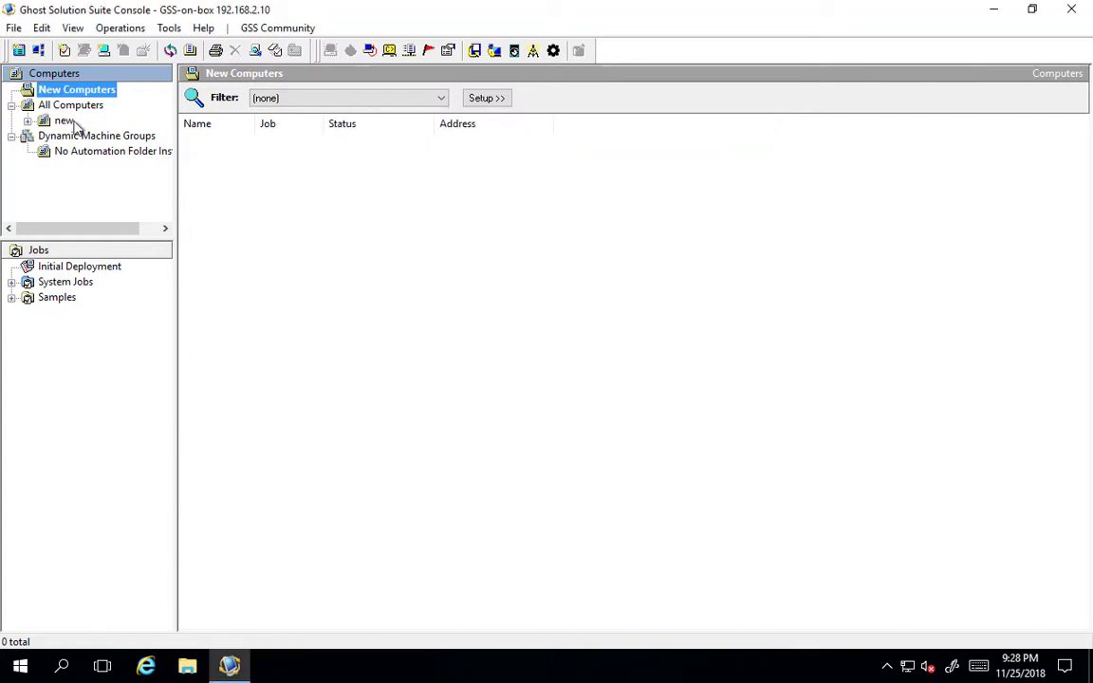
Step: Expand the 'new' group and view CL-W10-1803-01's details and actions
{"action": "left_click", "coordinate": [63, 120]}
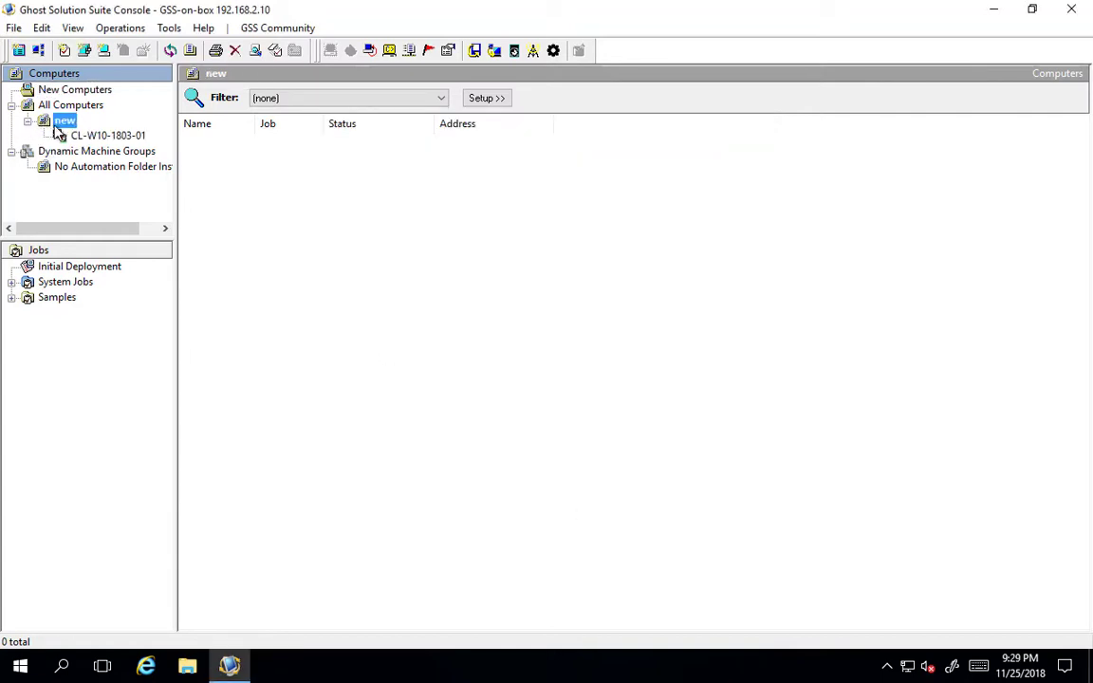
{"action": "mouse_move", "coordinate": [78, 143]}
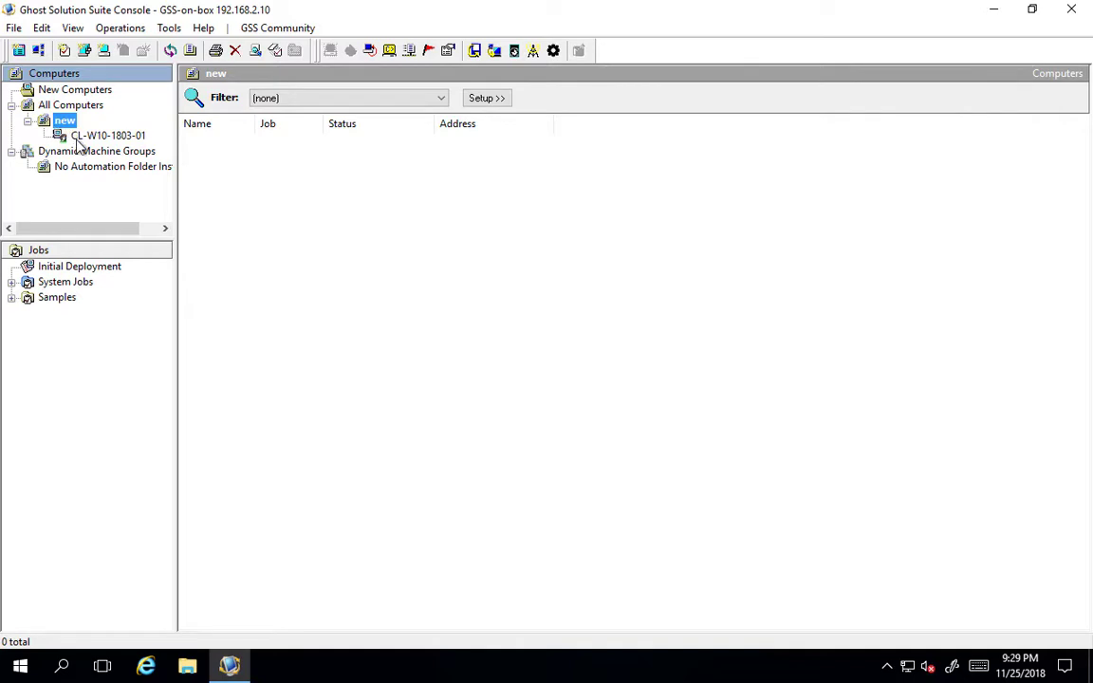
{"action": "left_click", "coordinate": [108, 135]}
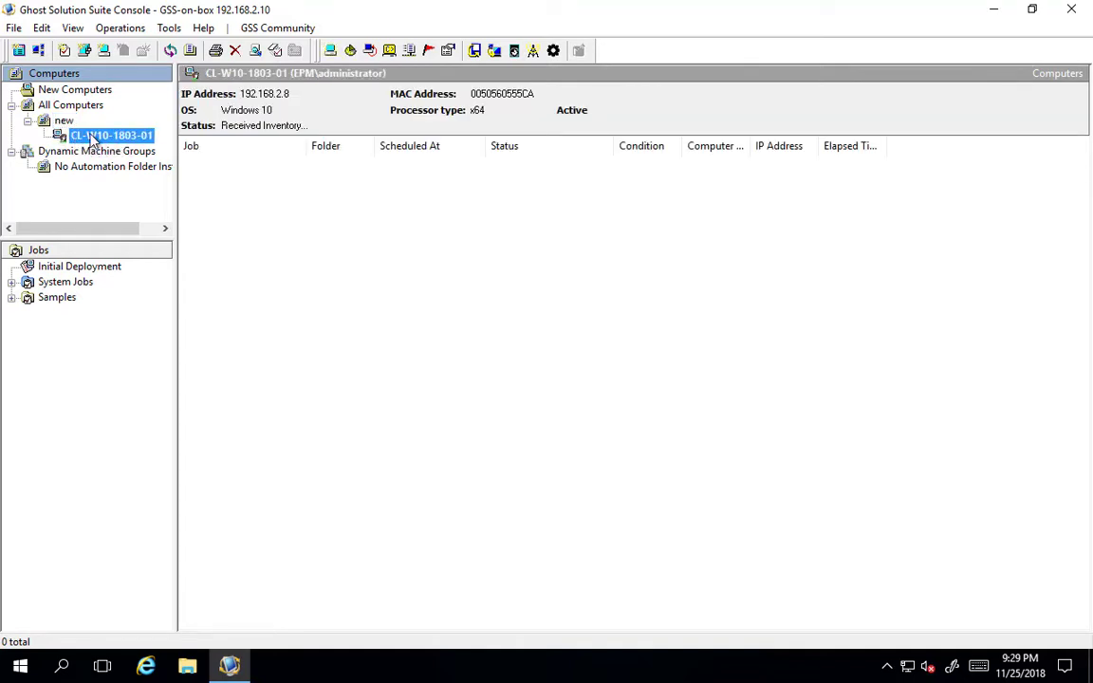
{"action": "right_click", "coordinate": [112, 135]}
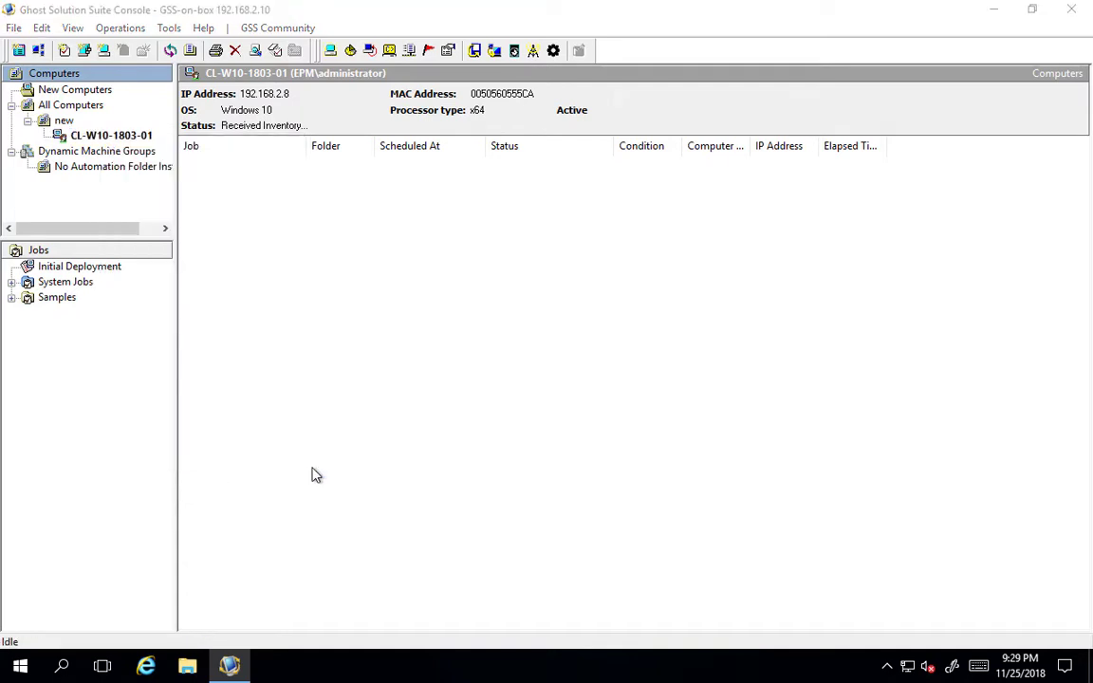
{"action": "double_click", "coordinate": [112, 135]}
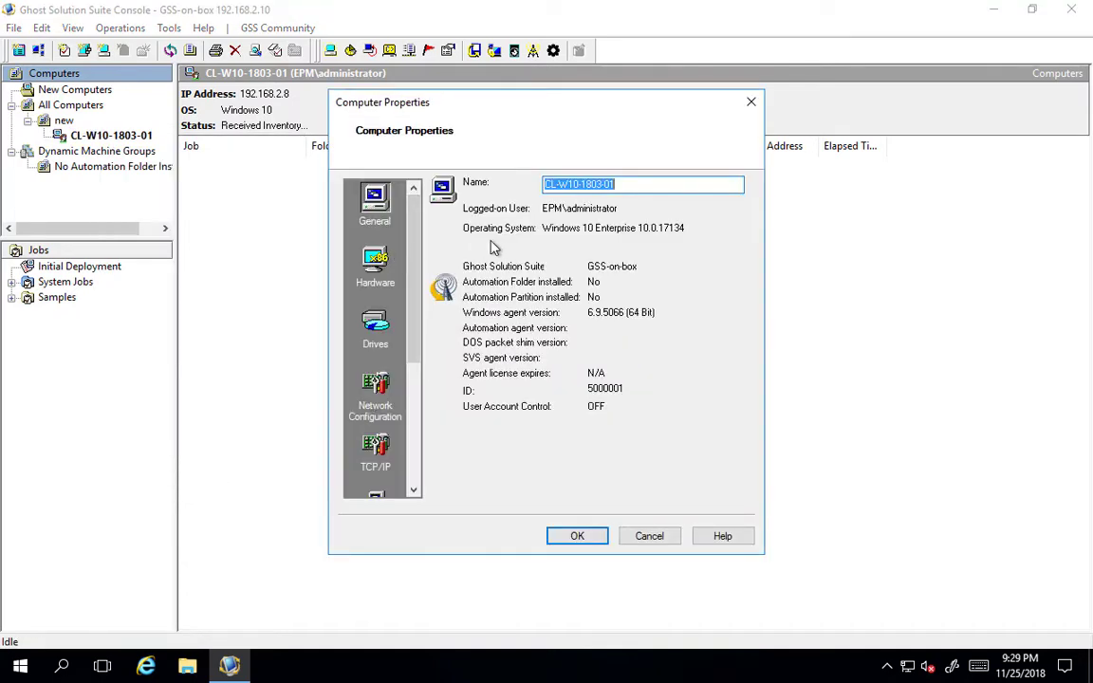
{"action": "mouse_move", "coordinate": [548, 232]}
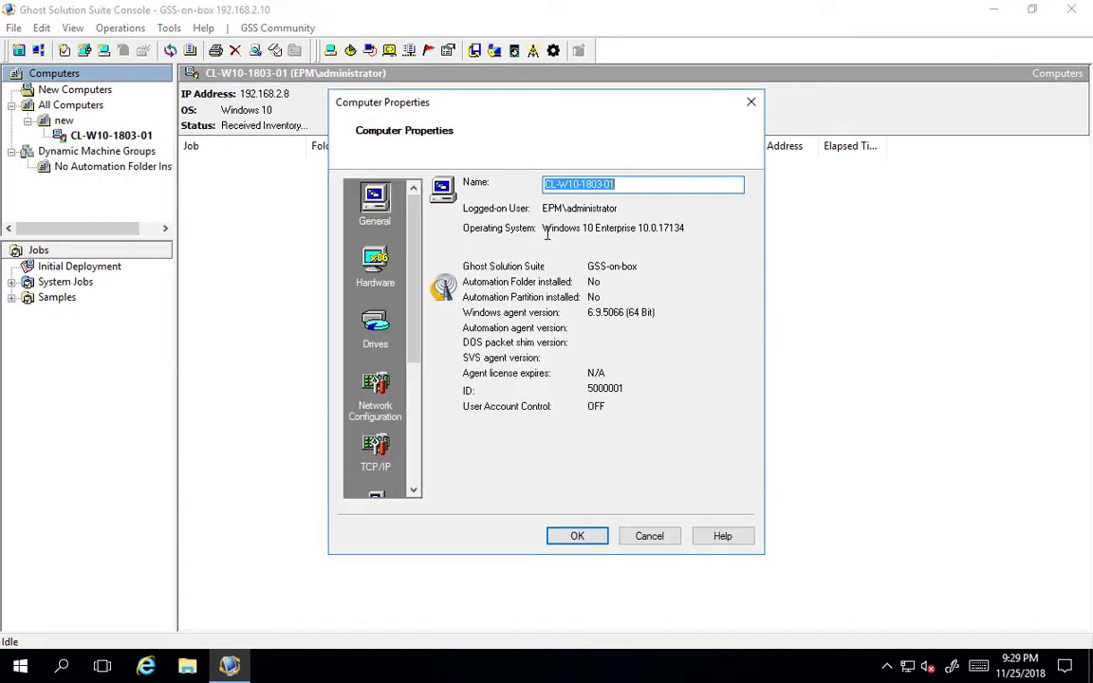
{"action": "mouse_move", "coordinate": [567, 221]}
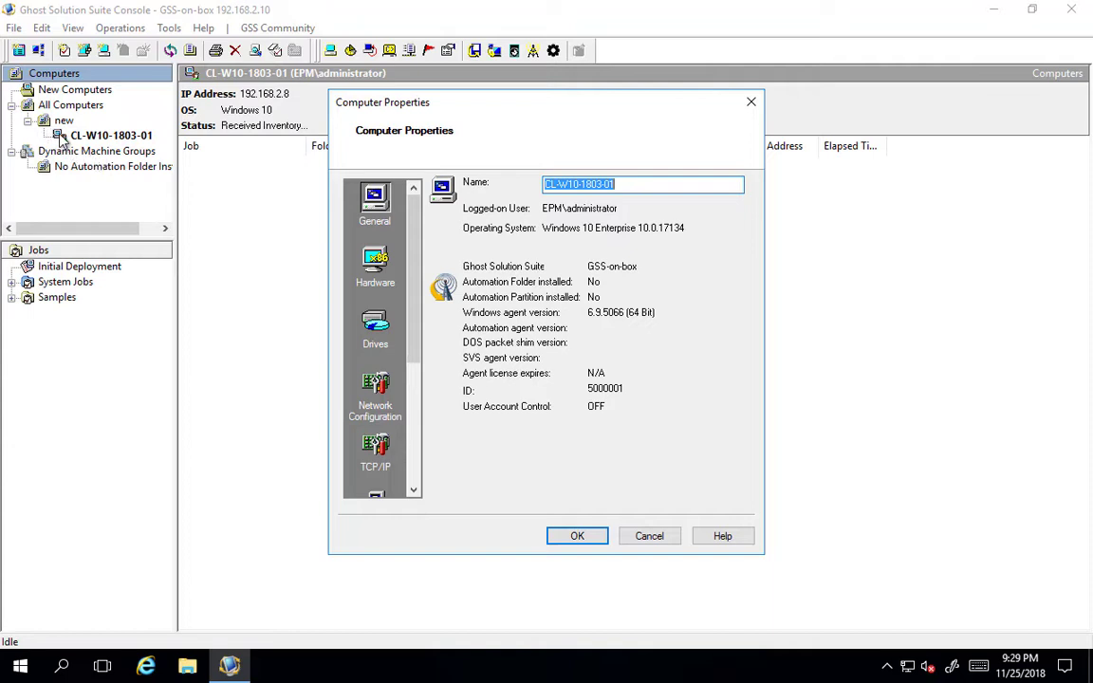
{"action": "mouse_move", "coordinate": [384, 273]}
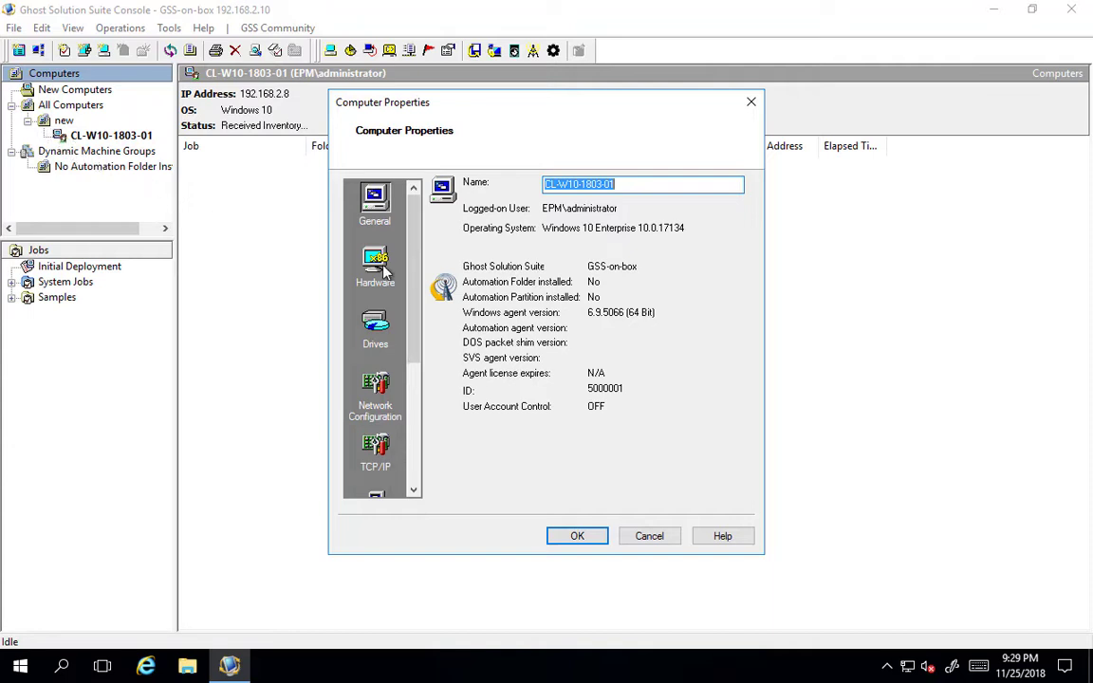
{"action": "left_click", "coordinate": [375, 266]}
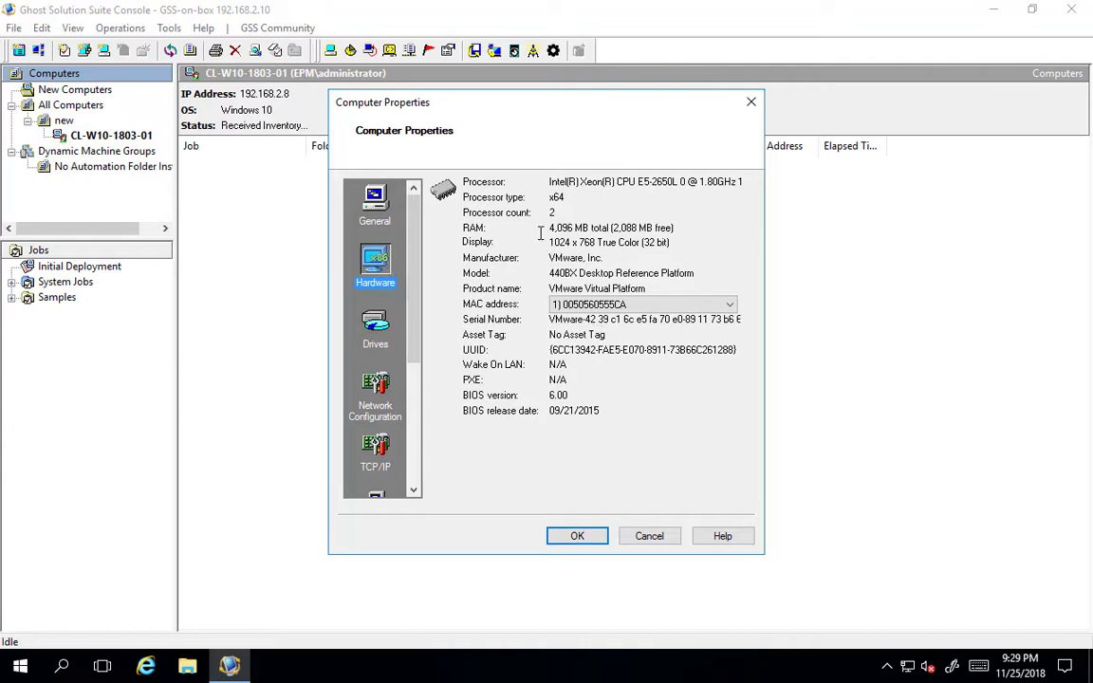
{"action": "mouse_move", "coordinate": [665, 192]}
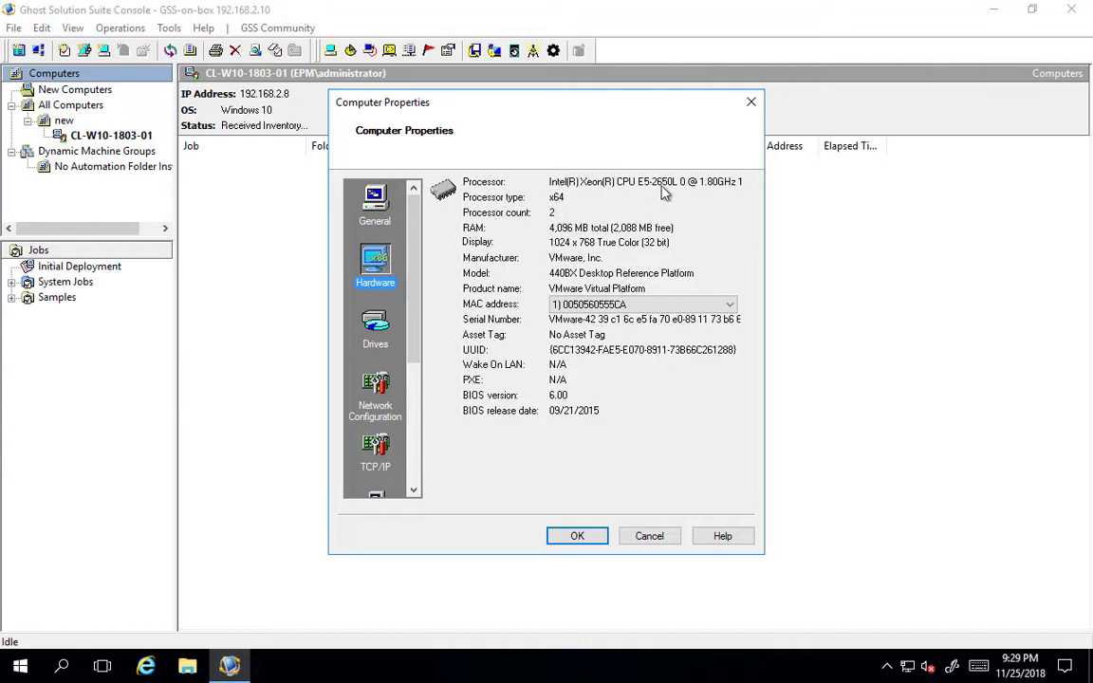
{"action": "left_click", "coordinate": [375, 327]}
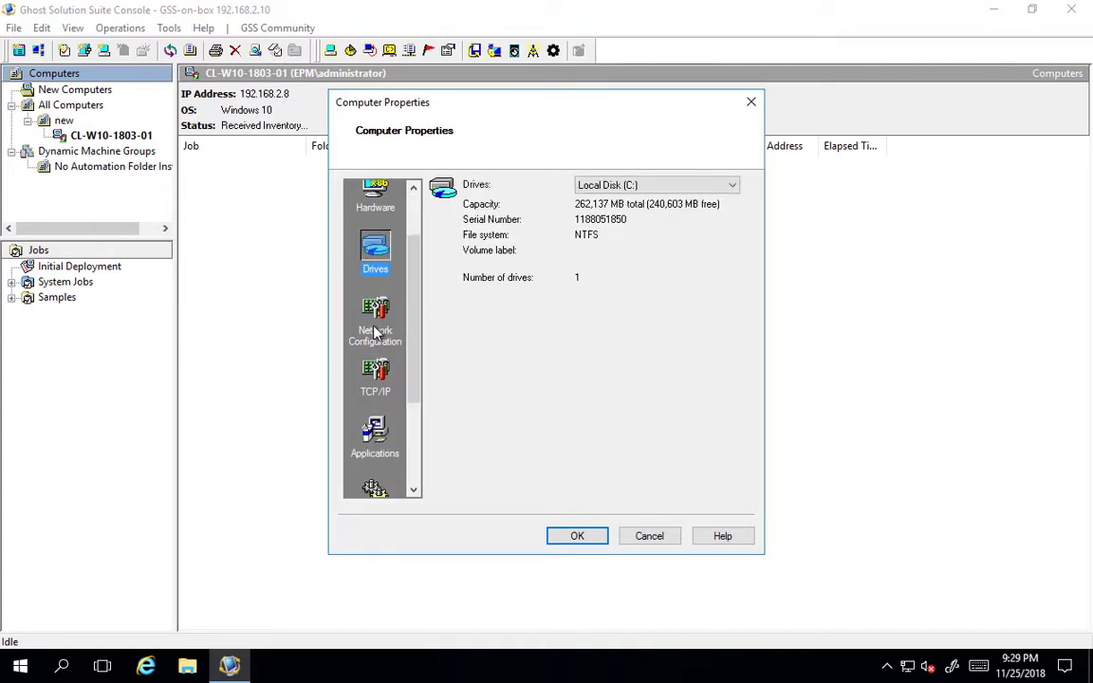
{"action": "left_click", "coordinate": [375, 375]}
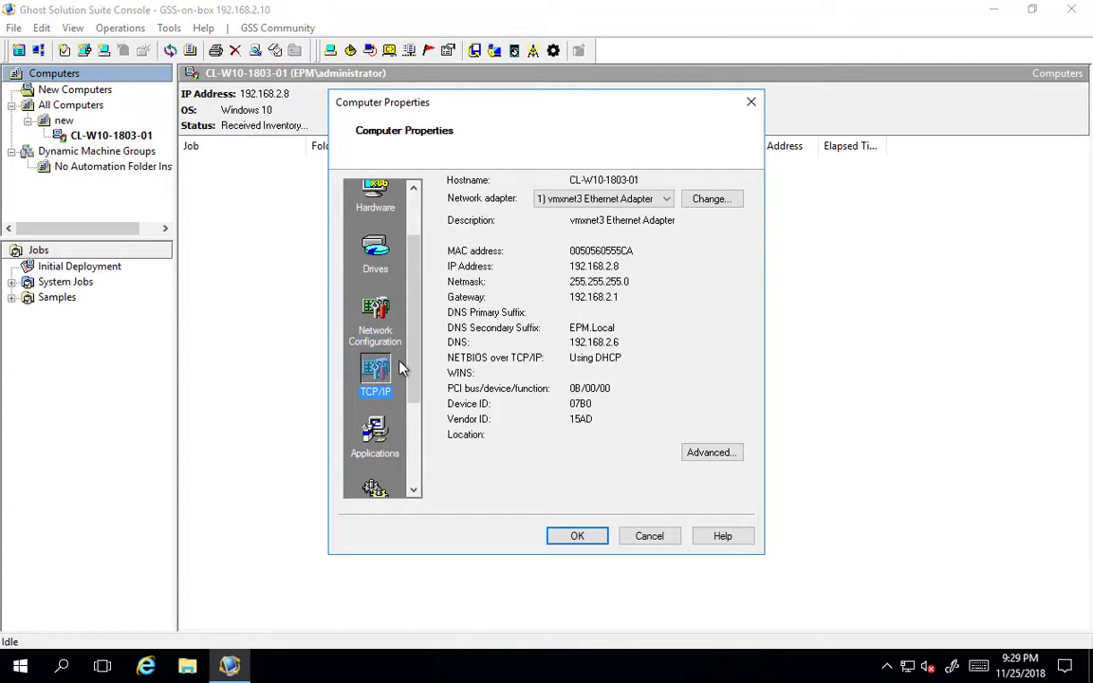
{"action": "scroll", "scroll_direction": "down", "scroll_amount": 3}
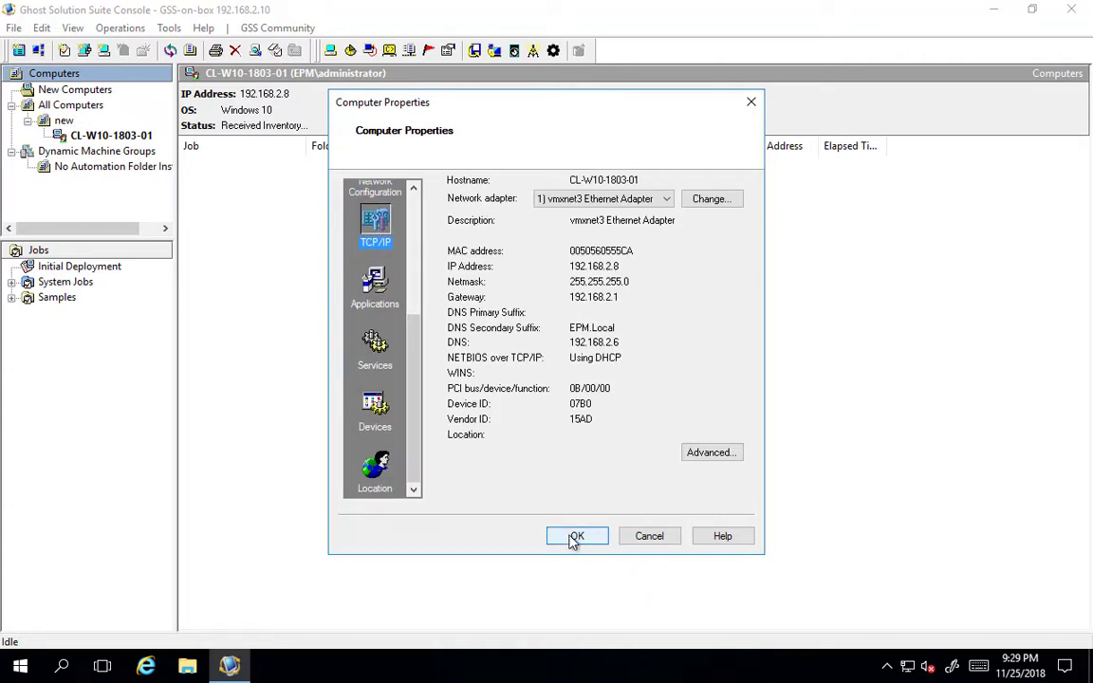
{"action": "left_click", "coordinate": [576, 537]}
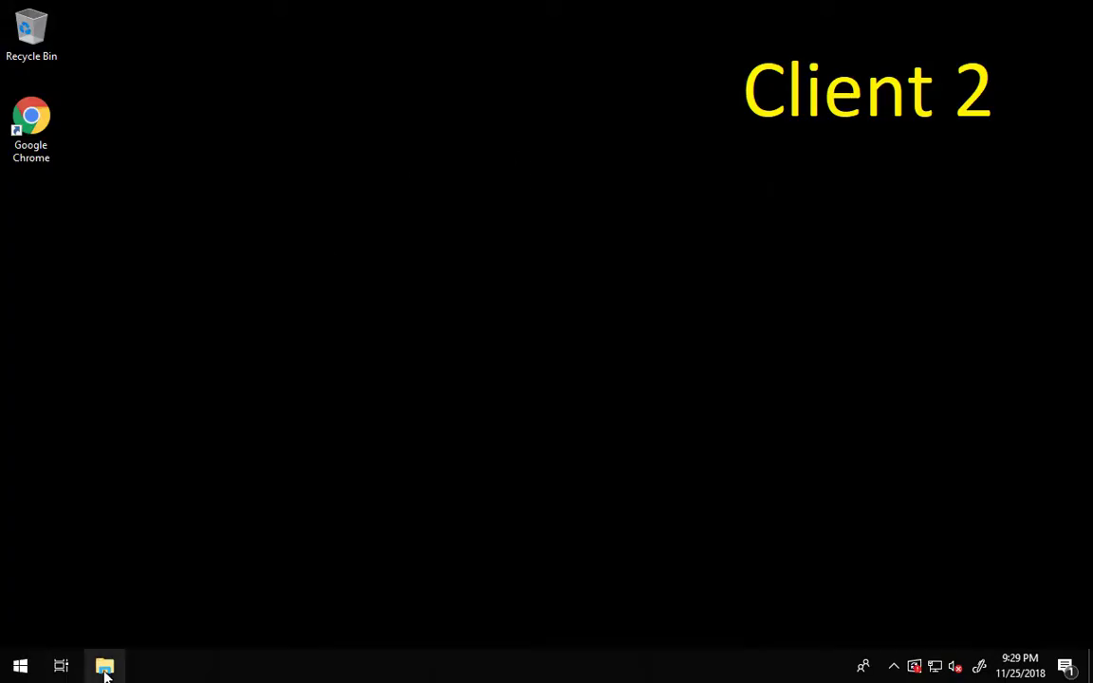
Step: Open File Explorer on Client 2 and close the Ghost console window
{"action": "left_click", "coordinate": [104, 666]}
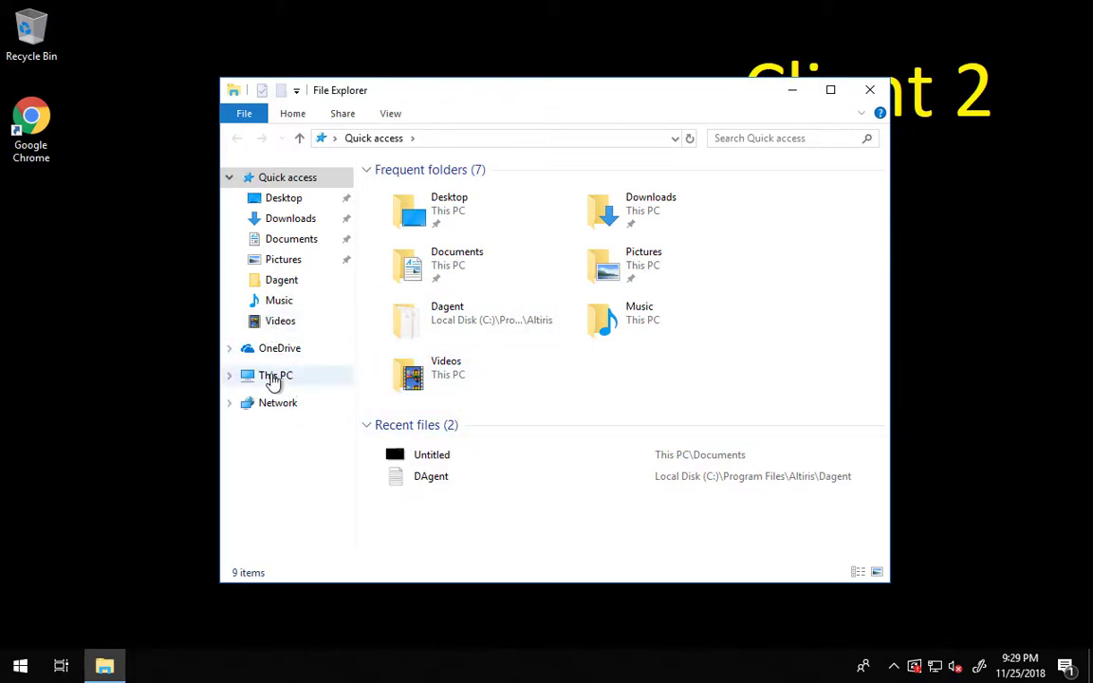
{"action": "left_click", "coordinate": [493, 138]}
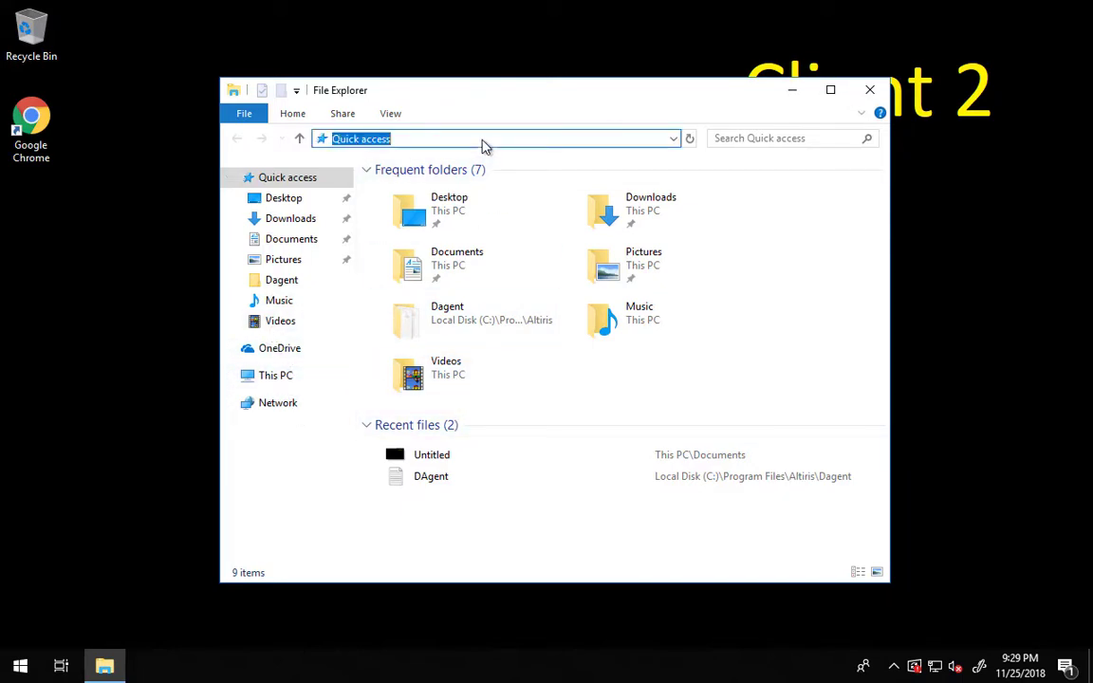
{"action": "type", "text": "\\\\"}
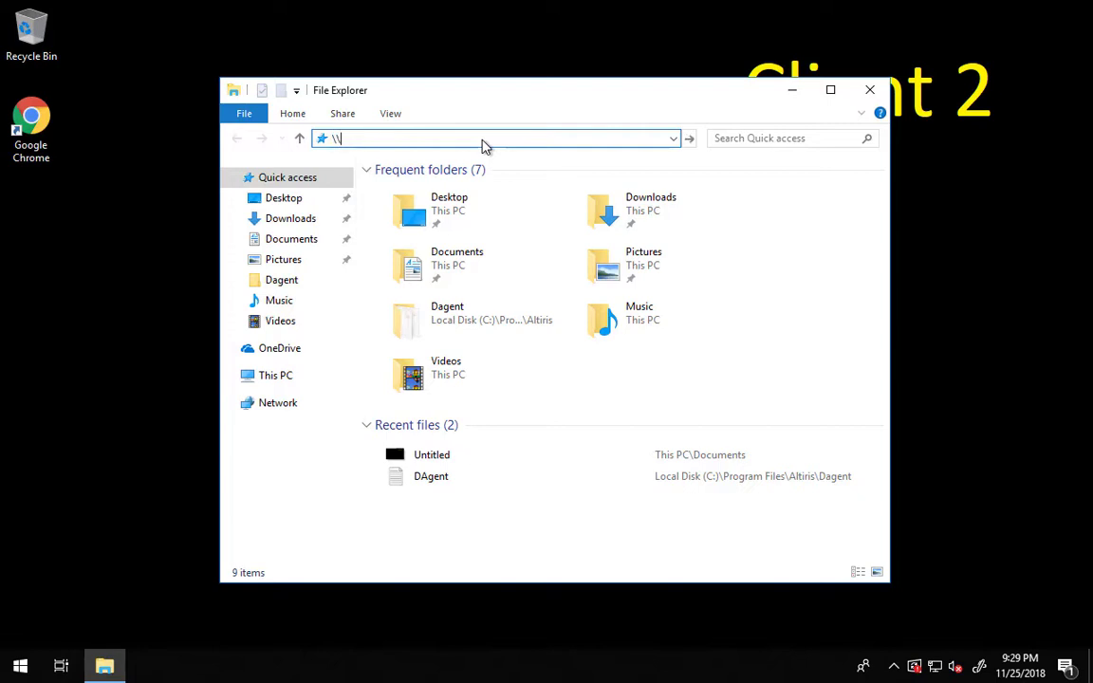
{"action": "type", "text": "gss"}
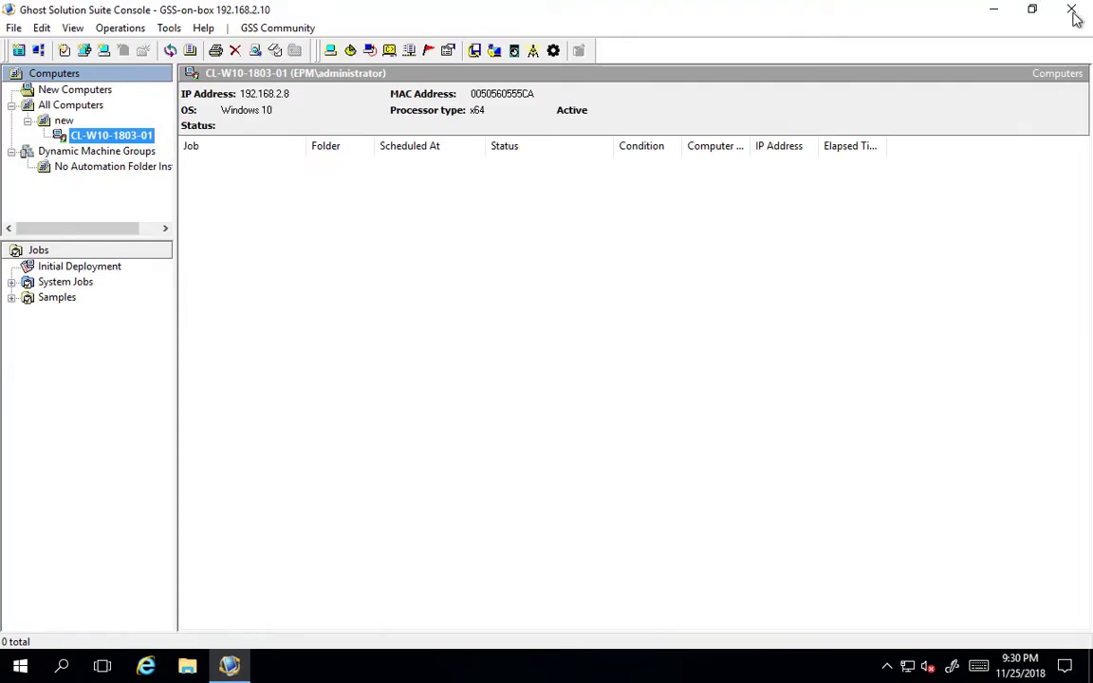
{"action": "left_click", "coordinate": [1072, 9]}
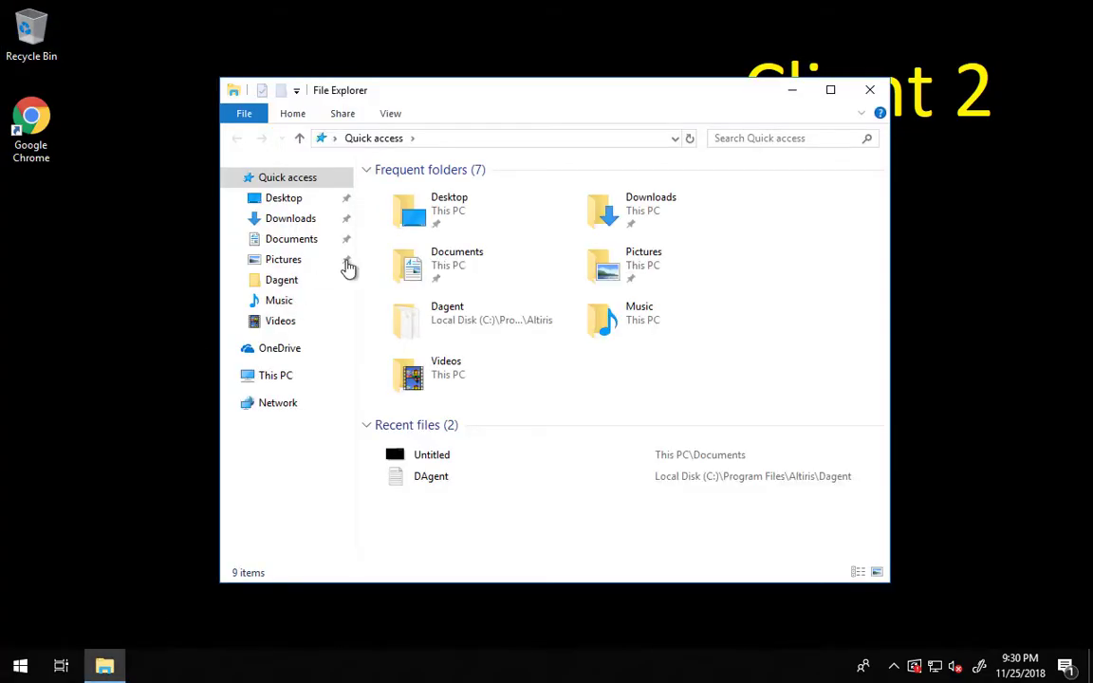
Step: Enter the network path \\GSS-on-box\eXpress in the address bar
{"action": "left_click", "coordinate": [474, 138]}
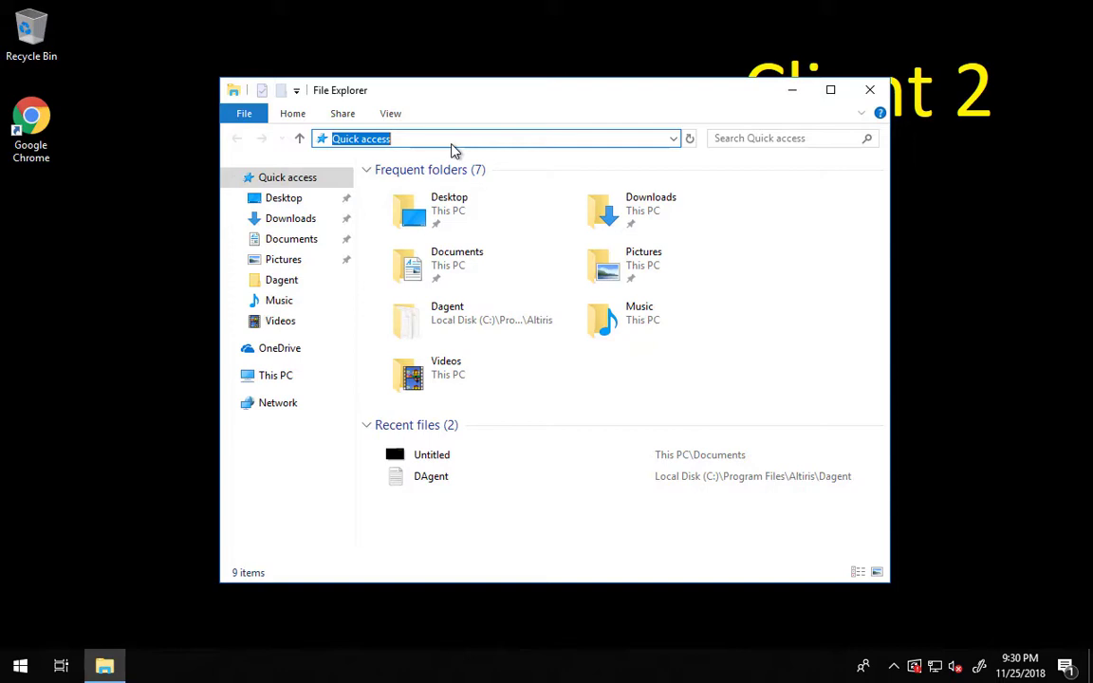
{"action": "type", "text": "\\\\"}
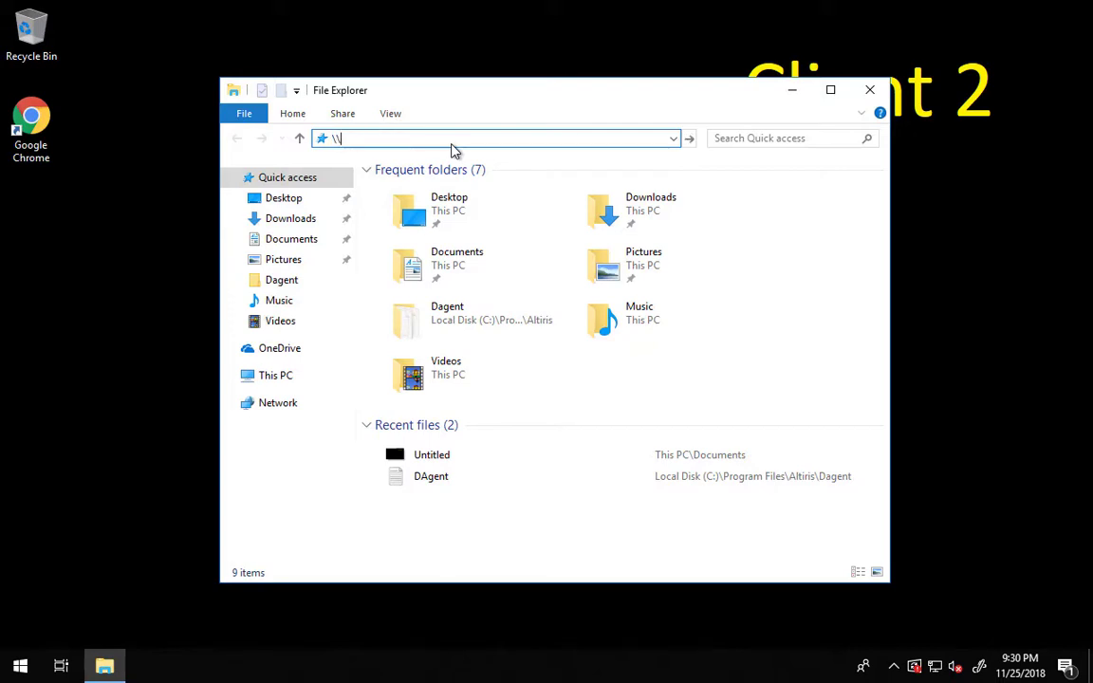
{"action": "type", "text": "GSS-on-box"}
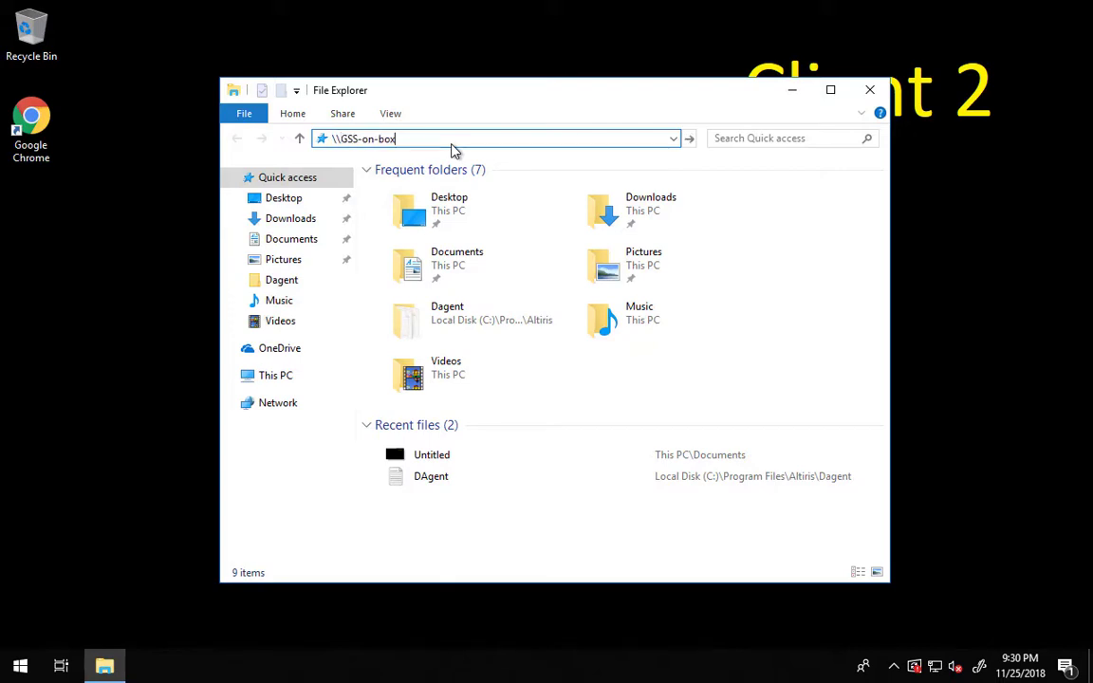
{"action": "type", "text": "\\"}
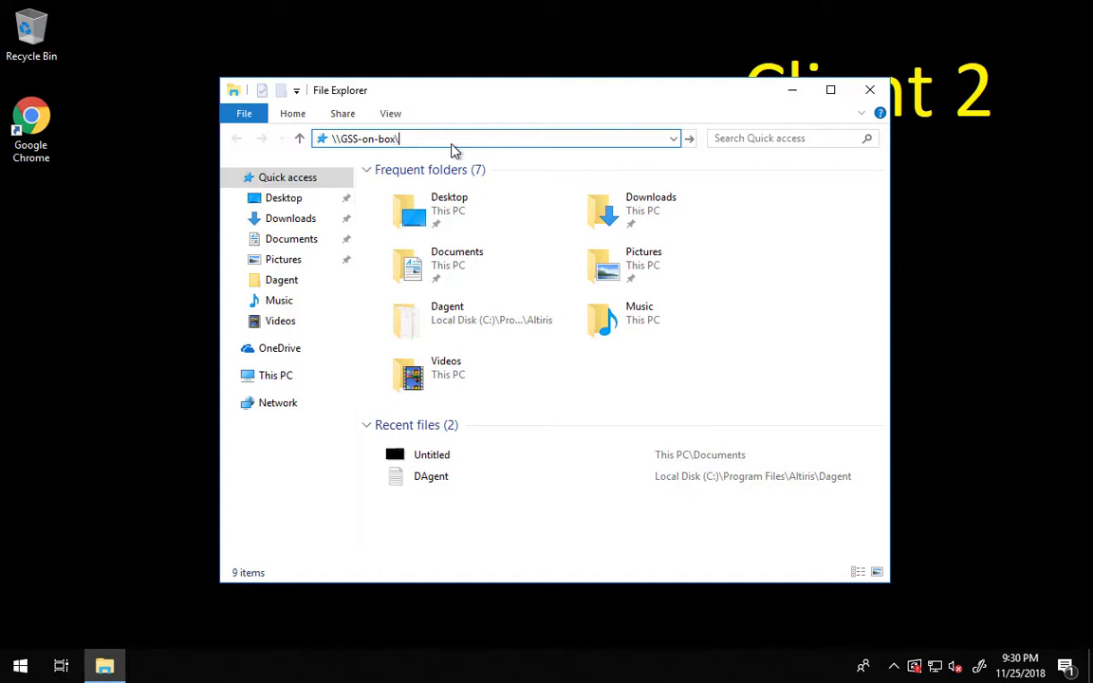
{"action": "type", "text": "eXpress"}
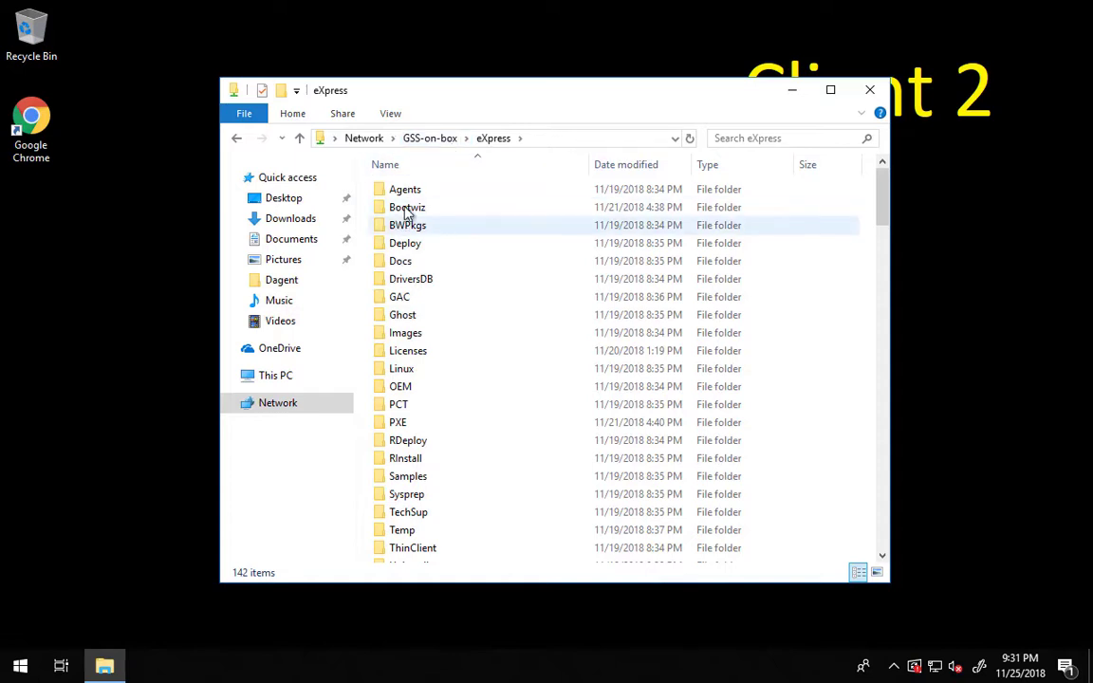
Step: Open Agents\AClient in the eXpress share and scroll to dagent_x64
{"action": "double_click", "coordinate": [404, 189]}
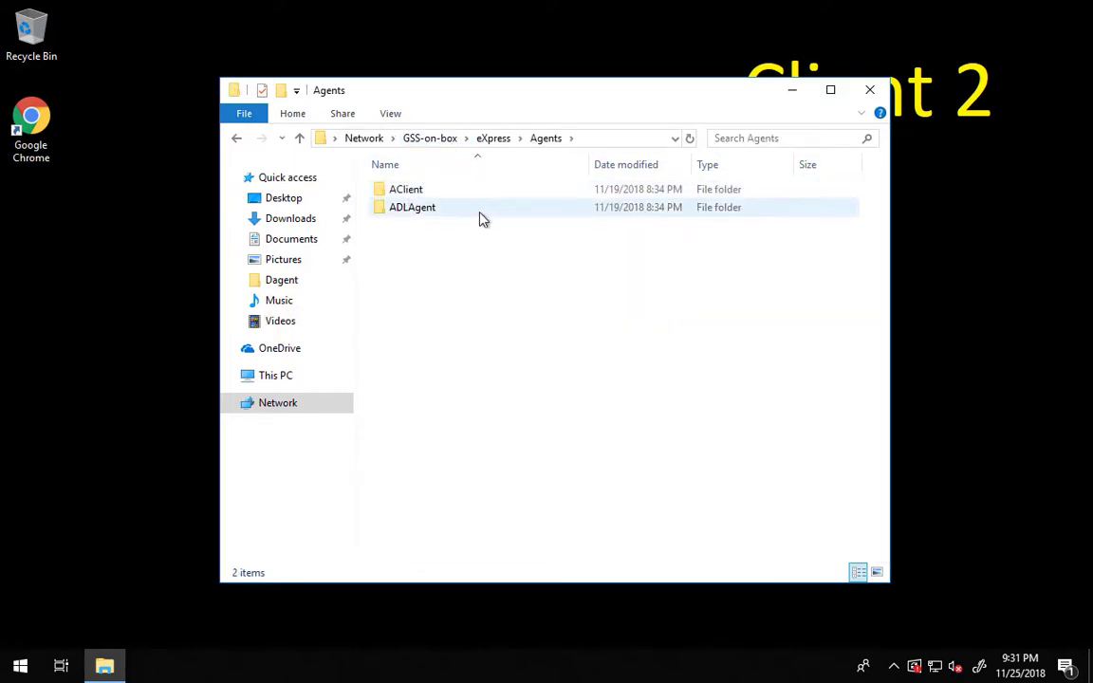
{"action": "mouse_move", "coordinate": [406, 189]}
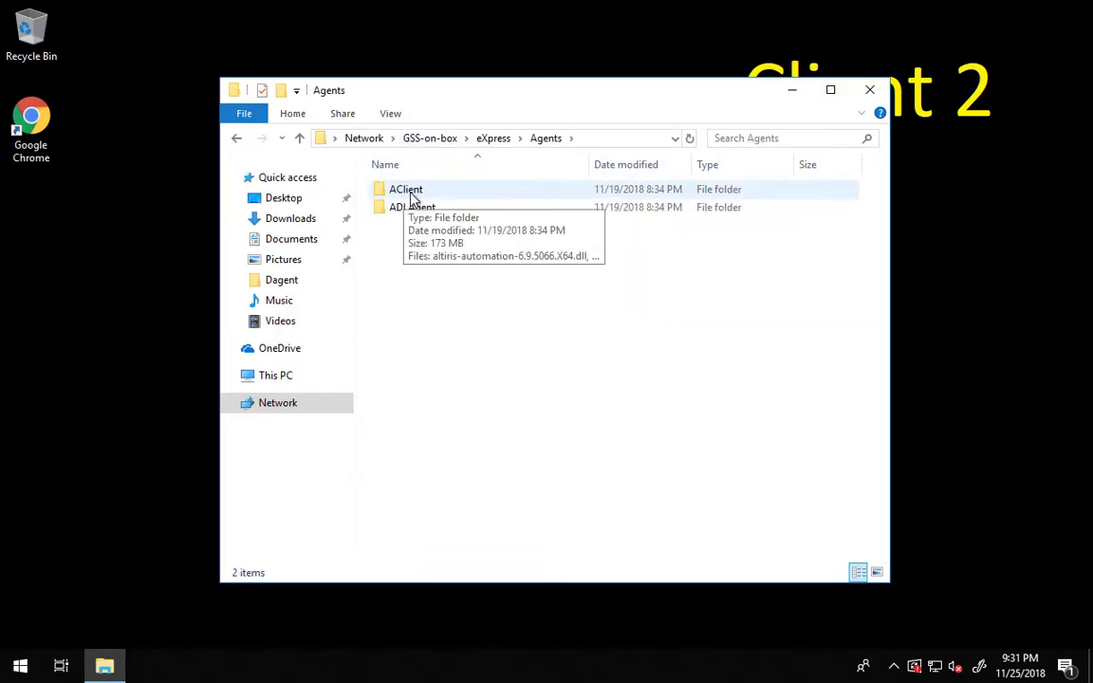
{"action": "mouse_move", "coordinate": [412, 207]}
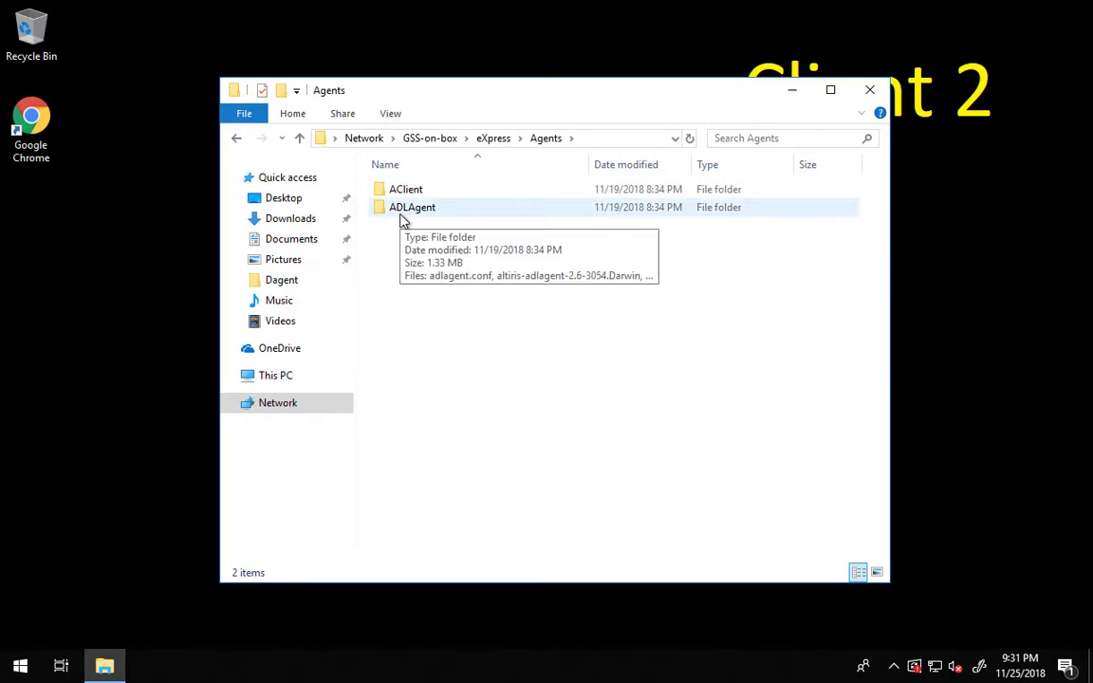
{"action": "left_click", "coordinate": [406, 189]}
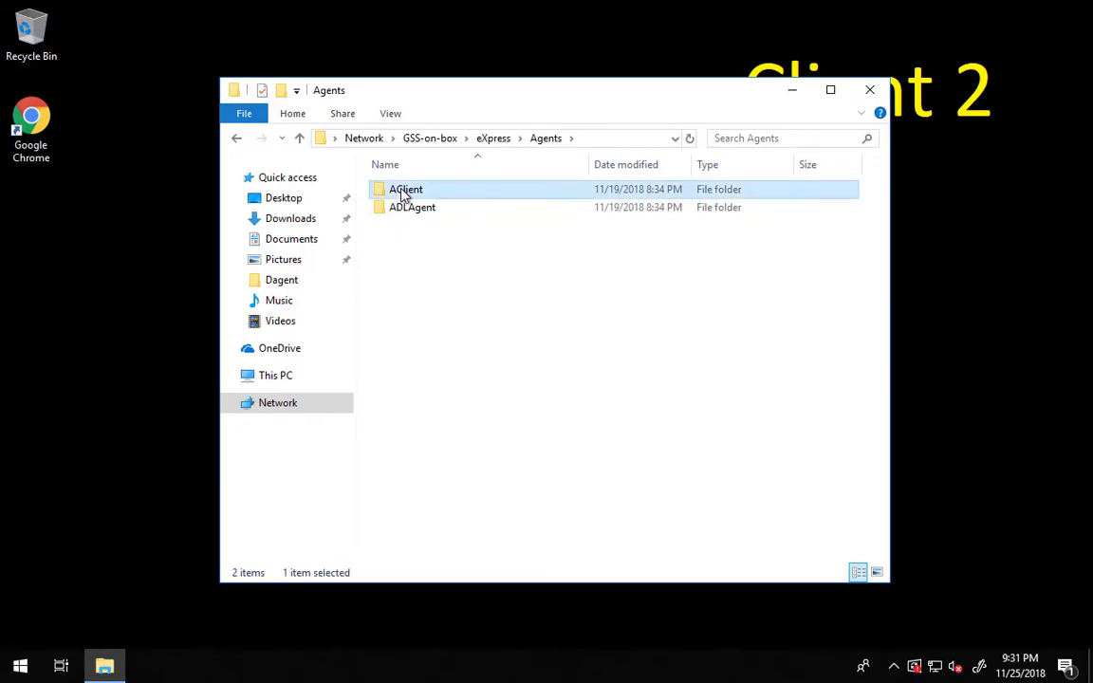
{"action": "double_click", "coordinate": [406, 189]}
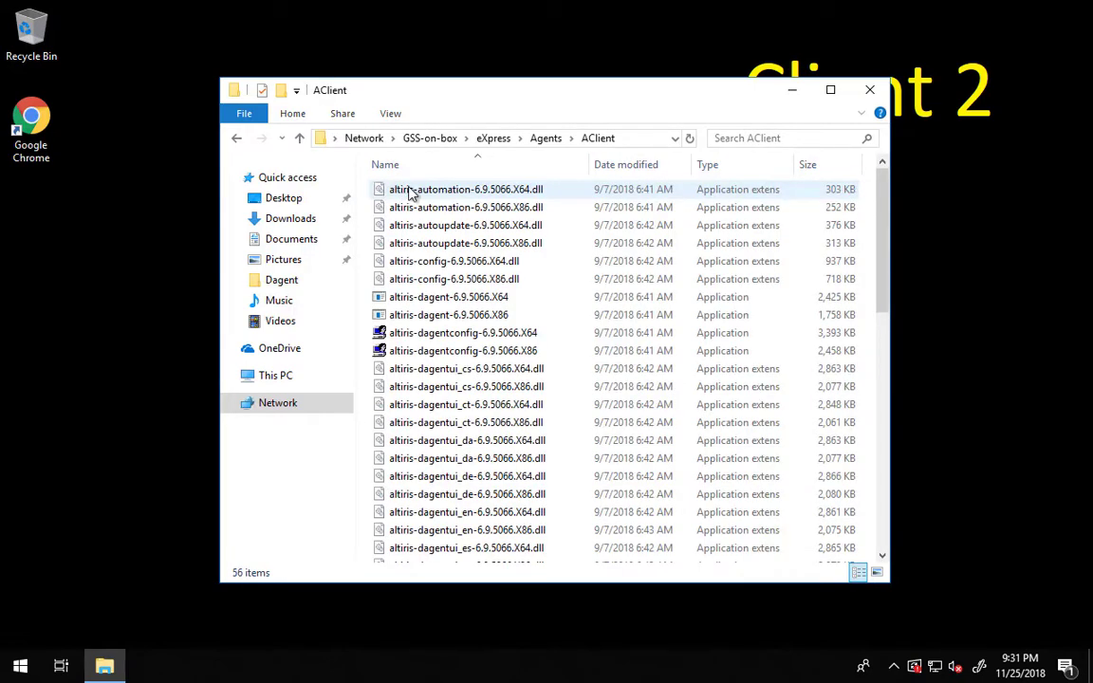
{"action": "scroll", "scroll_direction": "down", "scroll_amount": 3}
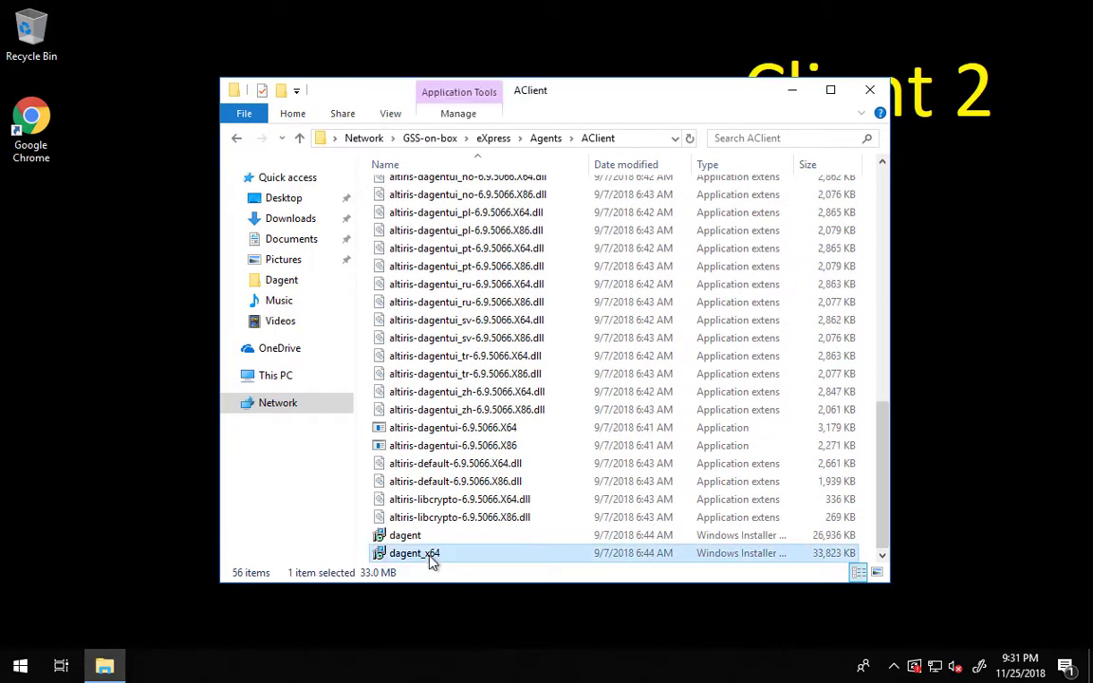
{"action": "mouse_move", "coordinate": [421, 568]}
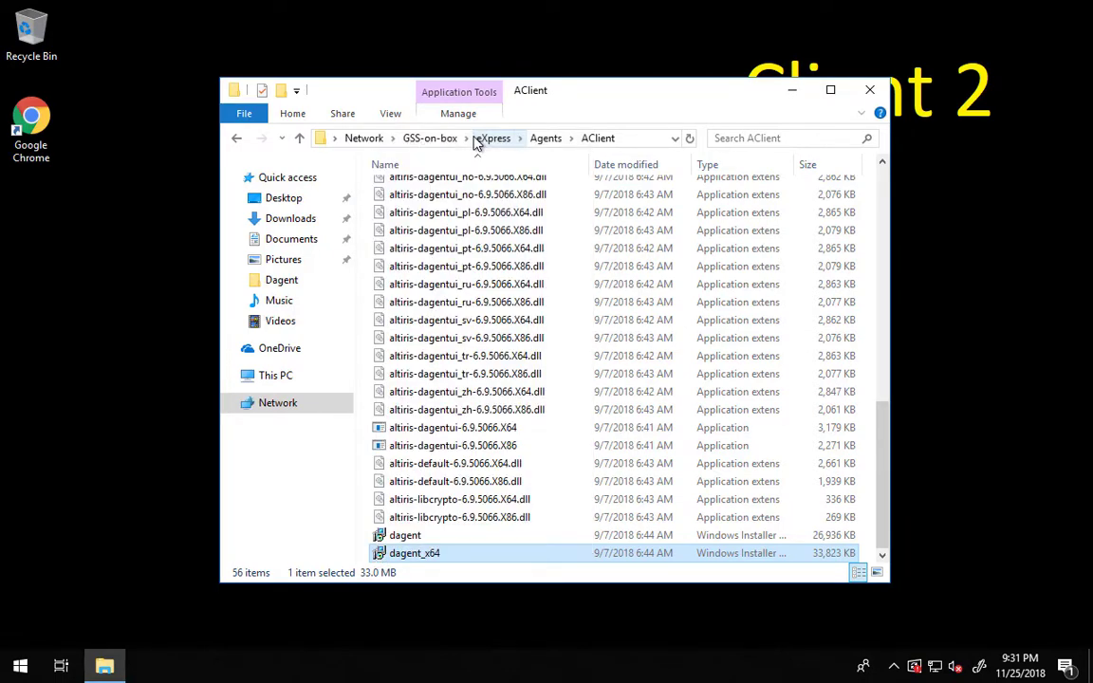
Step: Install the agent from dagent_x64, pointing it at server GSS-on-box on port 402
{"action": "double_click", "coordinate": [415, 553]}
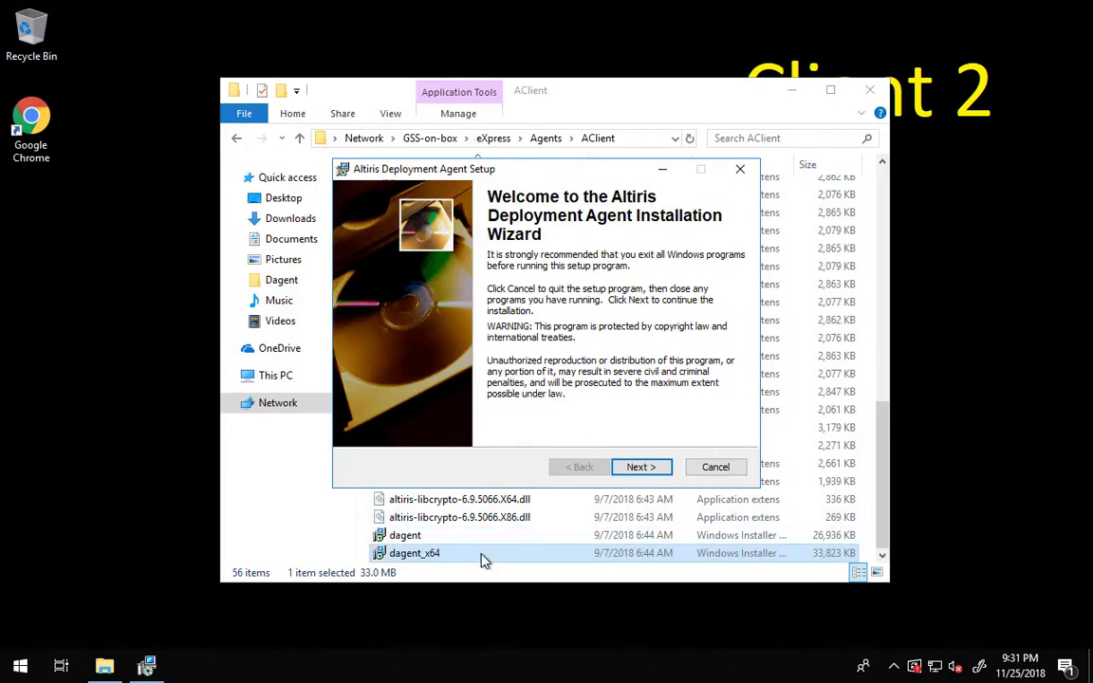
{"action": "mouse_move", "coordinate": [462, 555]}
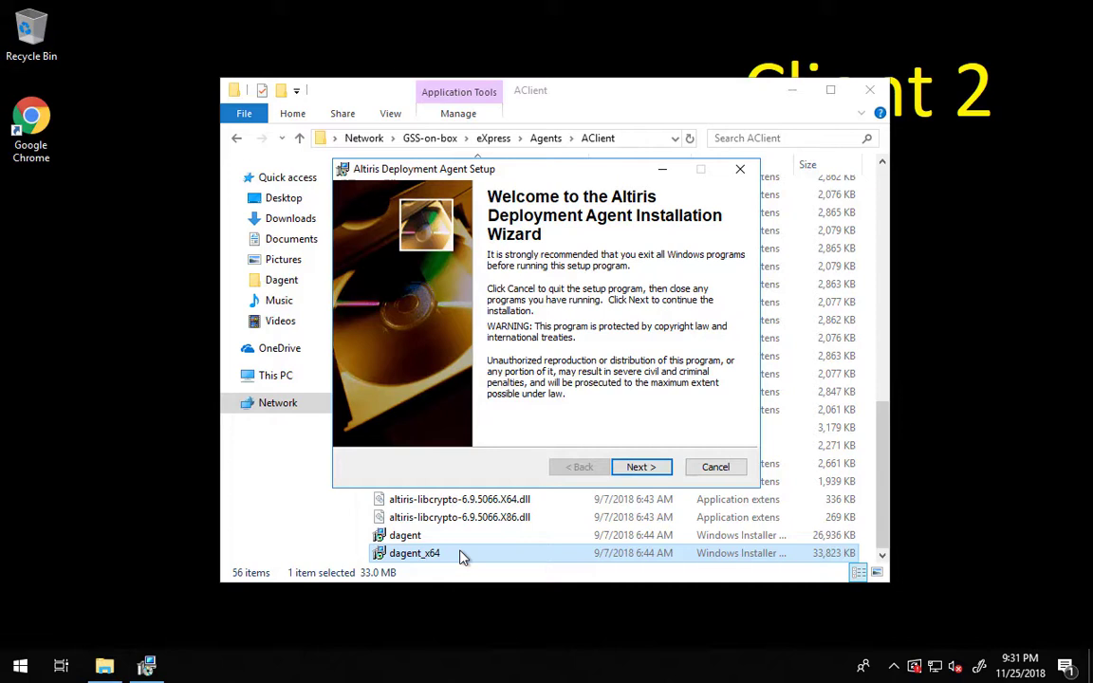
{"action": "mouse_move", "coordinate": [541, 465]}
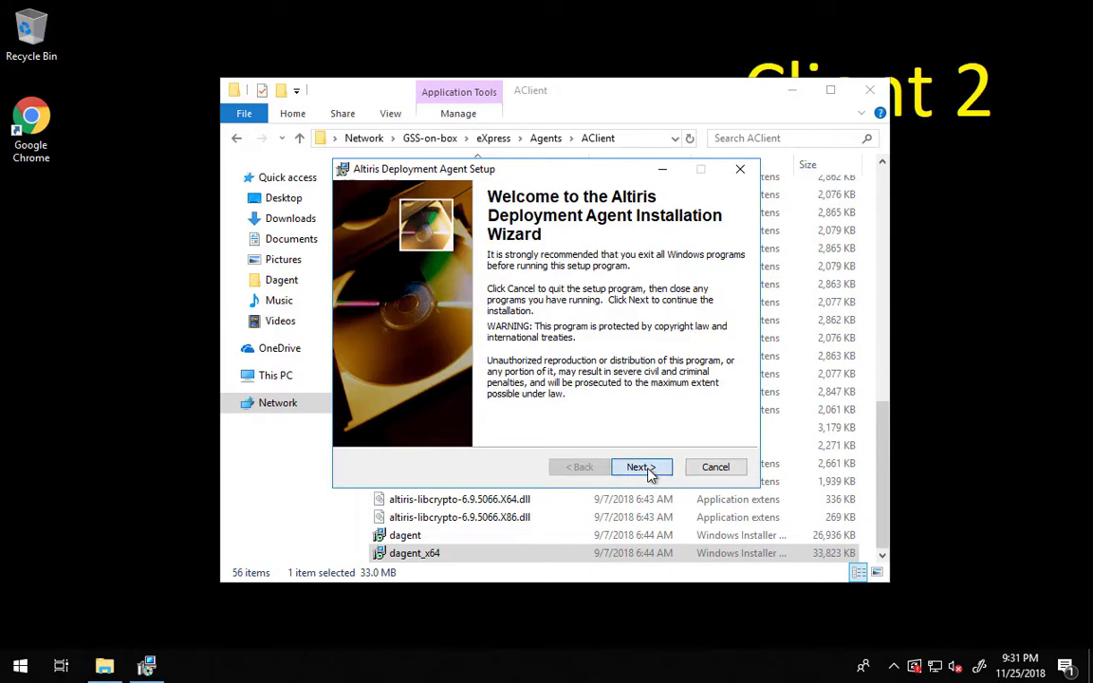
{"action": "left_click", "coordinate": [637, 467]}
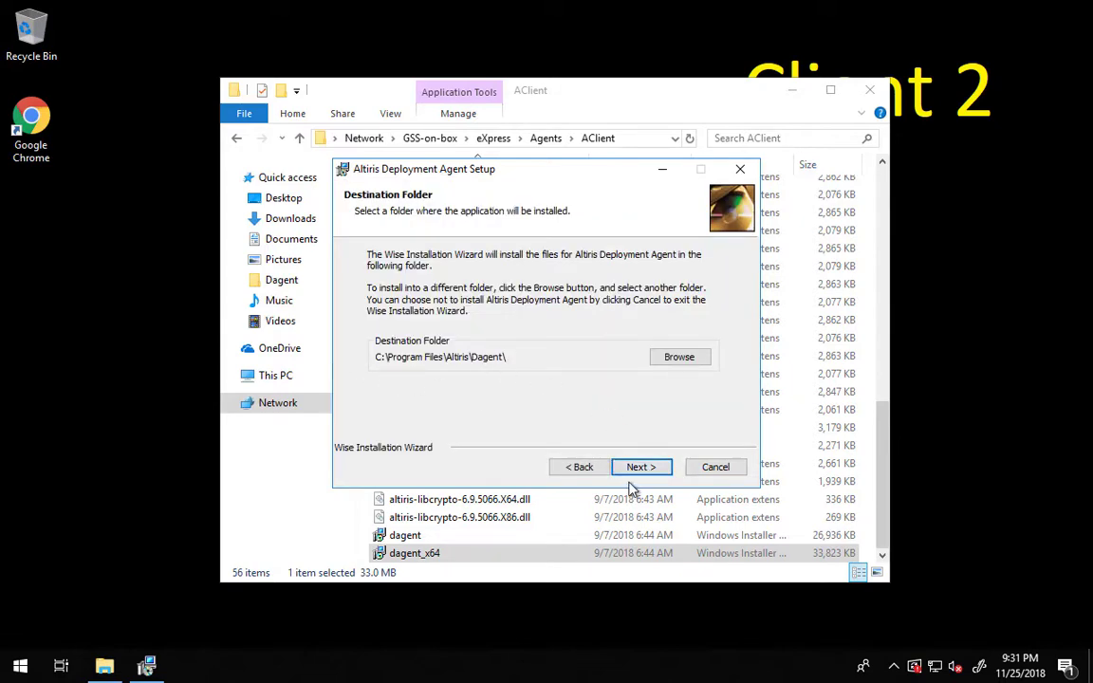
{"action": "left_click", "coordinate": [640, 466]}
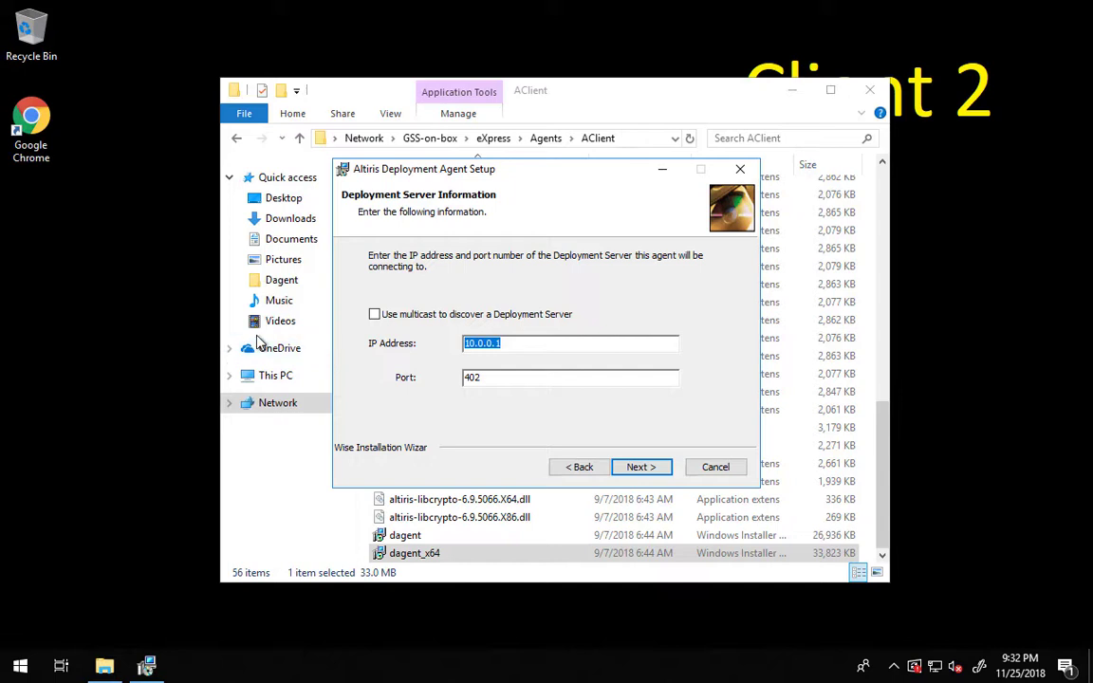
{"action": "mouse_move", "coordinate": [312, 323]}
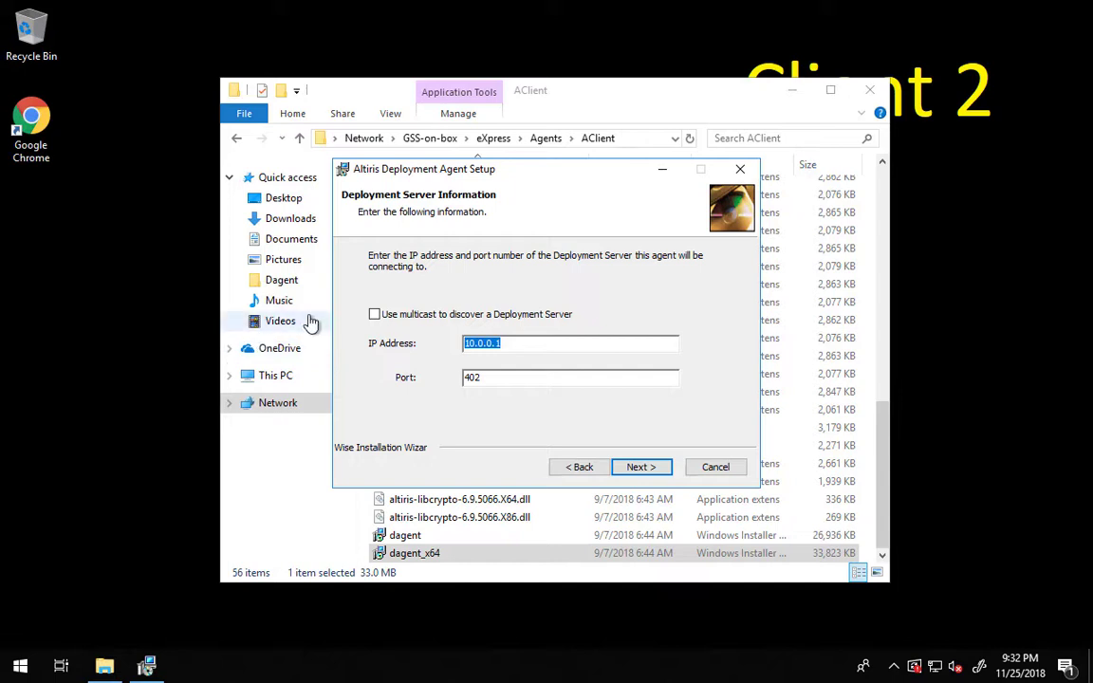
{"action": "mouse_move", "coordinate": [777, 132]}
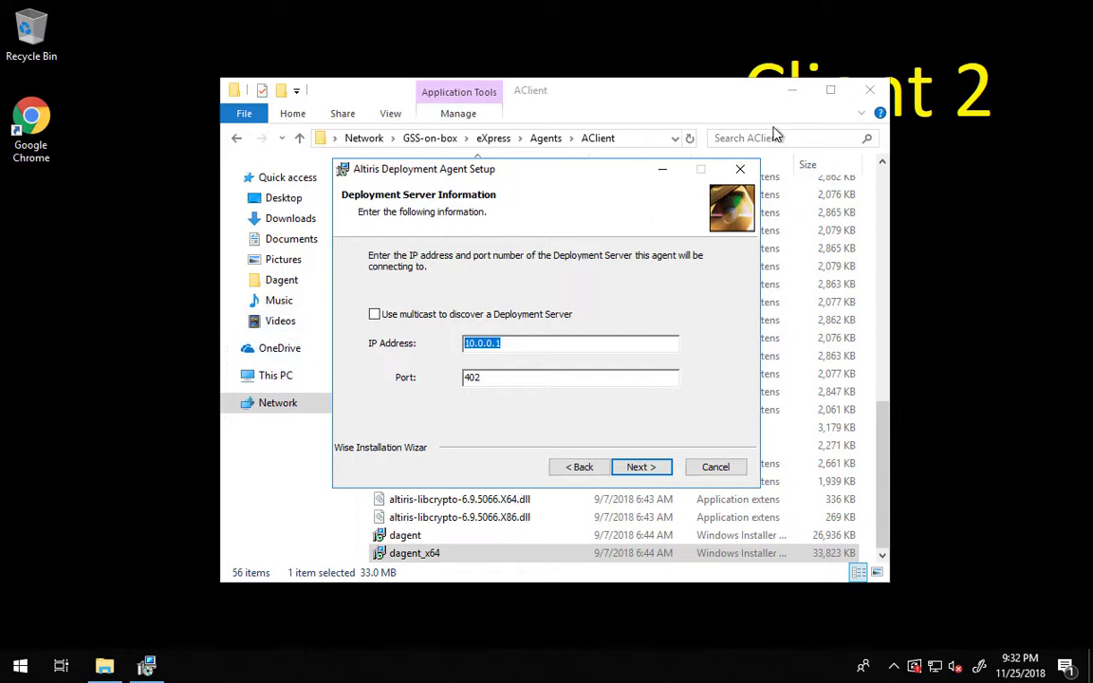
{"action": "type", "text": "GSS-on-box"}
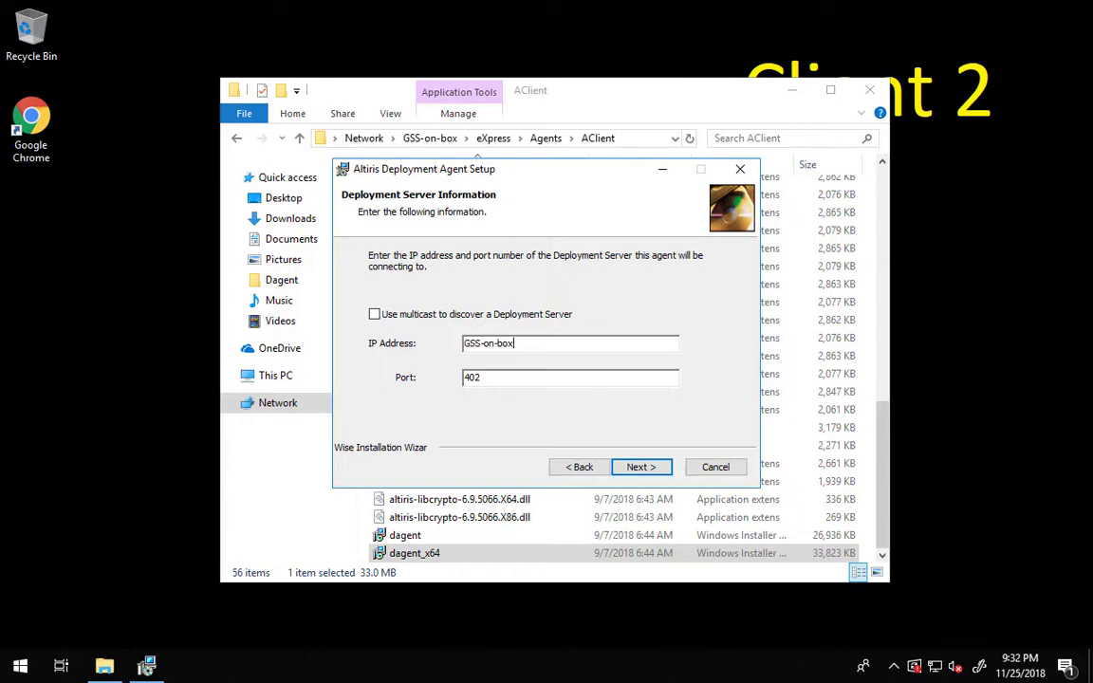
{"action": "mouse_move", "coordinate": [641, 467]}
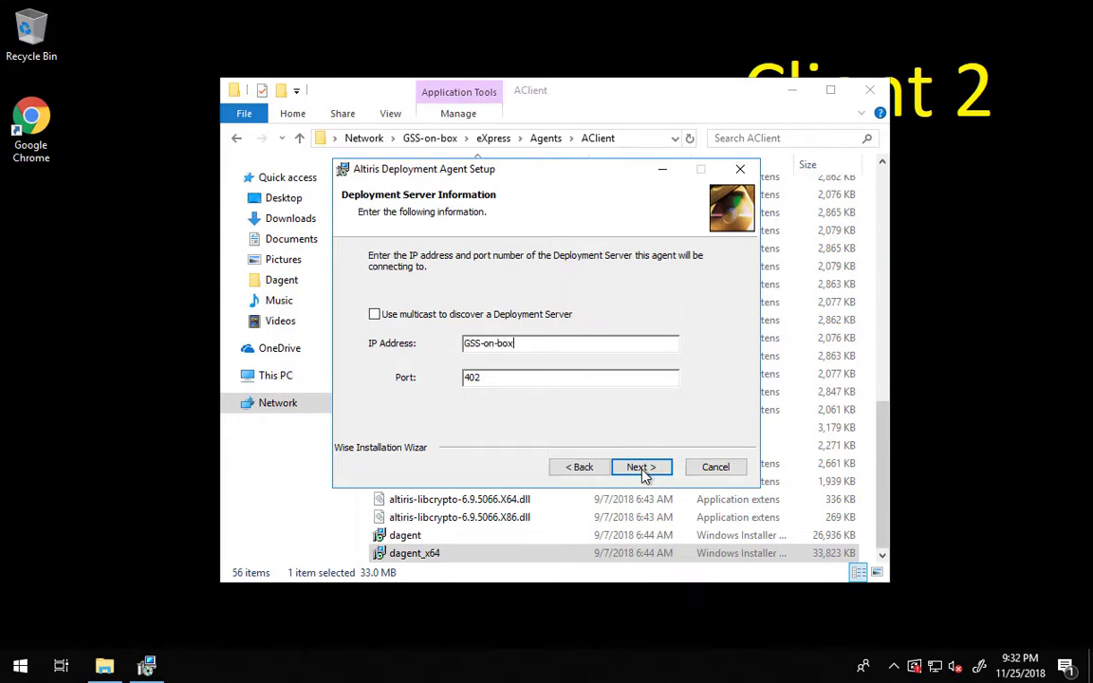
{"action": "left_click", "coordinate": [641, 467]}
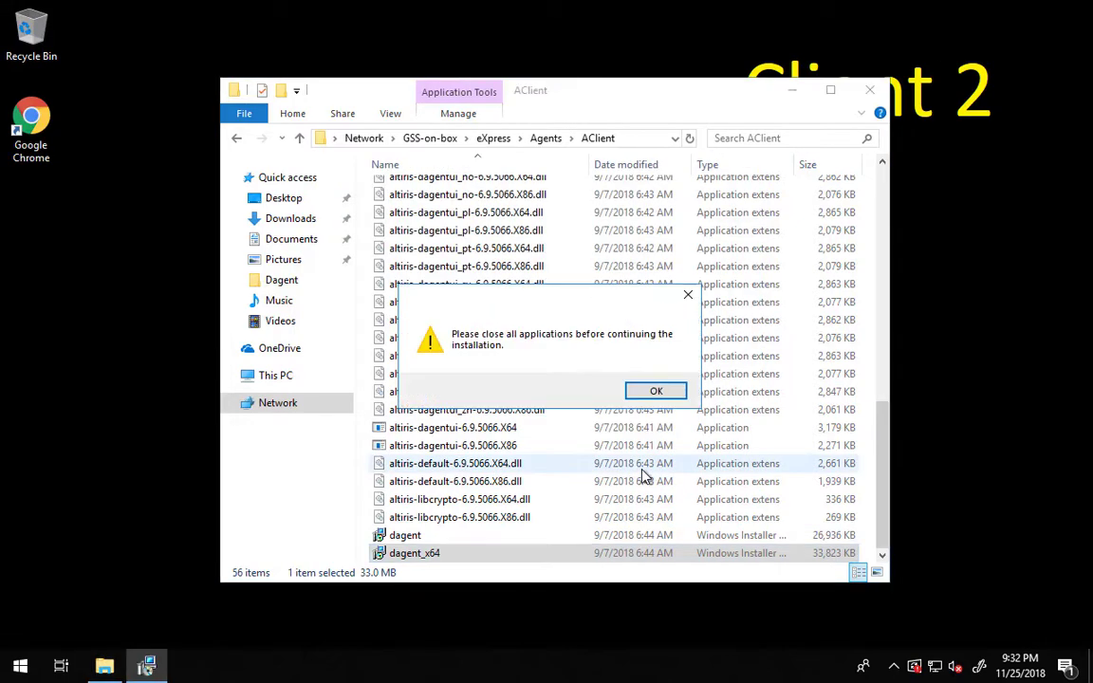
{"action": "left_click", "coordinate": [656, 391]}
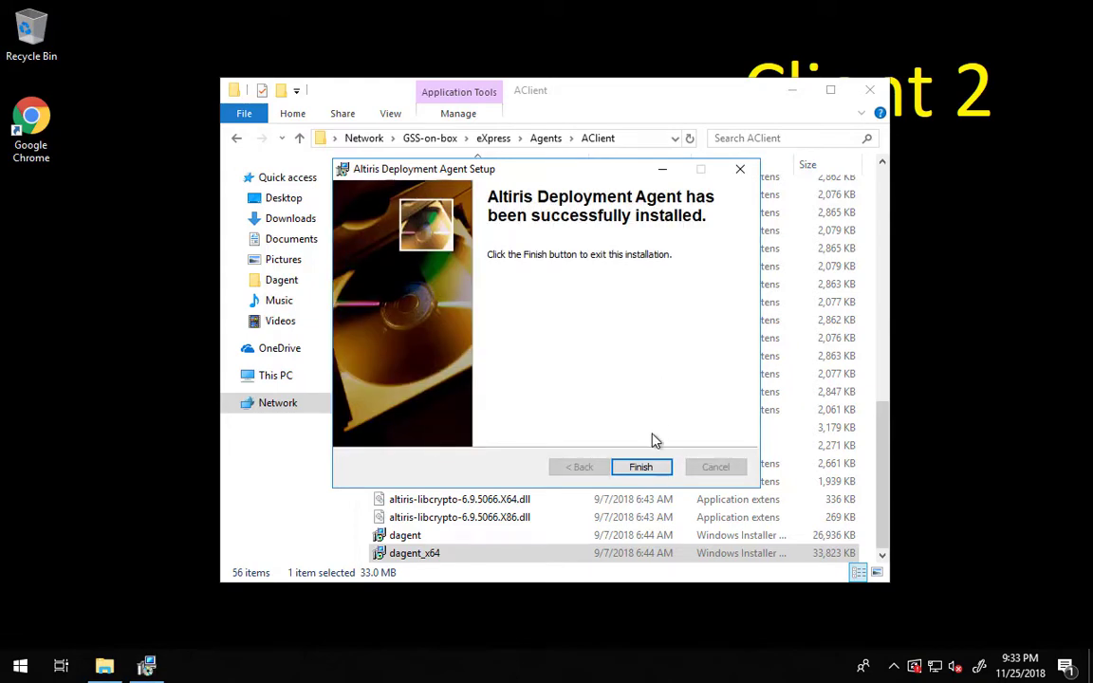
{"action": "left_click", "coordinate": [641, 466]}
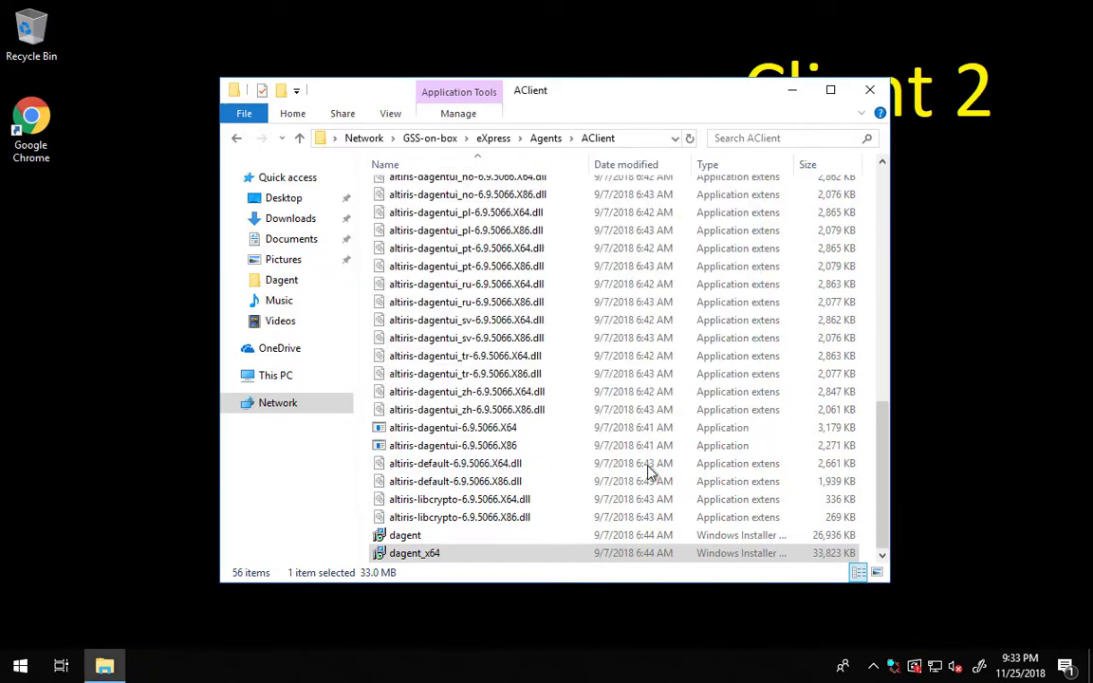
Step: Close File Explorer and select CL-W10-1803-02 under All Computers in the console
{"action": "left_click", "coordinate": [868, 89]}
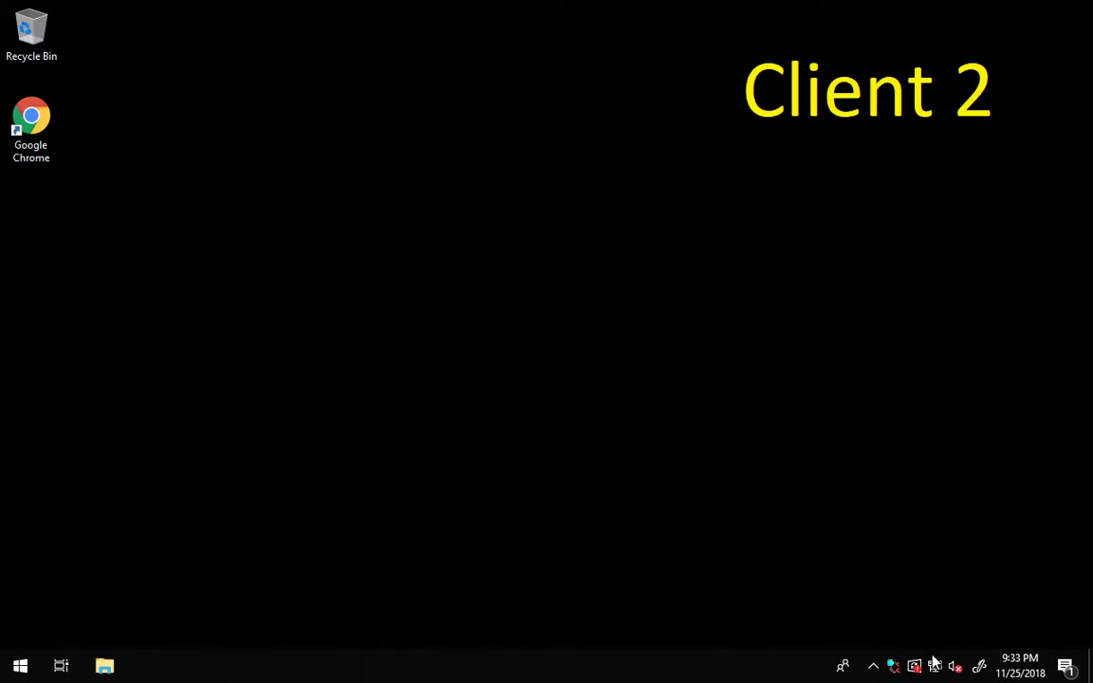
{"action": "mouse_move", "coordinate": [892, 666]}
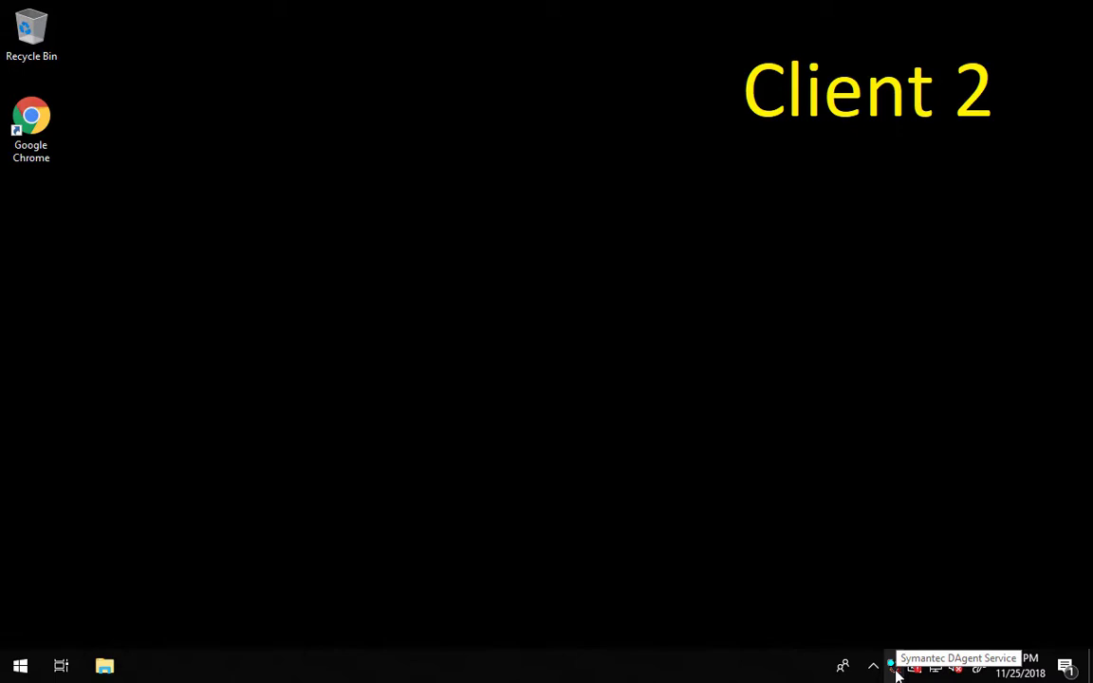
{"action": "left_click", "coordinate": [229, 665]}
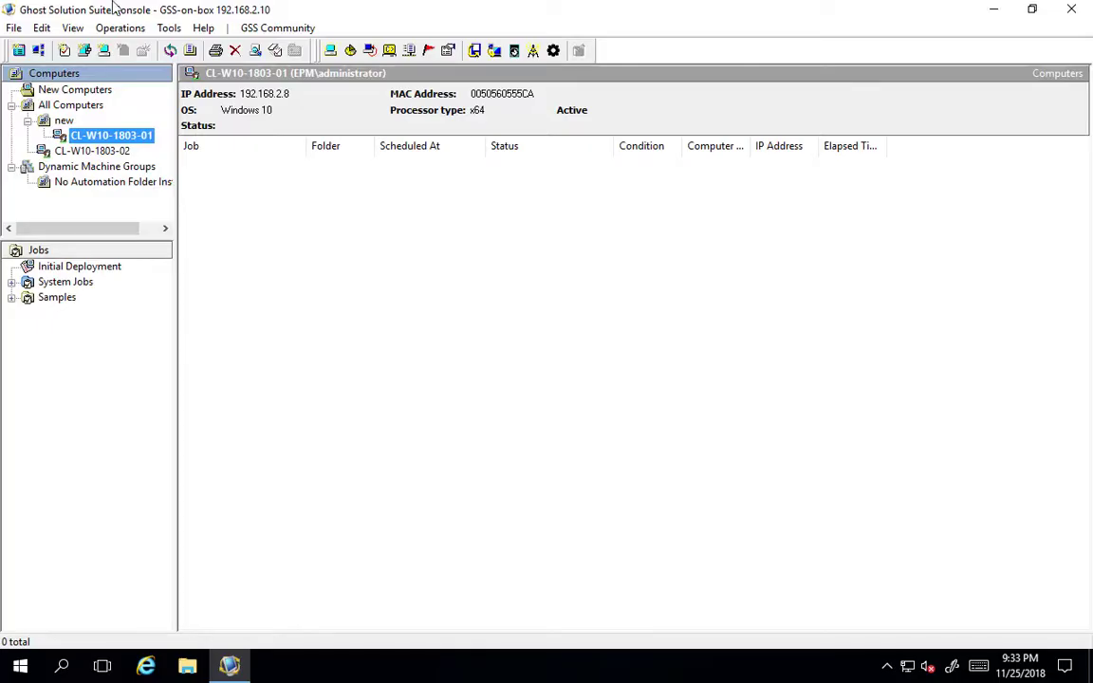
{"action": "left_click", "coordinate": [95, 151]}
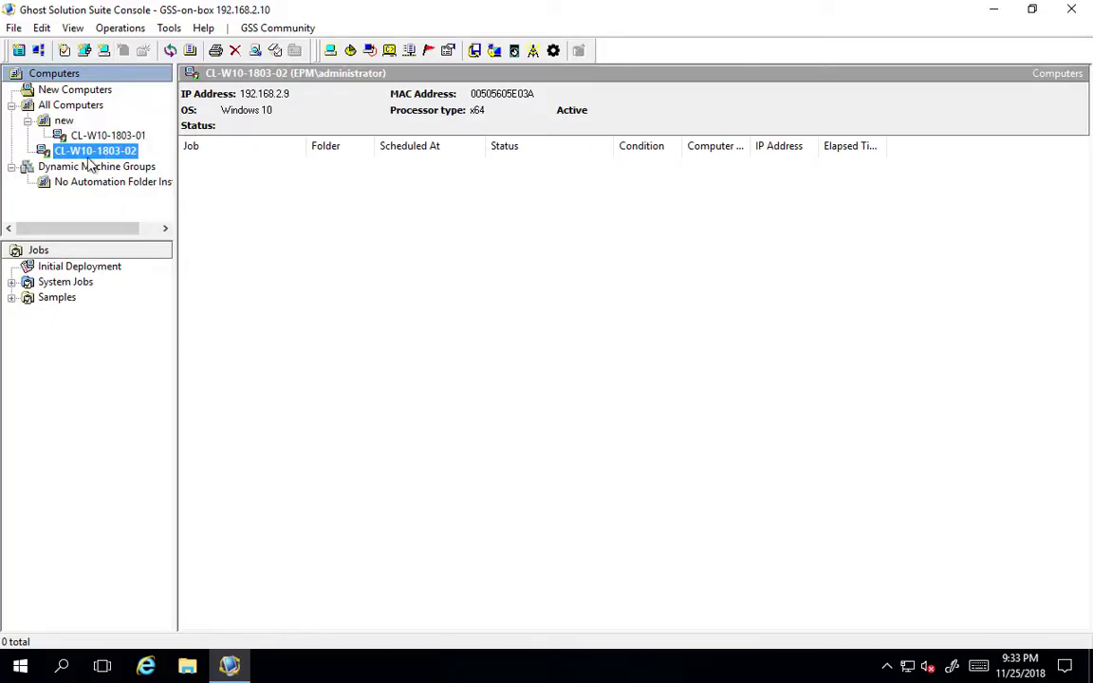
{"action": "mouse_move", "coordinate": [95, 152]}
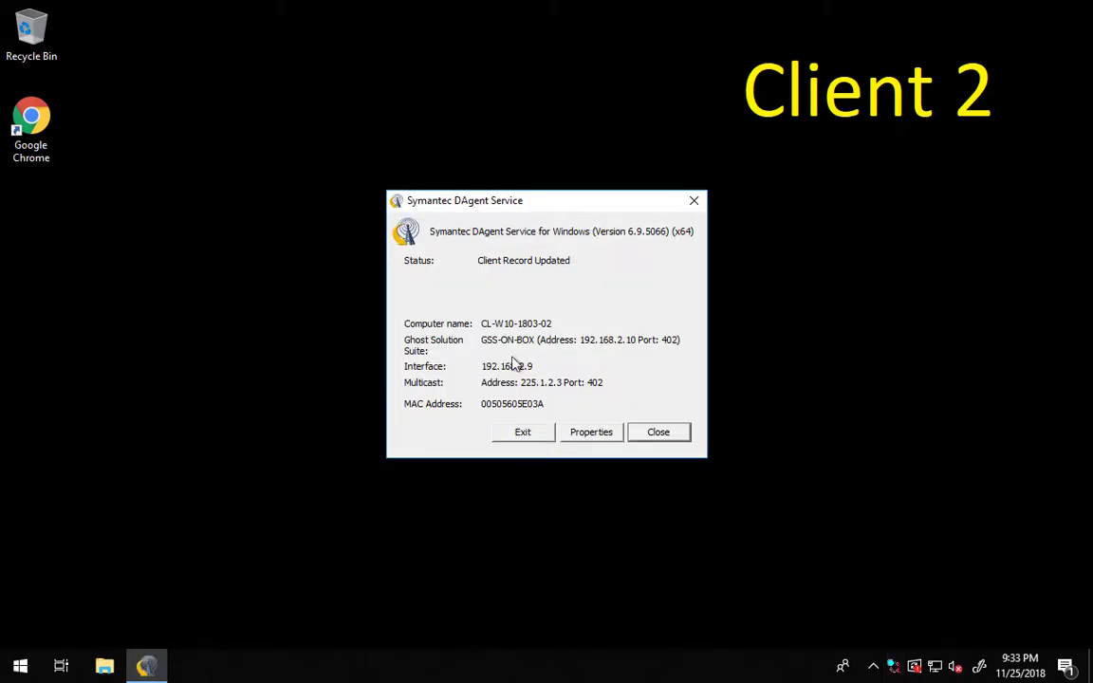
{"action": "mouse_move", "coordinate": [553, 372]}
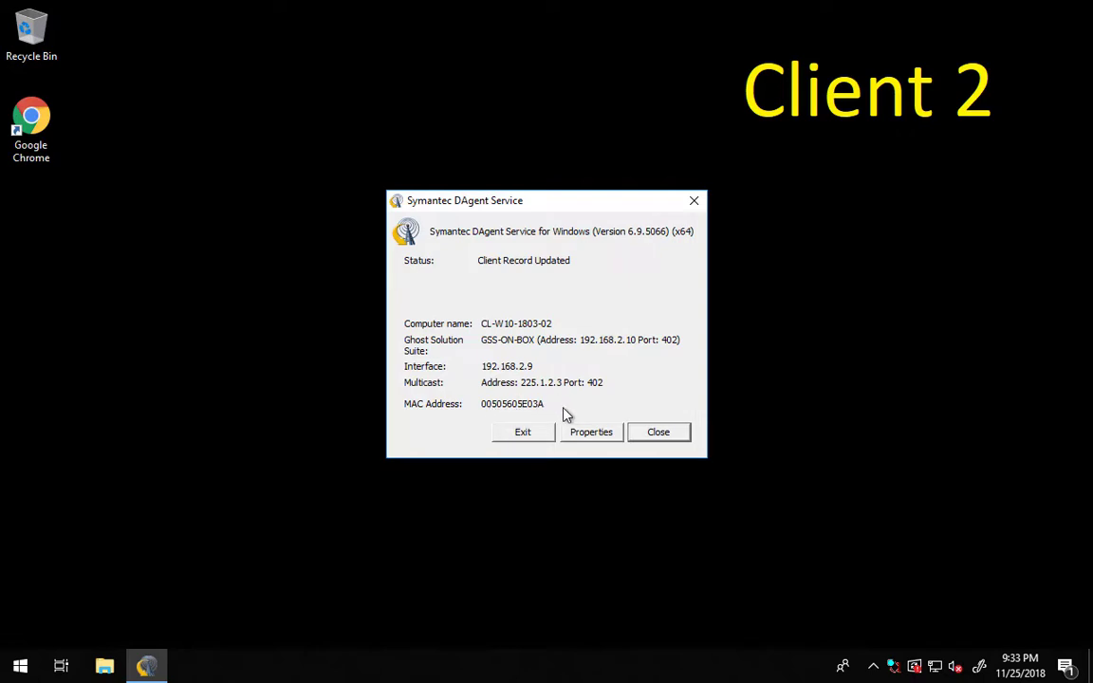
{"action": "mouse_move", "coordinate": [491, 368]}
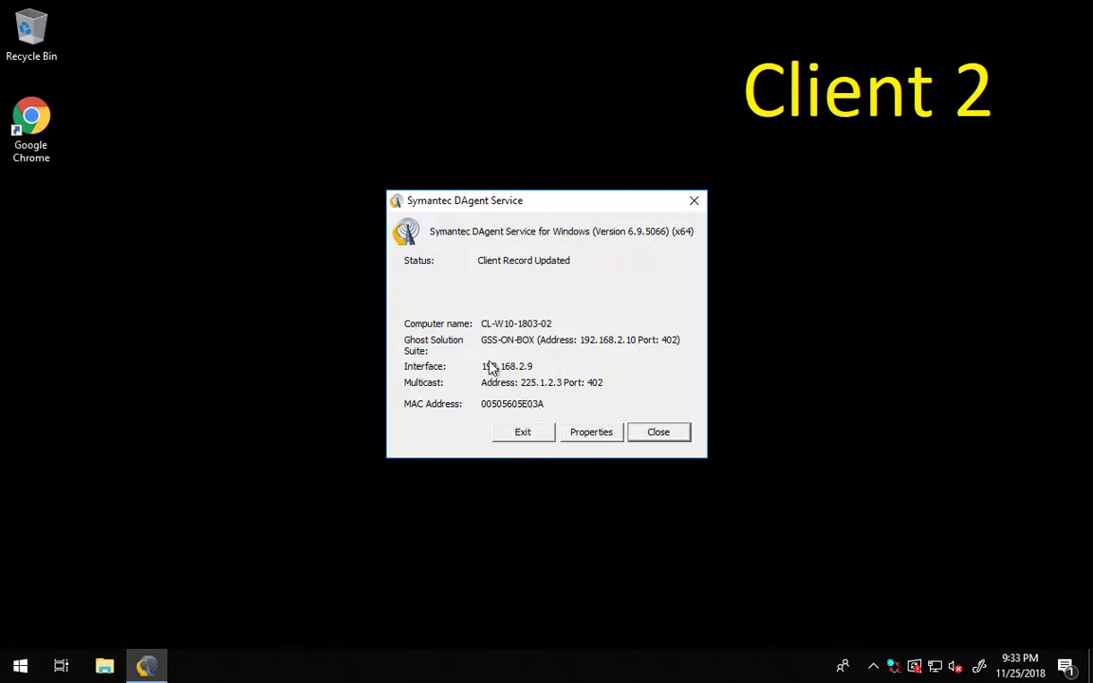
{"action": "mouse_move", "coordinate": [477, 389]}
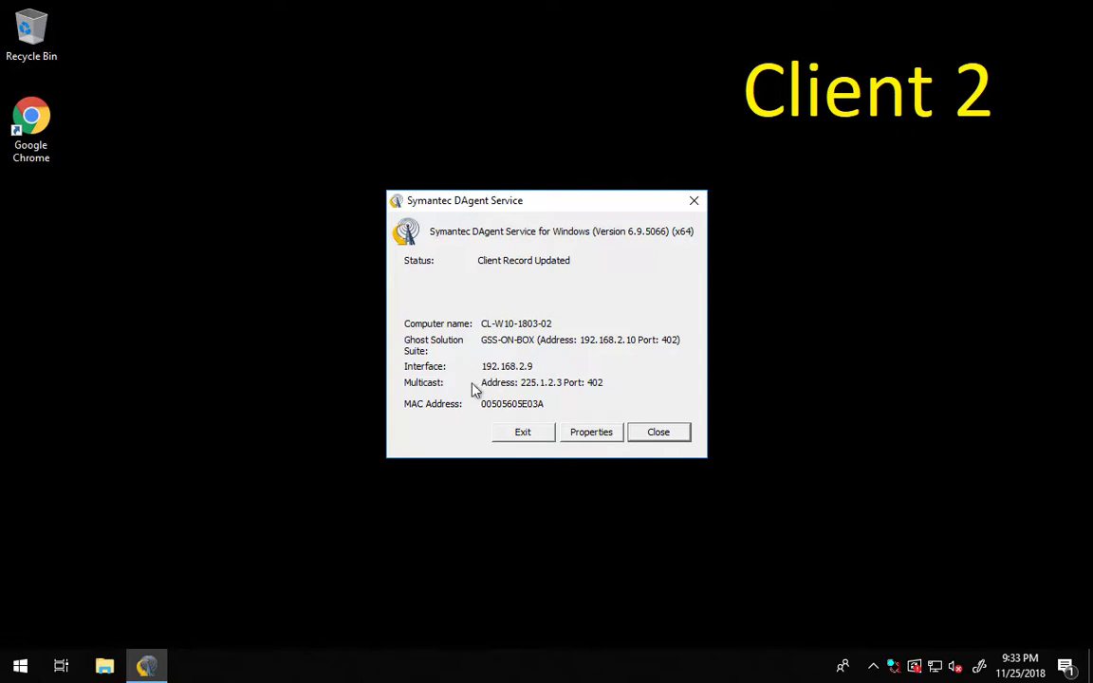
{"action": "mouse_move", "coordinate": [481, 366]}
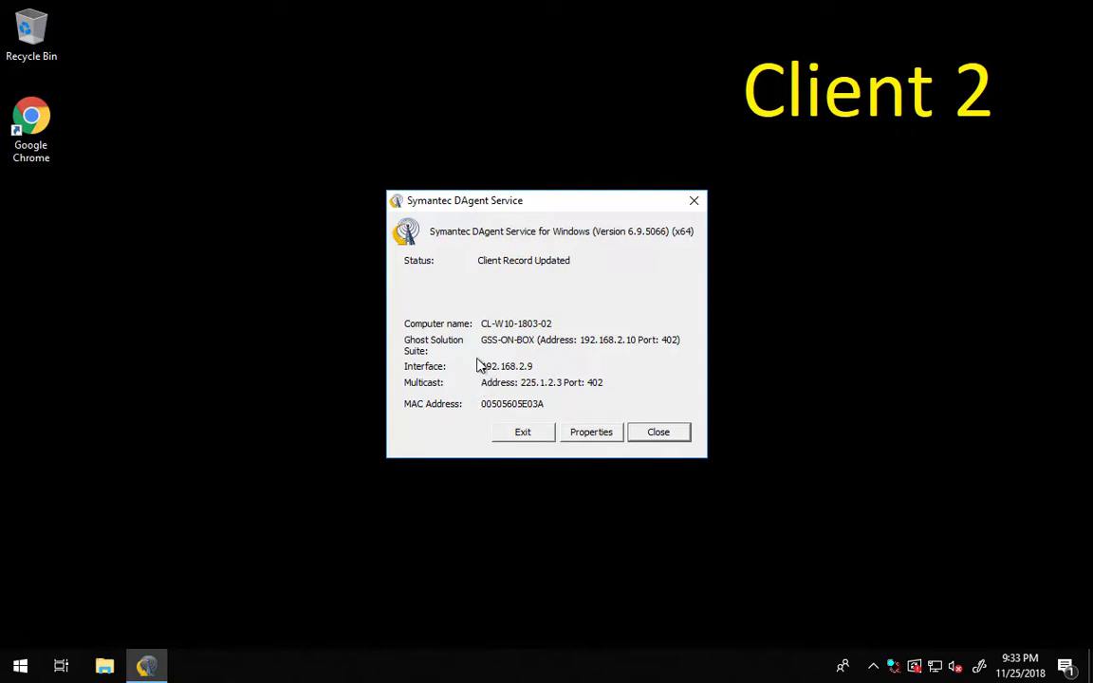
{"action": "mouse_move", "coordinate": [593, 258]}
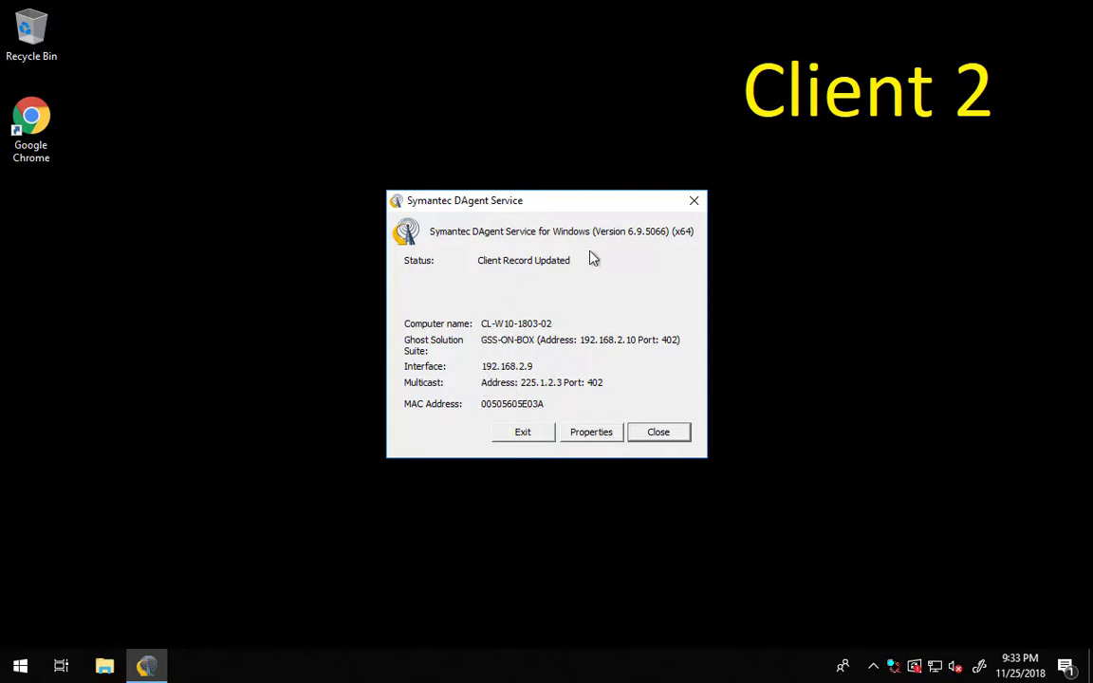
{"action": "mouse_move", "coordinate": [518, 371]}
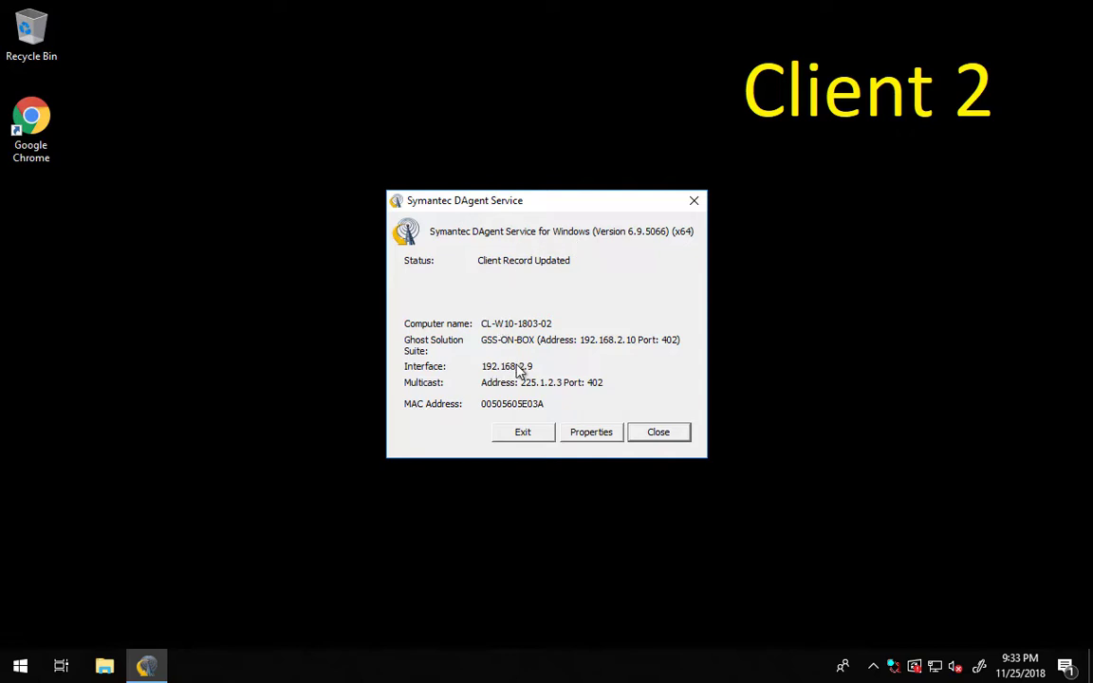
{"action": "mouse_move", "coordinate": [641, 432]}
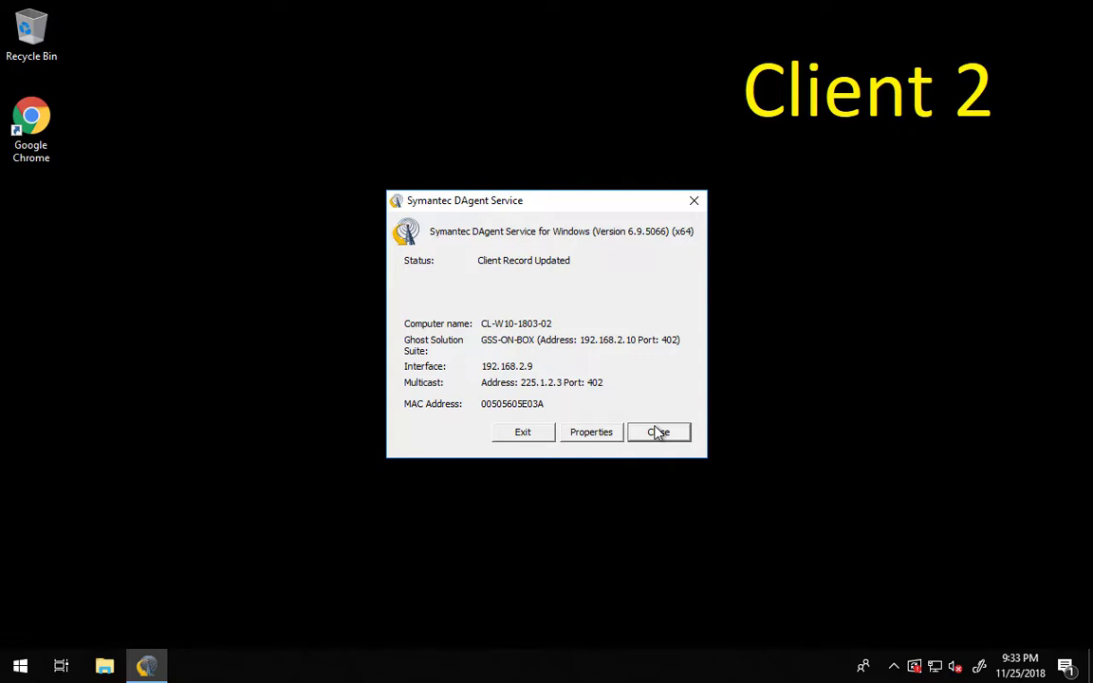
{"action": "mouse_move", "coordinate": [654, 442]}
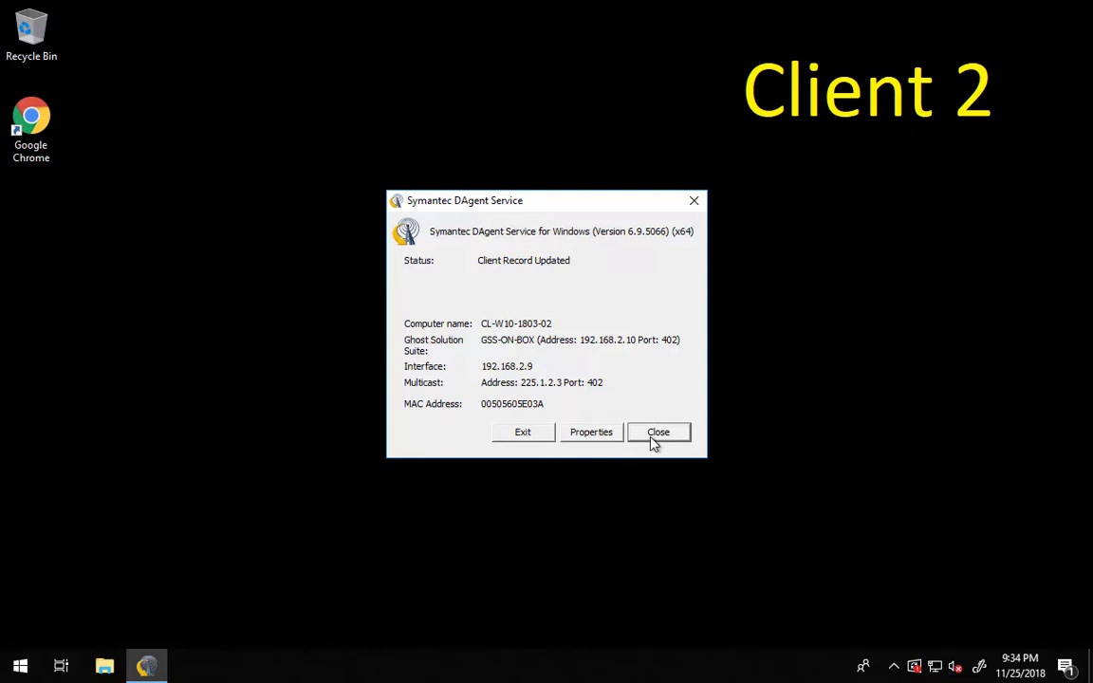
Step: Enable saving the agent log to C:\Windows\Temp\Dagent.log with error logging
{"action": "left_click", "coordinate": [590, 432]}
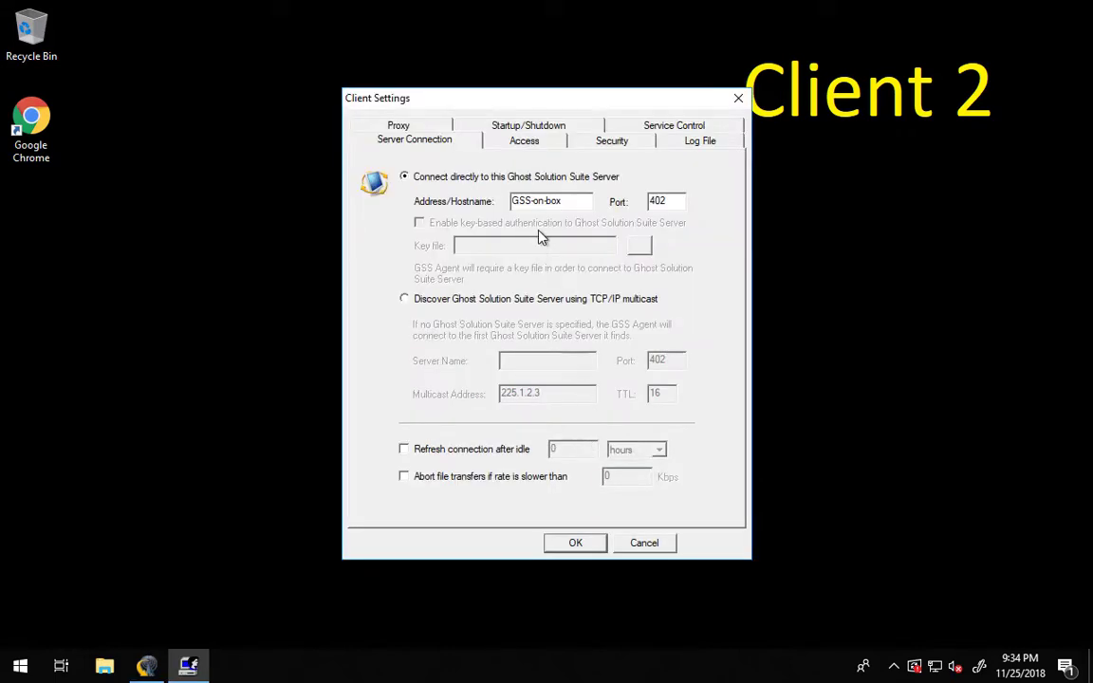
{"action": "mouse_move", "coordinate": [544, 137]}
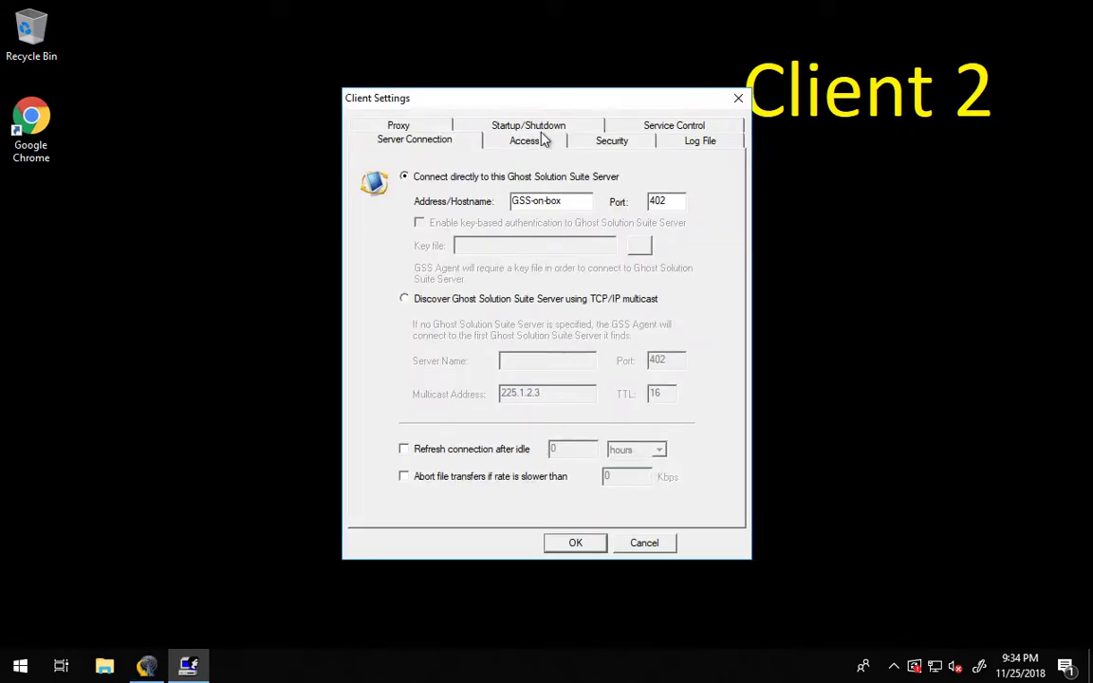
{"action": "left_click", "coordinate": [701, 140]}
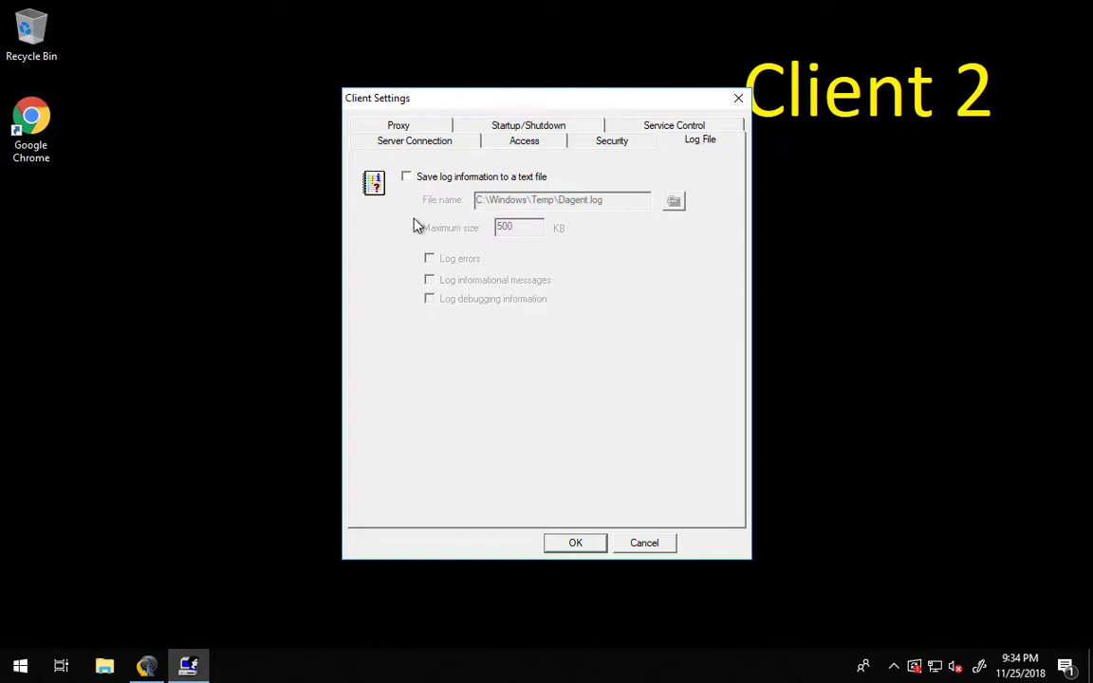
{"action": "left_click", "coordinate": [407, 176]}
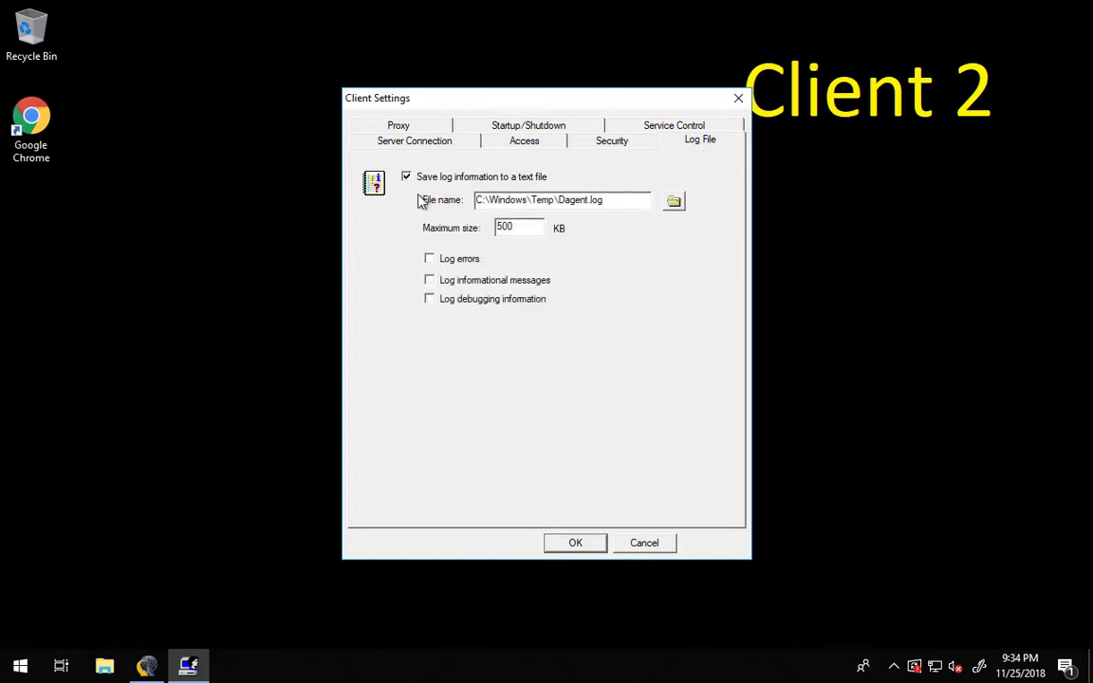
{"action": "mouse_move", "coordinate": [436, 266]}
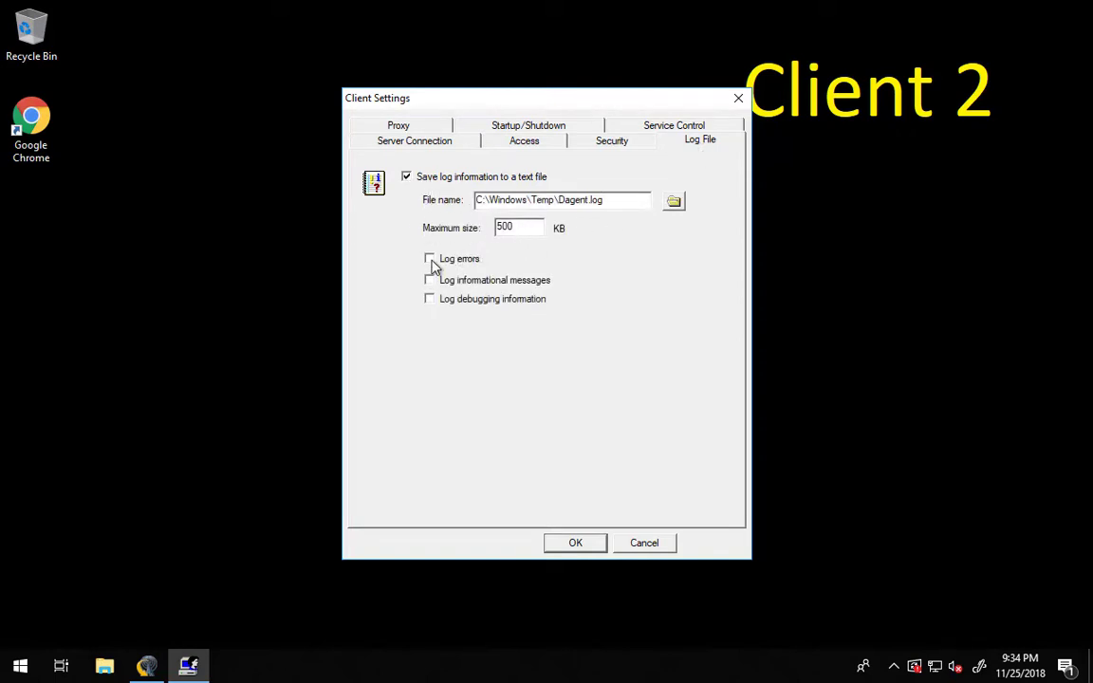
{"action": "left_click", "coordinate": [429, 258]}
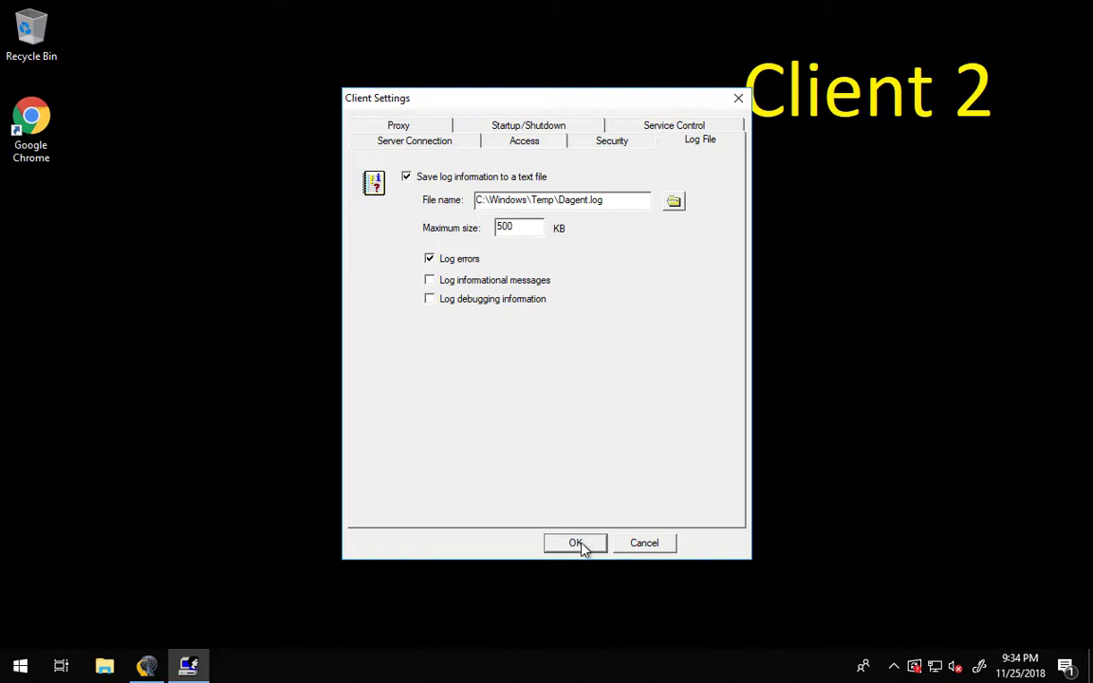
{"action": "left_click", "coordinate": [575, 542]}
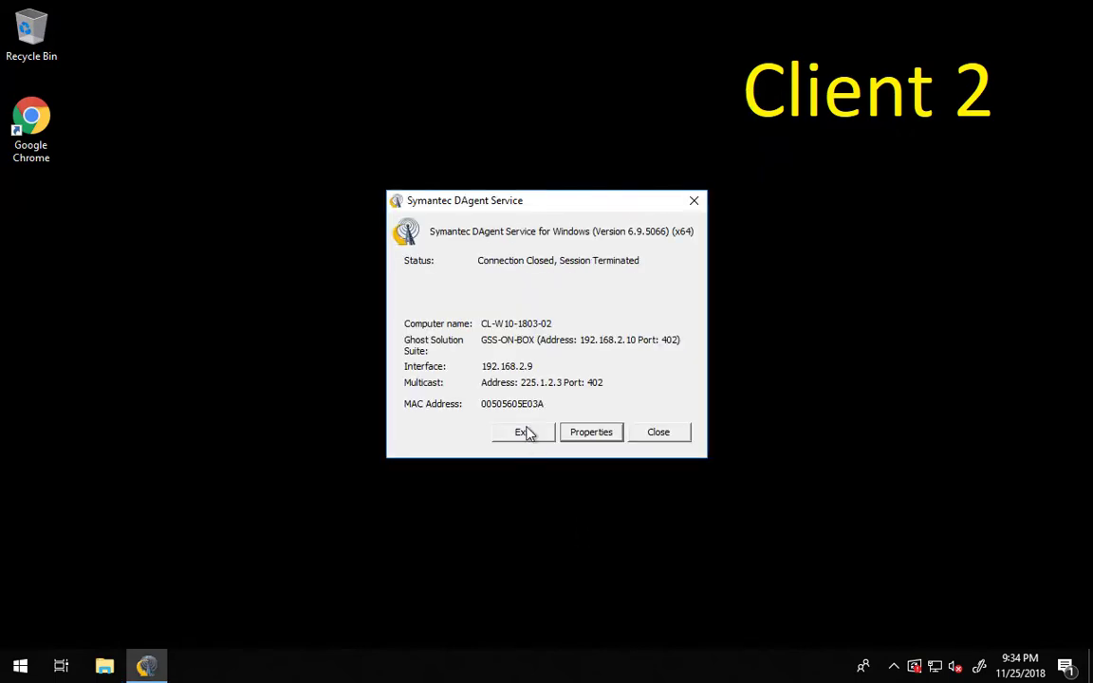
Step: Exit the DAgent window and confirm, returning to the console showing CL-W10-1803-02
{"action": "left_click", "coordinate": [522, 431]}
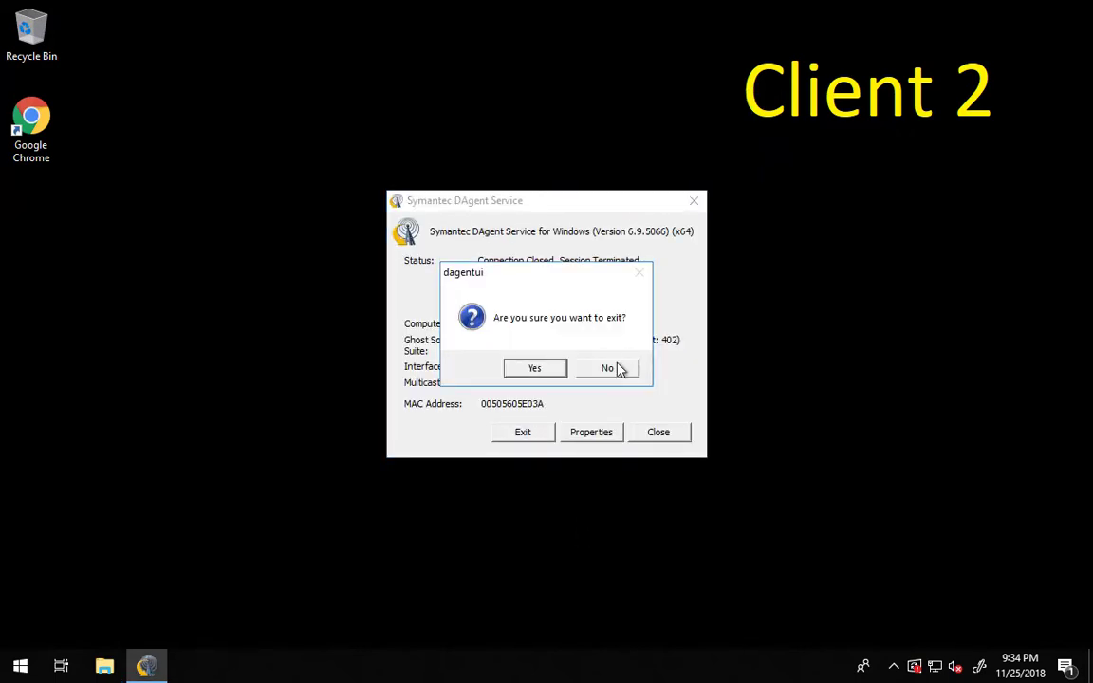
{"action": "left_click", "coordinate": [534, 369]}
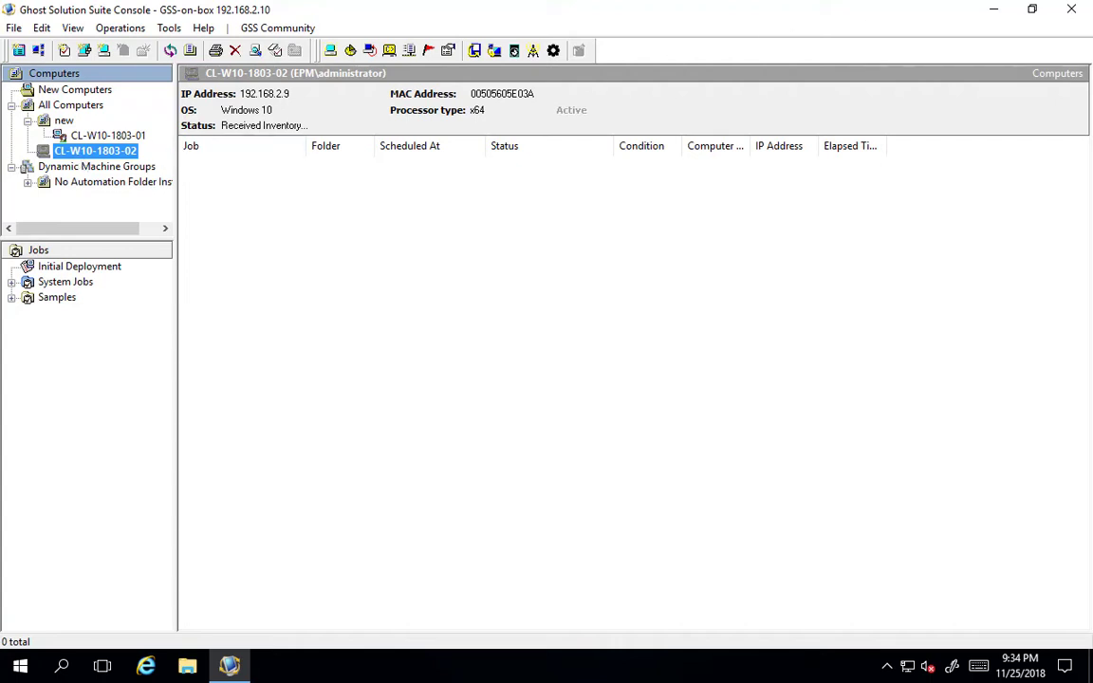
Step: Switch to Chrome showing the scripted agent installation docs with x86 and x64 dagent commands
{"action": "left_click", "coordinate": [271, 665]}
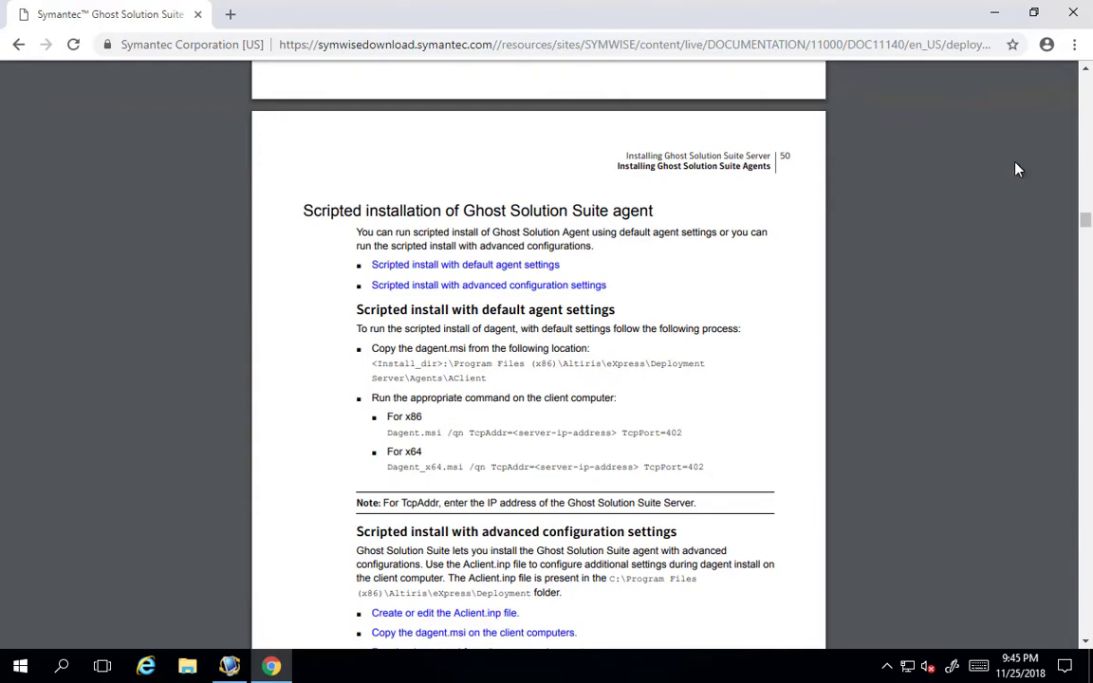
{"action": "mouse_move", "coordinate": [883, 53]}
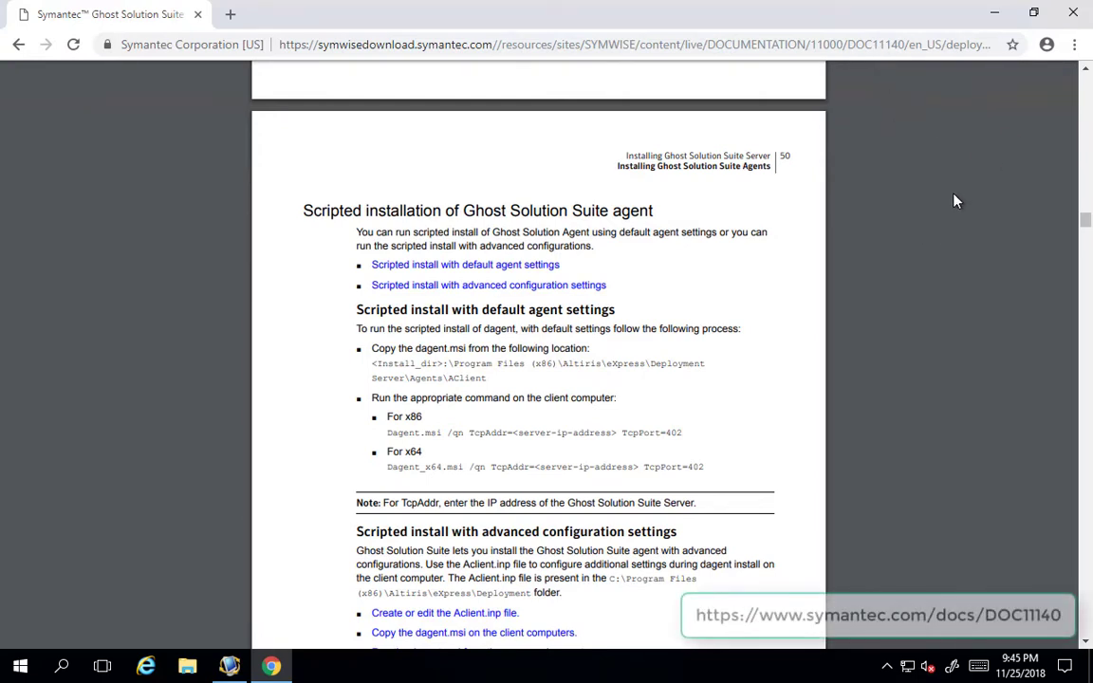
{"action": "mouse_move", "coordinate": [961, 330]}
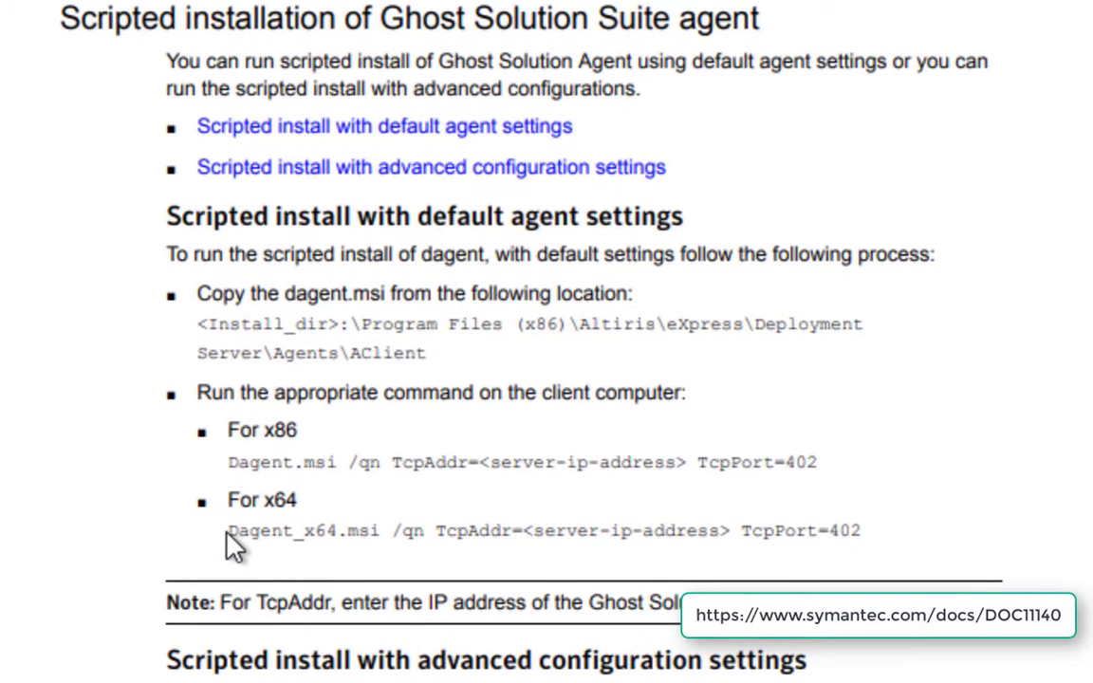
{"action": "mouse_move", "coordinate": [531, 558]}
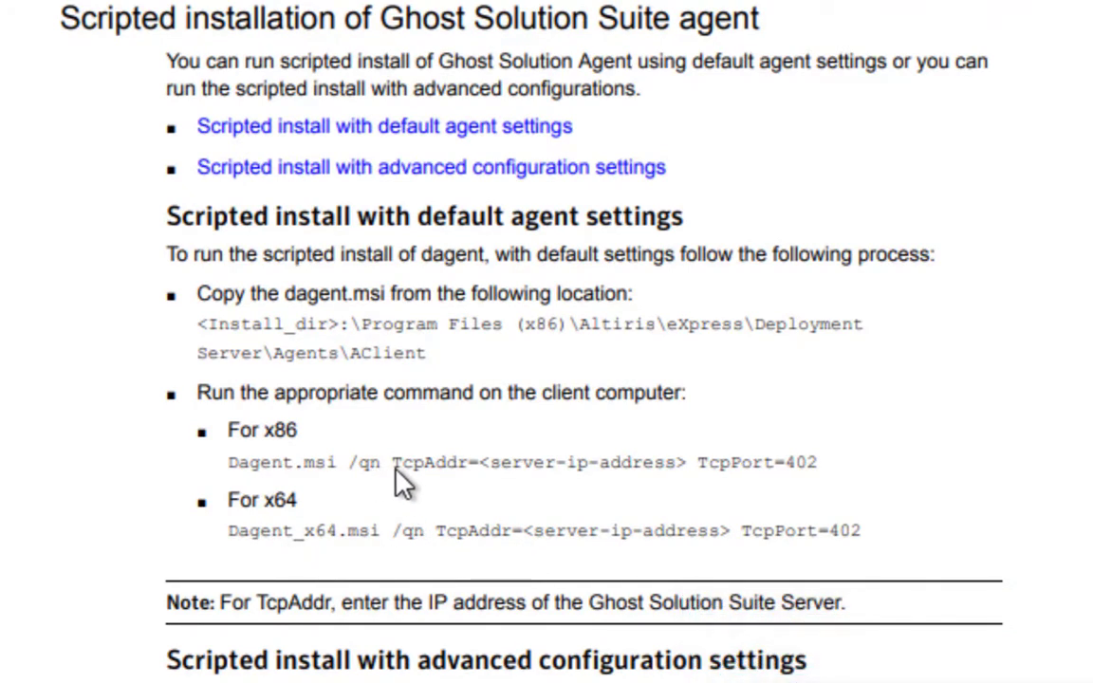
{"action": "mouse_move", "coordinate": [488, 488]}
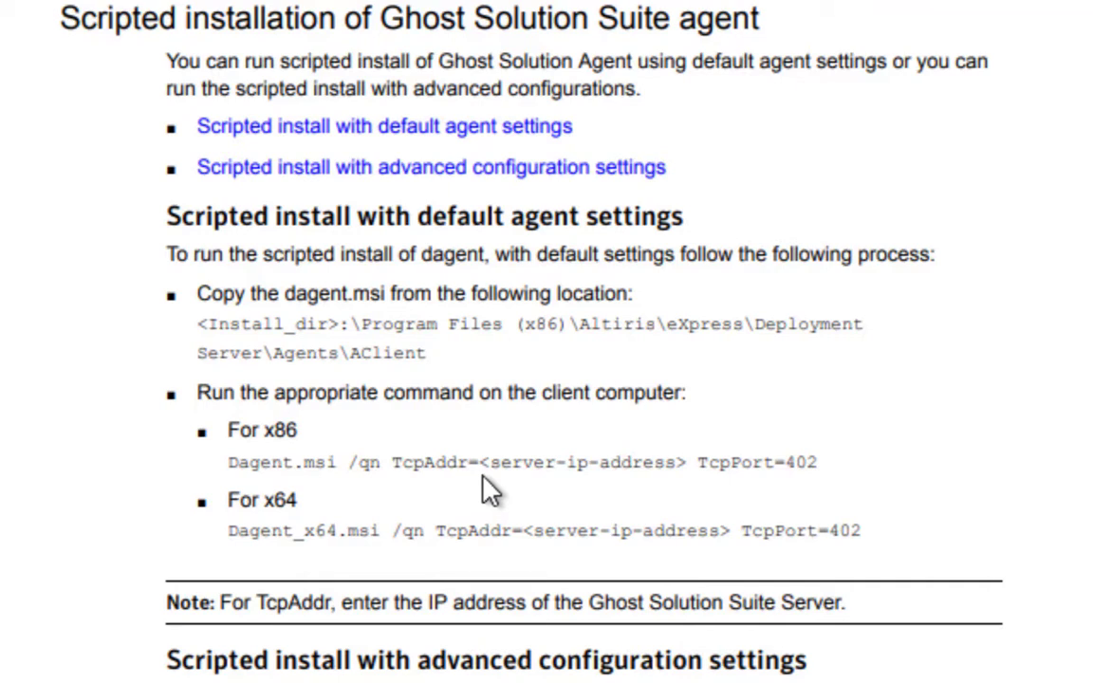
{"action": "mouse_move", "coordinate": [653, 478]}
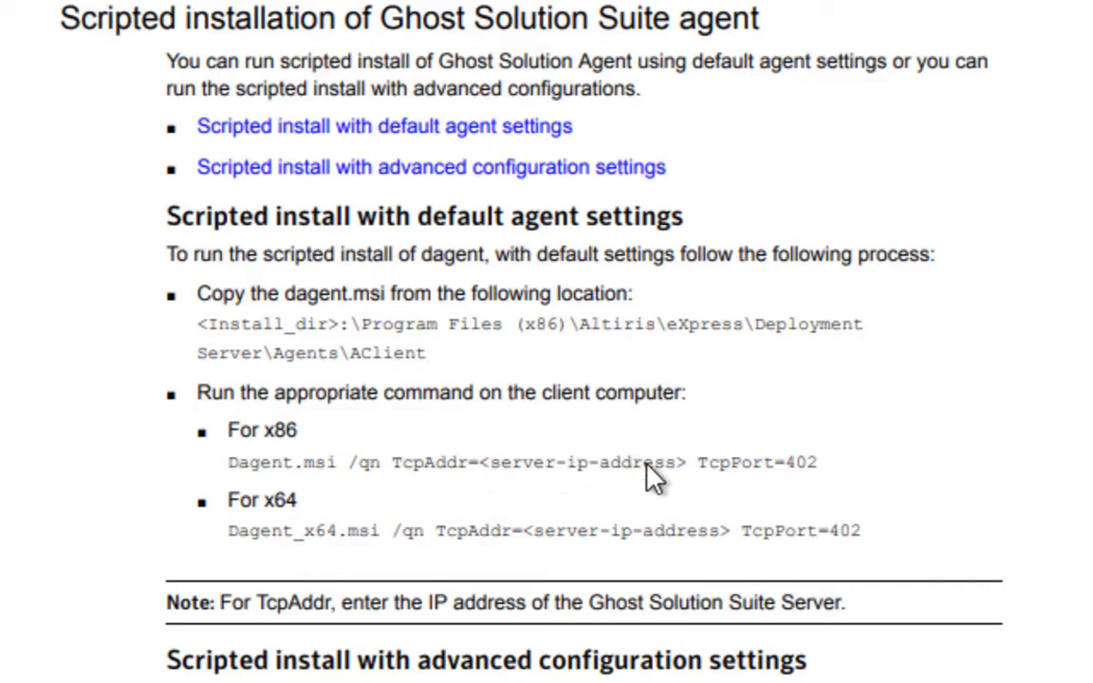
{"action": "mouse_move", "coordinate": [871, 549]}
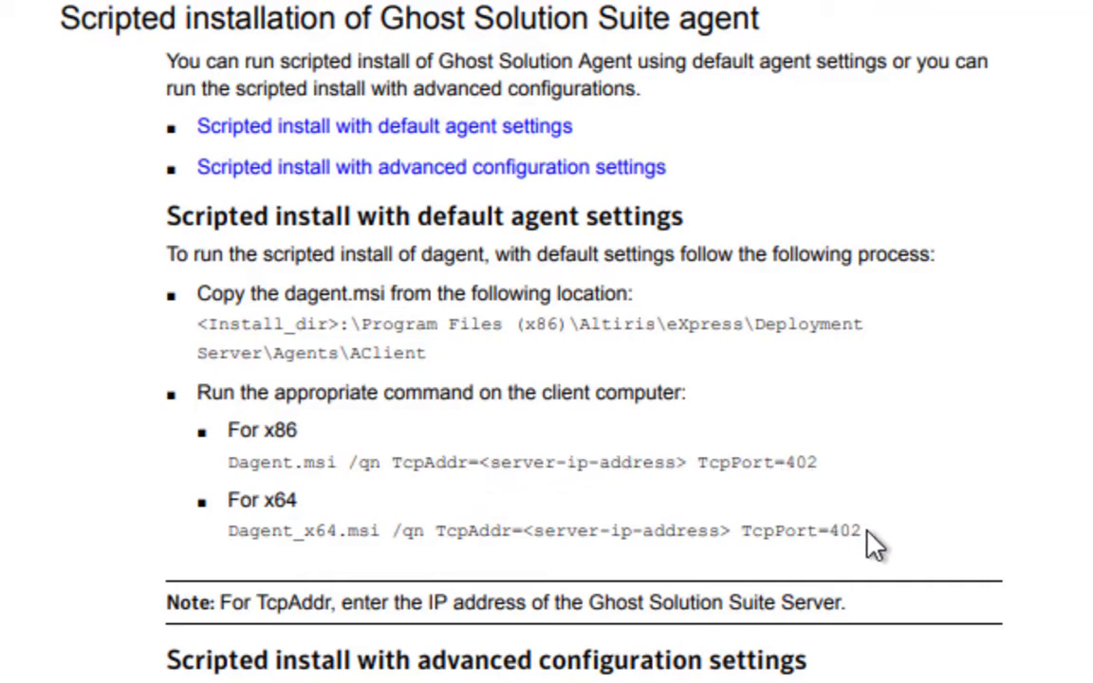
{"action": "mouse_move", "coordinate": [897, 532]}
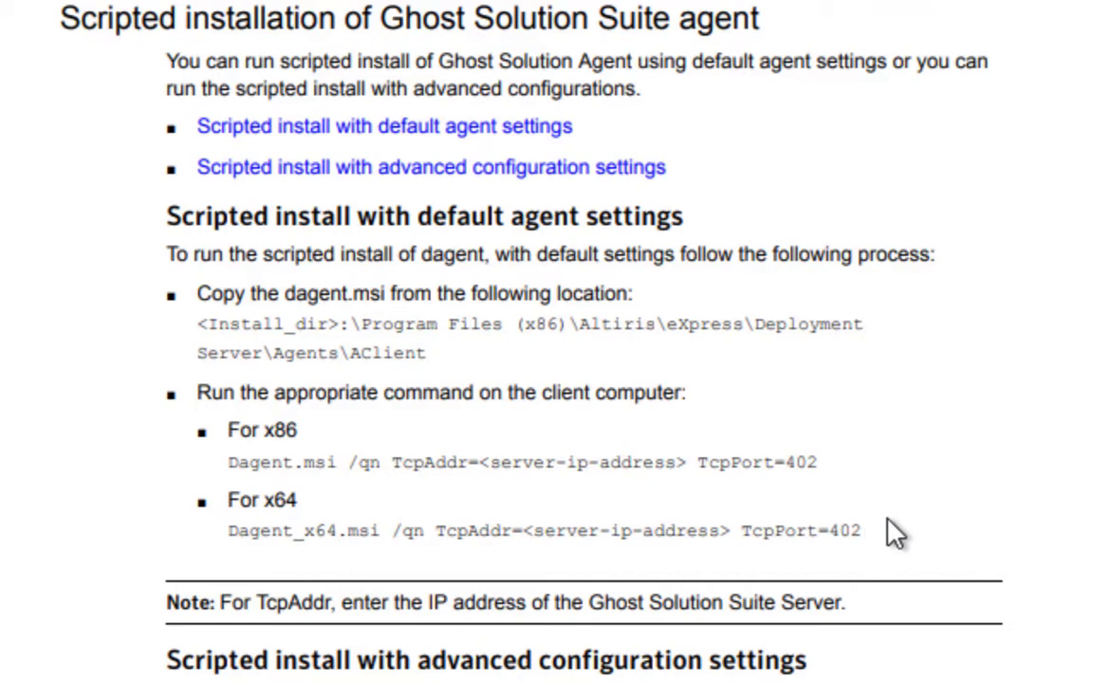